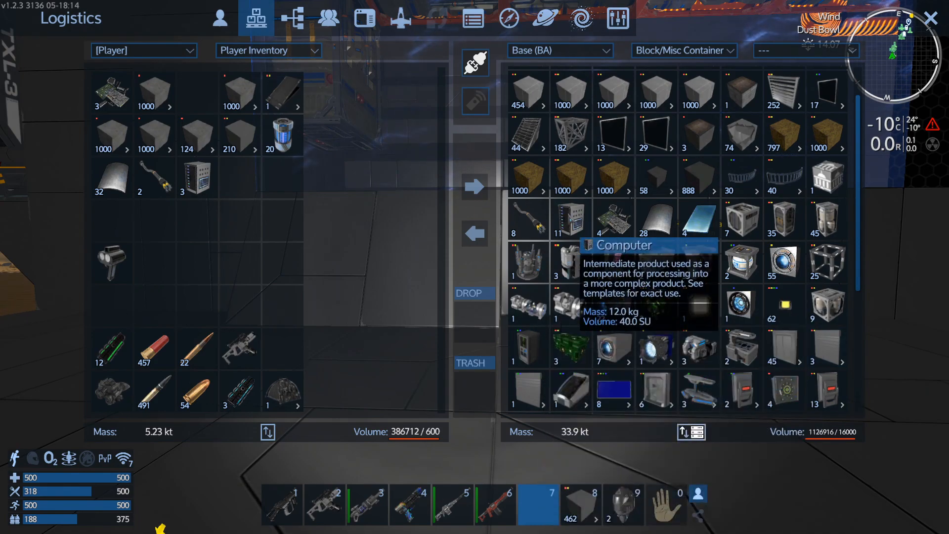
Check the Havoc Class CV MK I control panel, then open the base's Advanced Constructor.
click(617, 17)
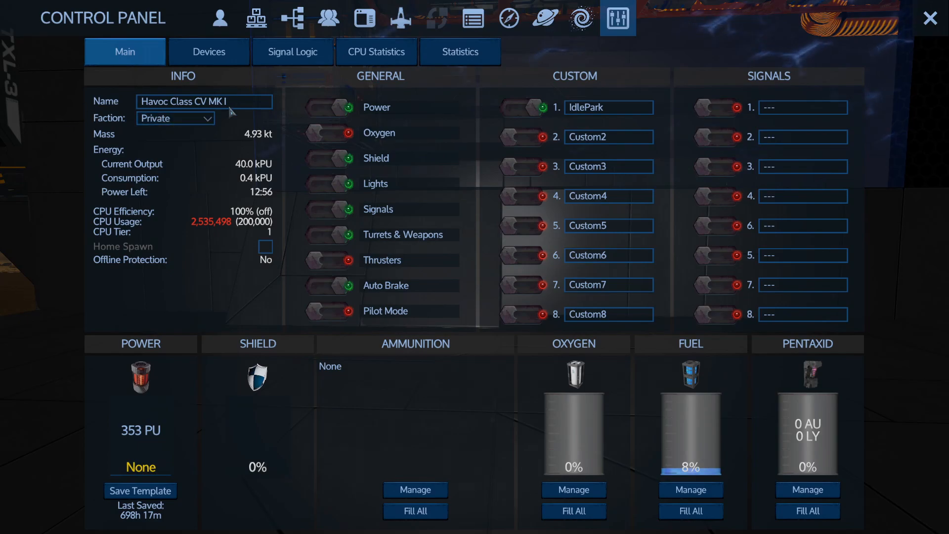
click(930, 18)
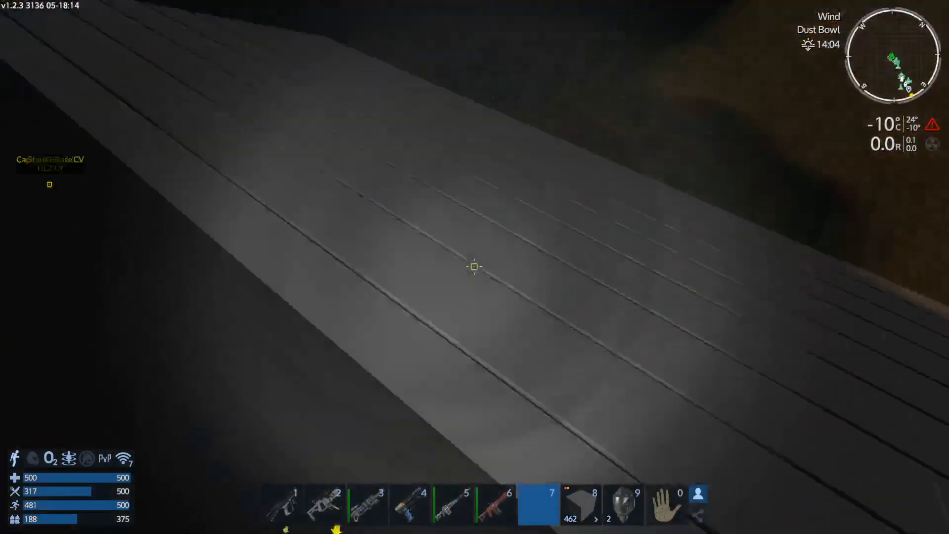
mouse_move(475, 267)
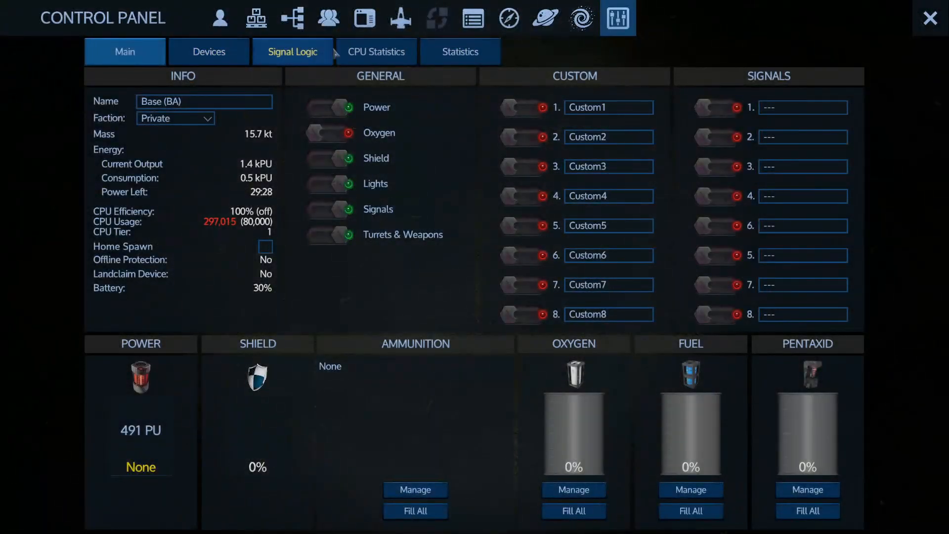
click(209, 51)
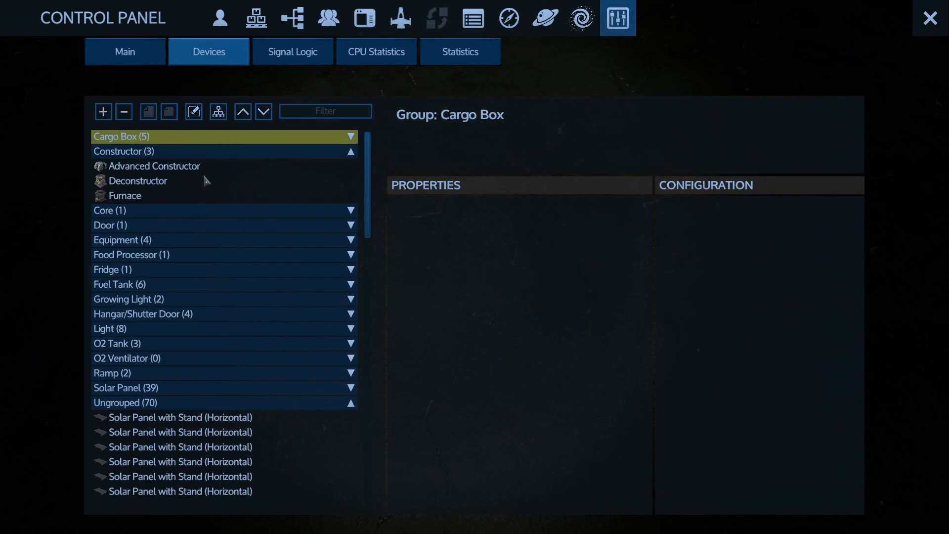
double_click(156, 166)
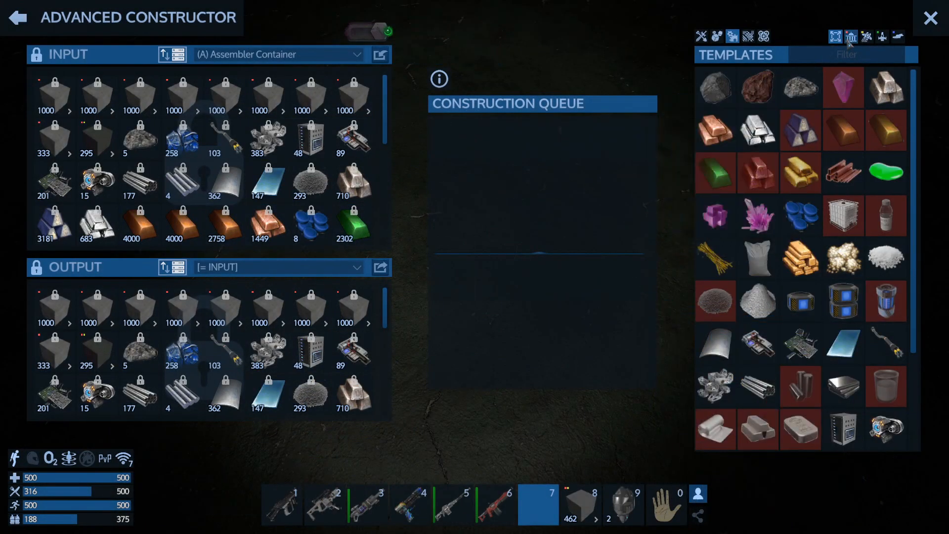
Filter constructor templates to building blocks, view Ramps, and pick a base container in Logistics.
click(867, 36)
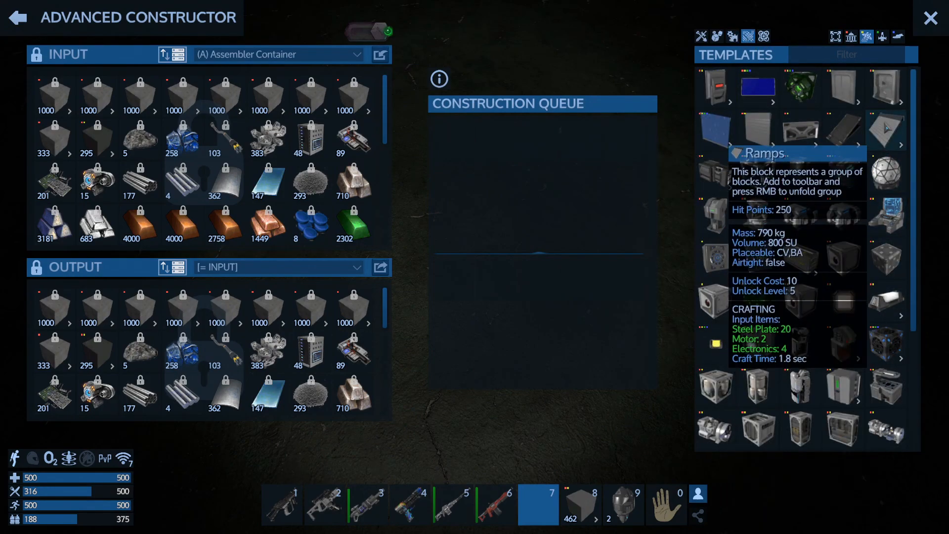
click(885, 129)
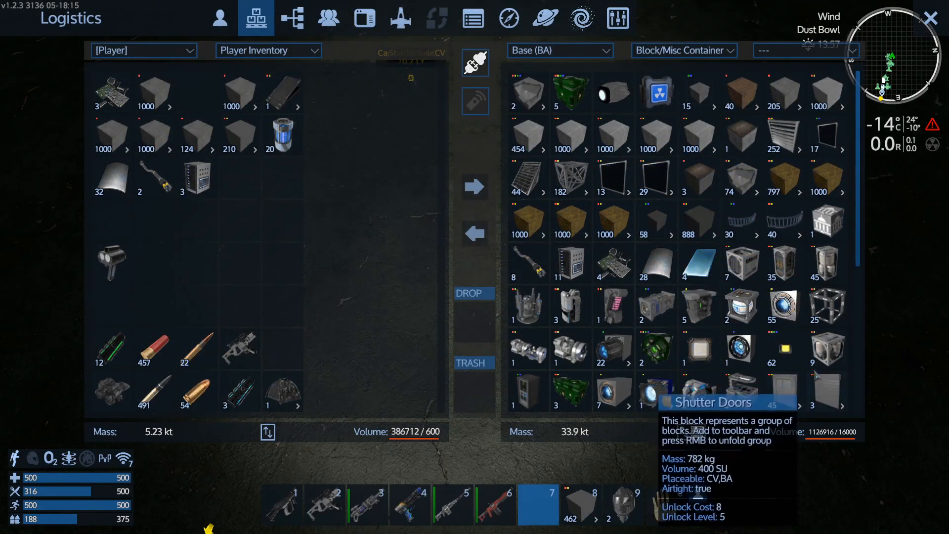
scroll(down, 3)
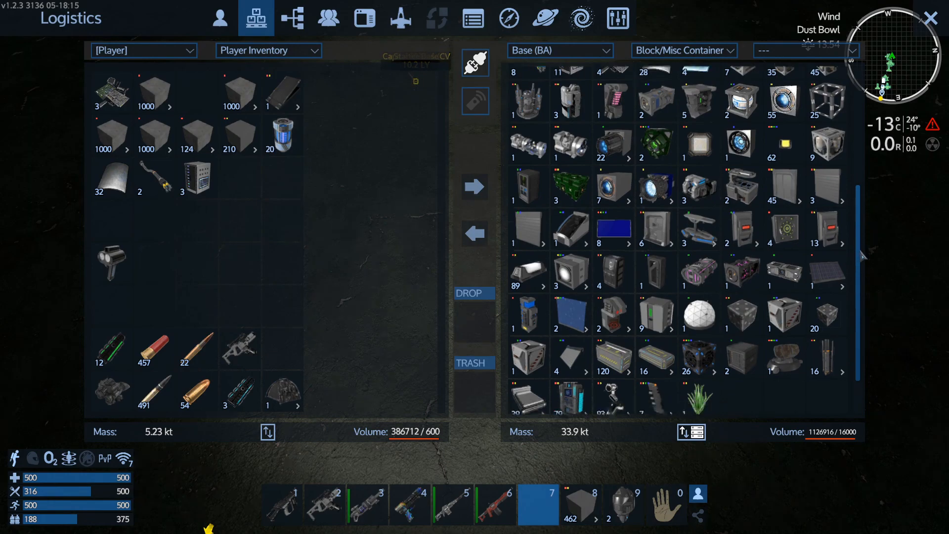
click(682, 50)
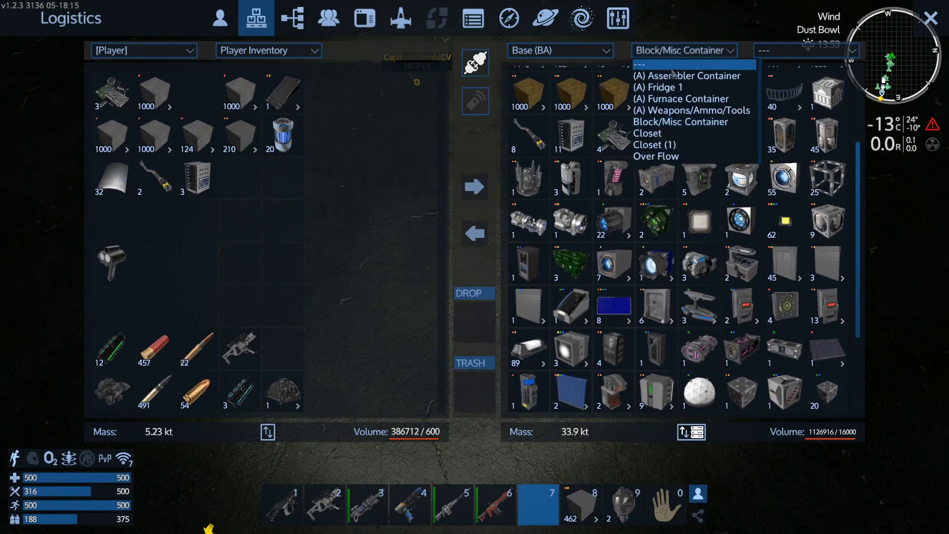
click(687, 75)
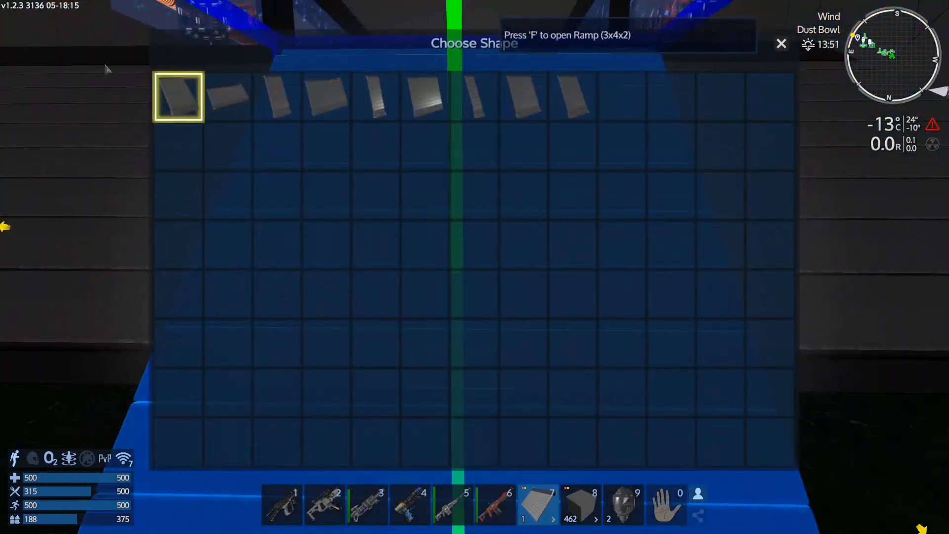
mouse_move(227, 92)
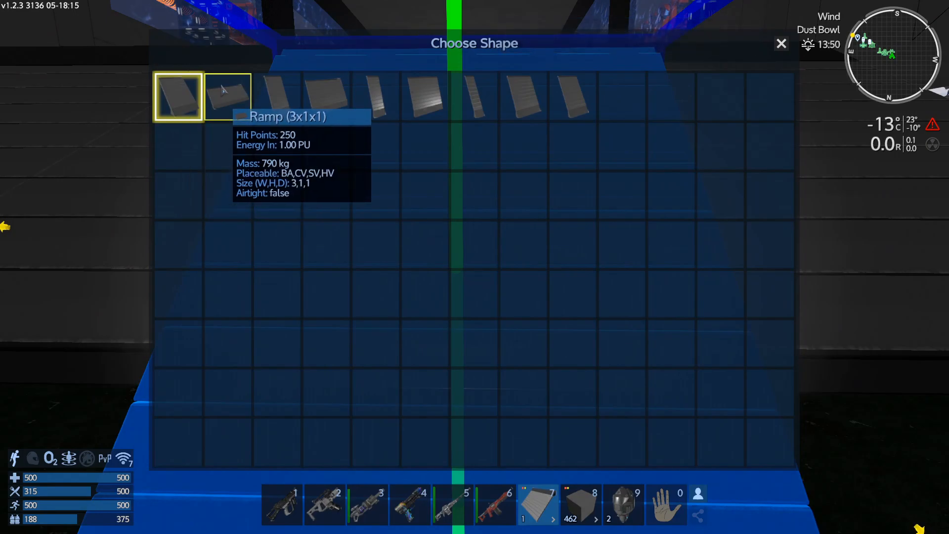
mouse_move(326, 96)
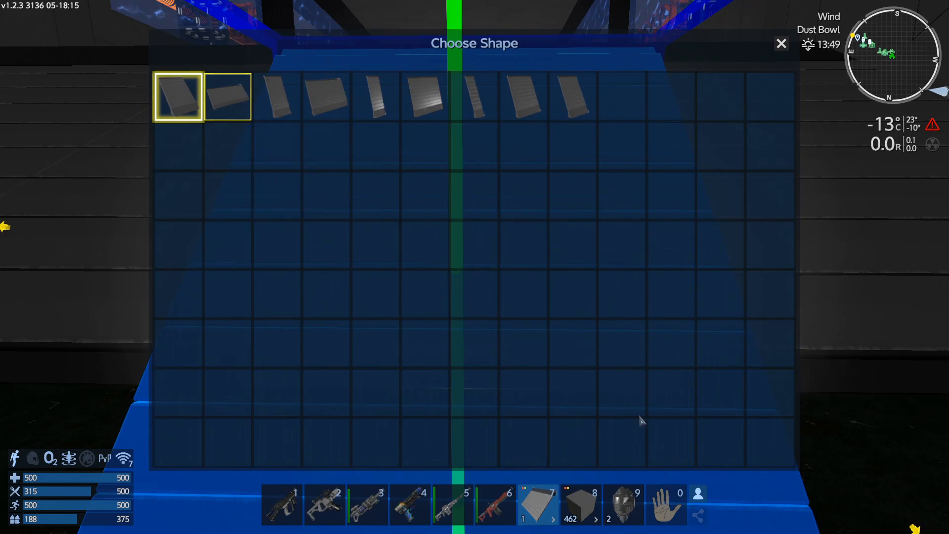
Choose the Ramp (3x1x1) shape for the ramp block.
click(781, 43)
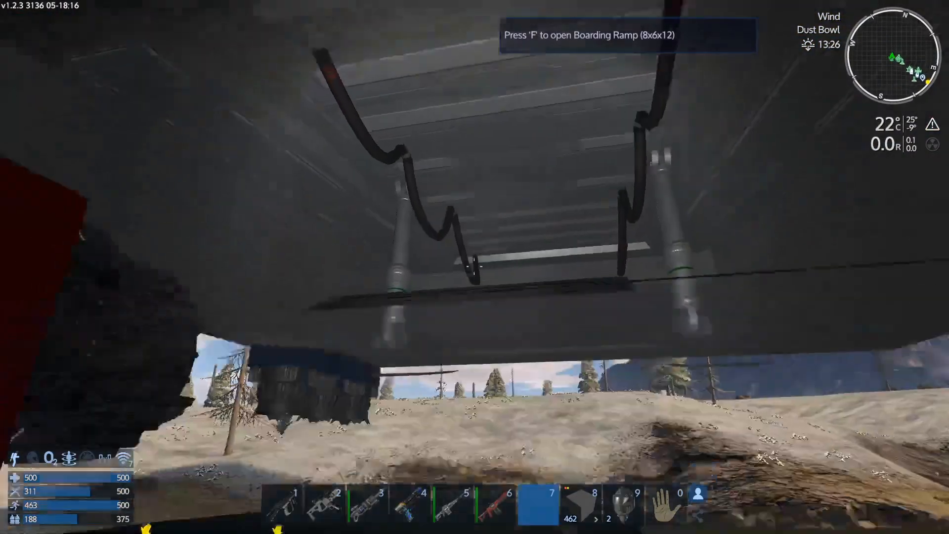
Operate the boarding ramp with F and head into the hangar beside the CV.
key(f)
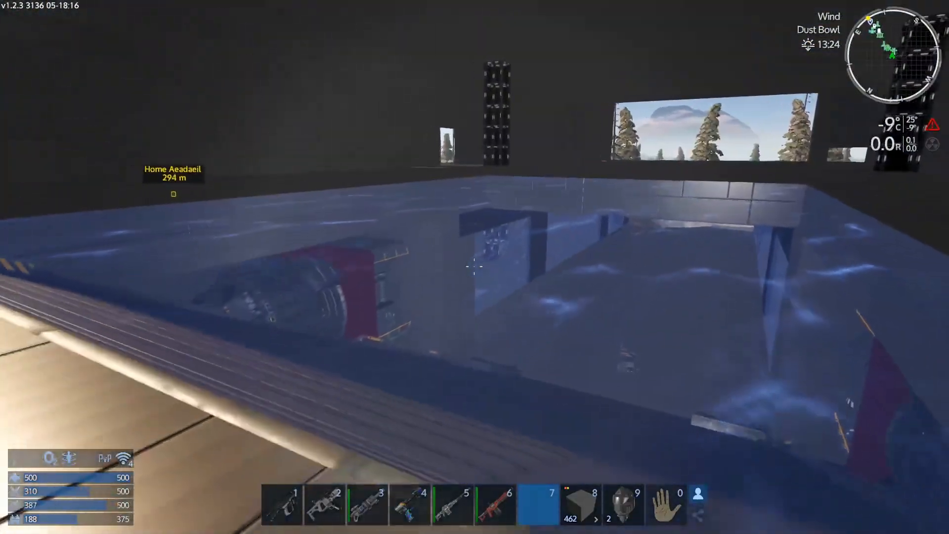
mouse_move(474, 267)
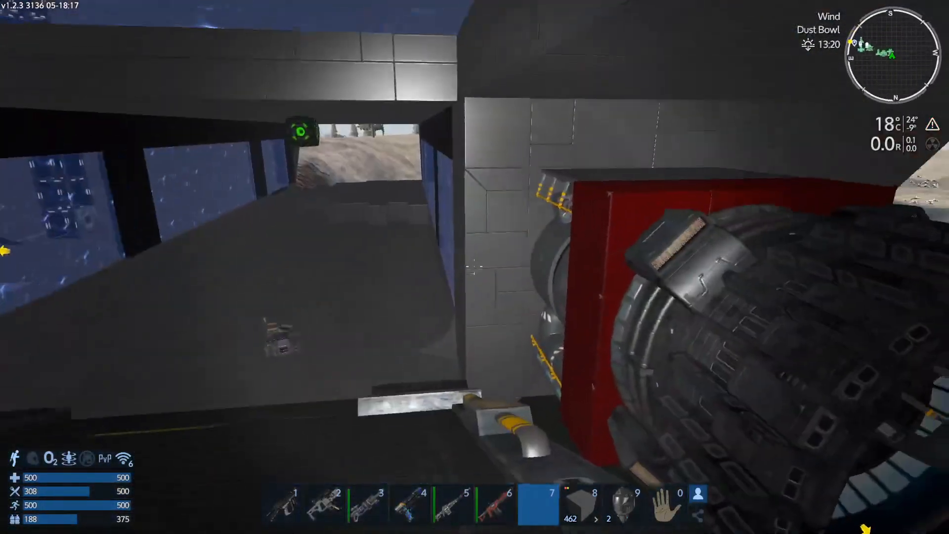
mouse_move(475, 266)
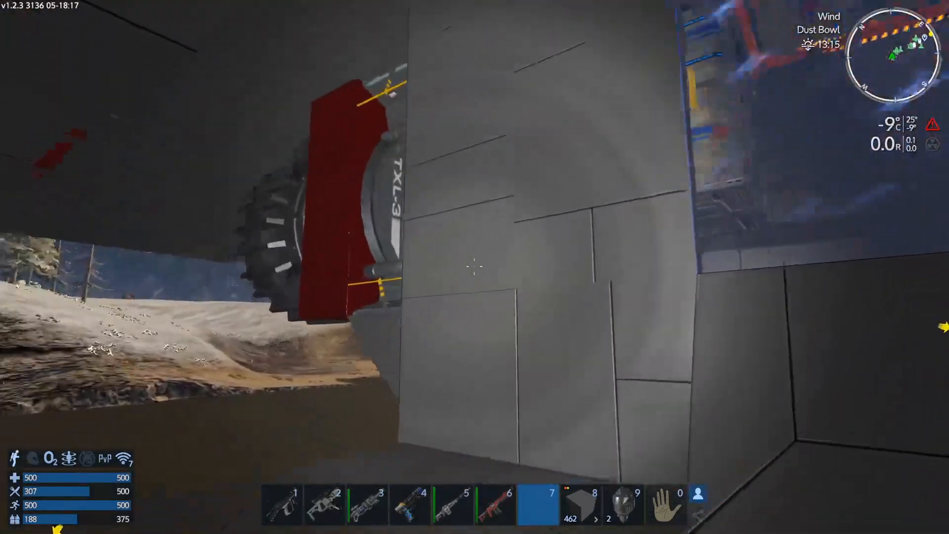
mouse_move(474, 266)
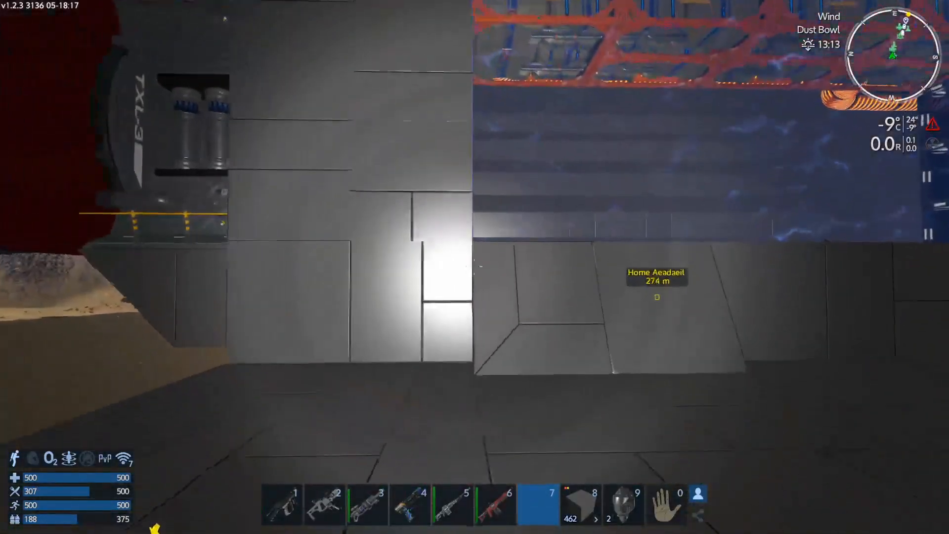
mouse_move(475, 268)
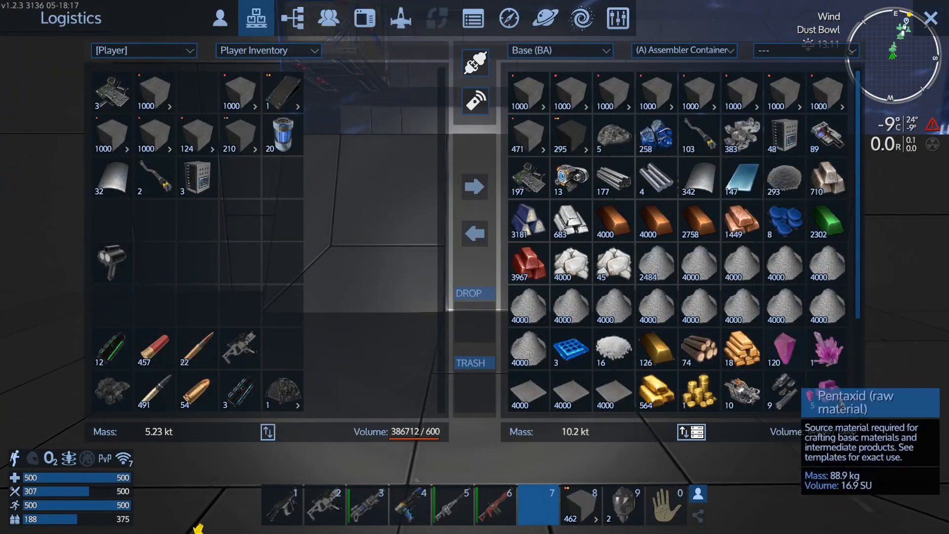
Take levers from the Block/Misc Container and mount one on the hangar wall.
click(684, 50)
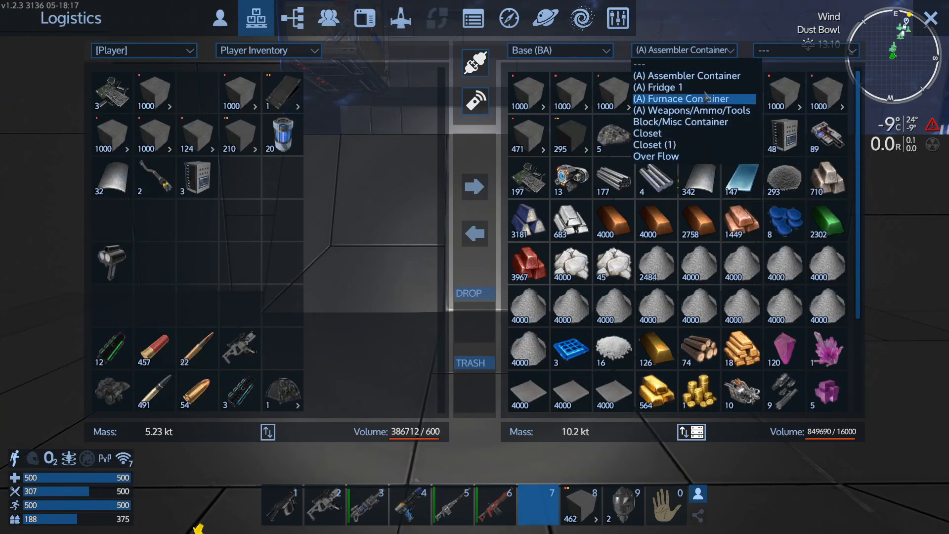
mouse_move(680, 122)
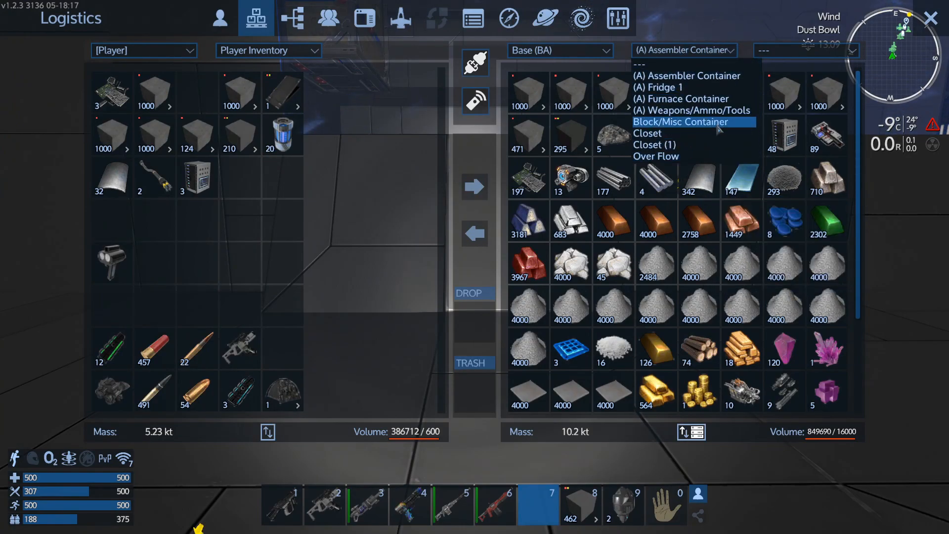
click(680, 122)
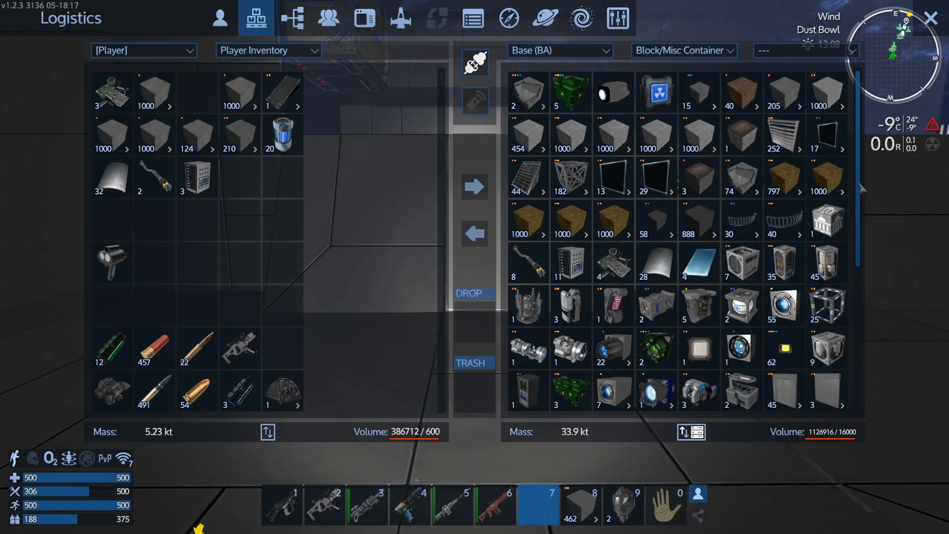
scroll(down, 3)
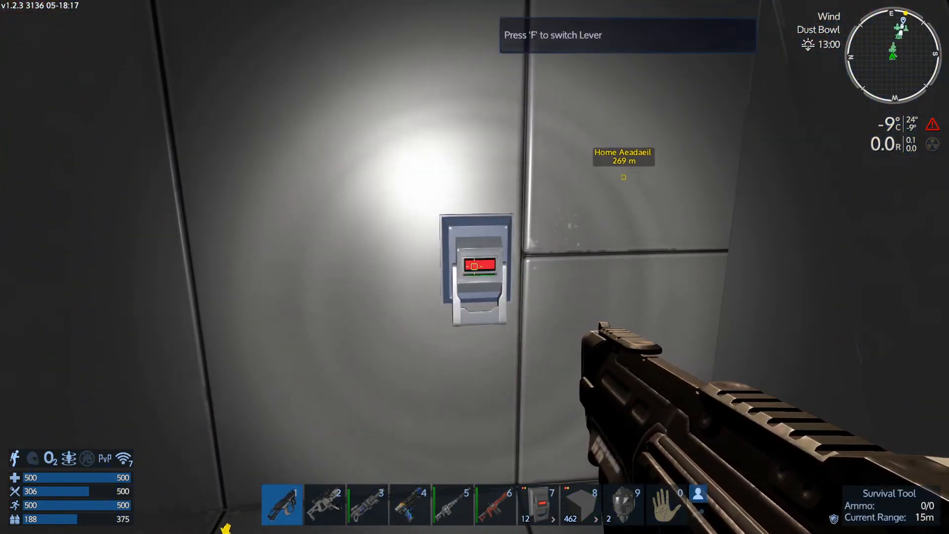
key(f)
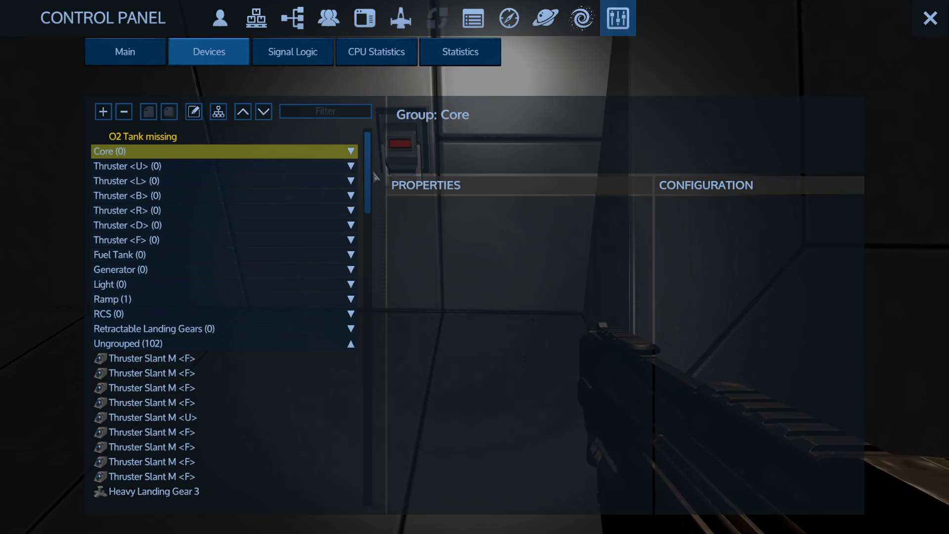
mouse_move(380, 168)
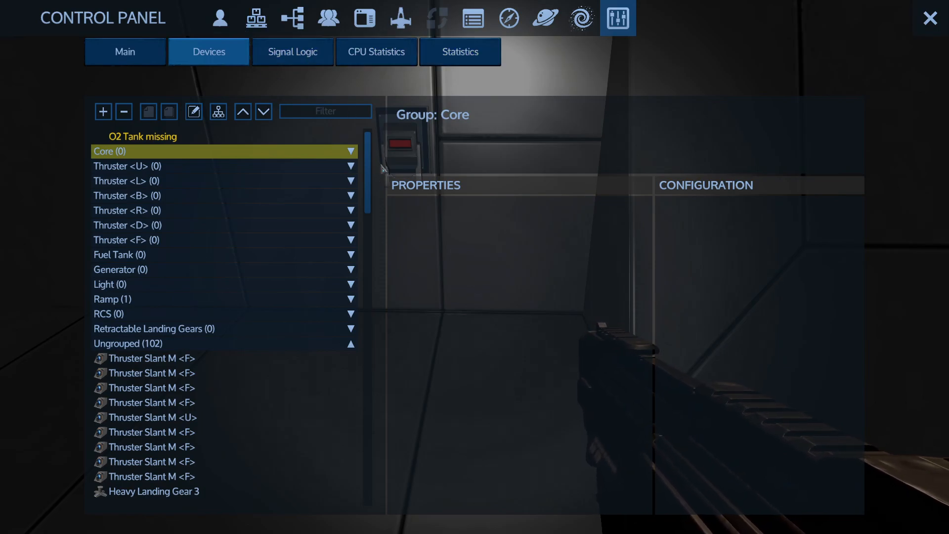
Scroll the vessel's ungrouped devices and select the Lever to show its details.
scroll(down, 3)
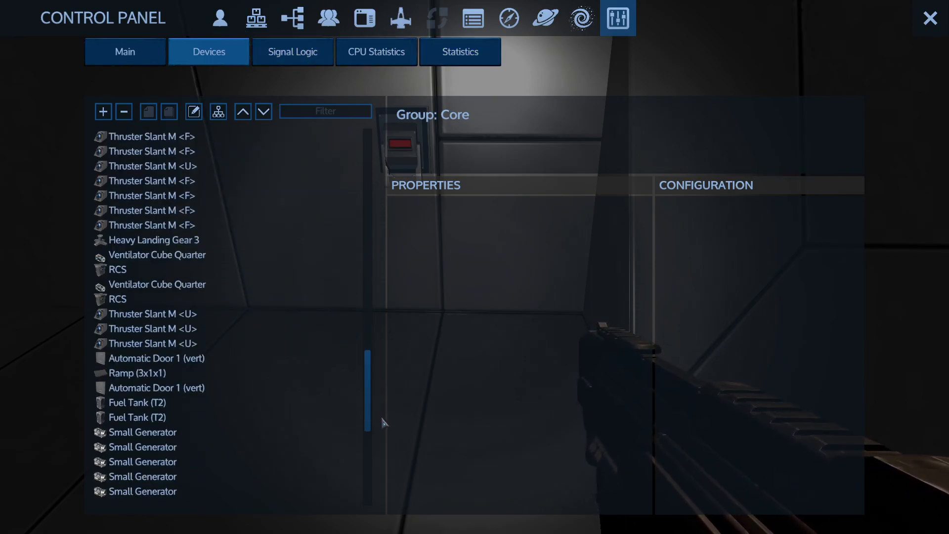
scroll(down, 3)
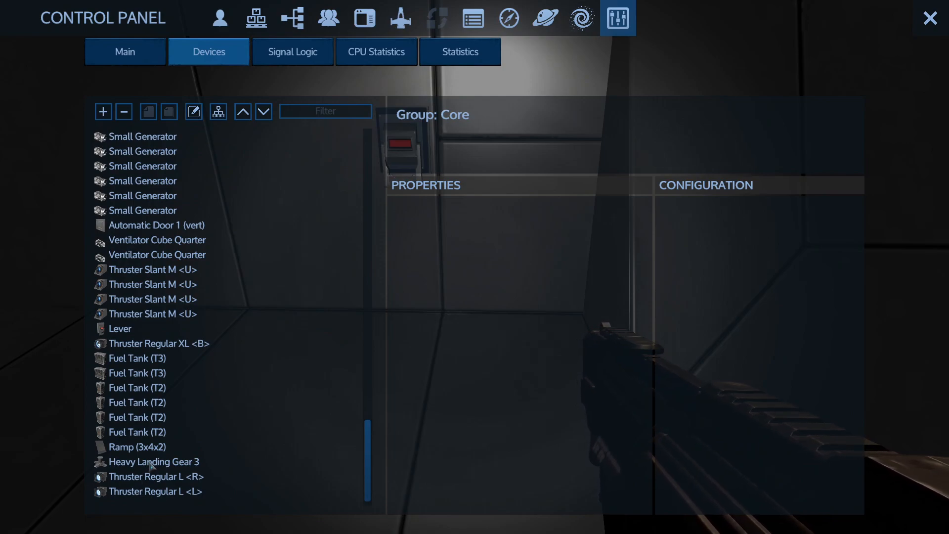
click(120, 328)
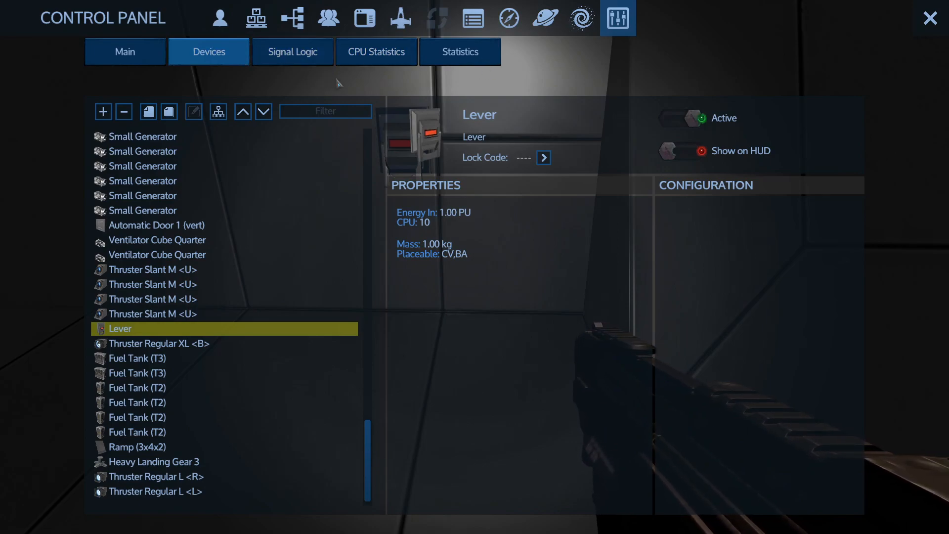
mouse_move(218, 111)
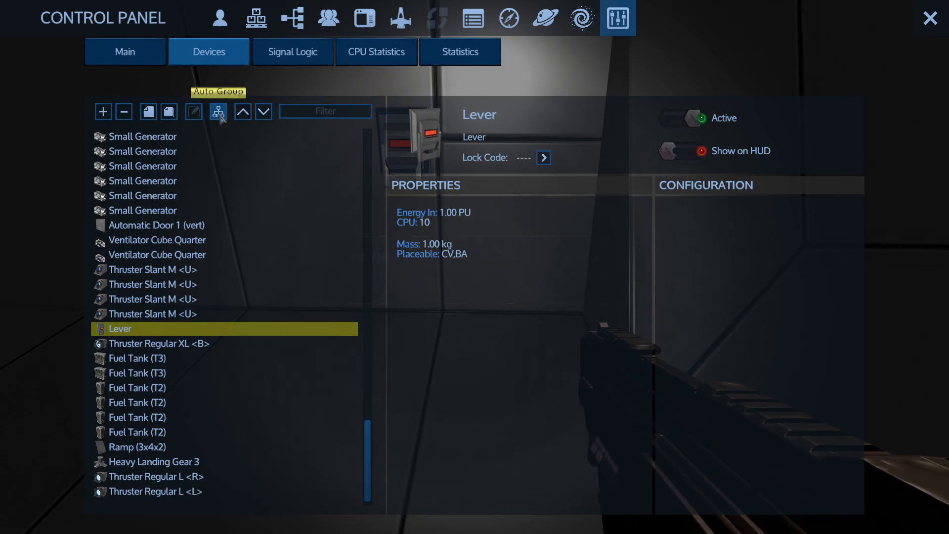
Auto-group the vessel's devices, expand Signal/Sensor, and rename the lever 'Main Rear Ramp'.
click(218, 112)
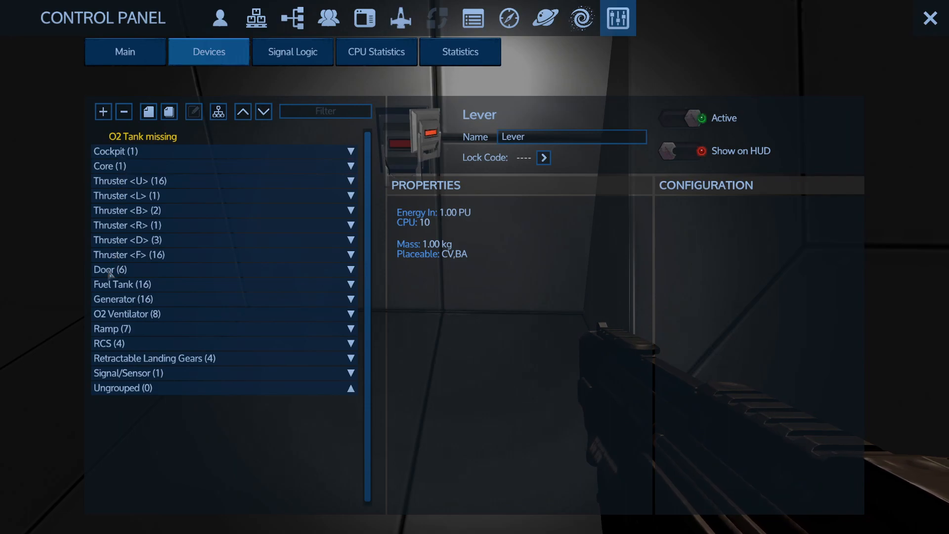
click(127, 373)
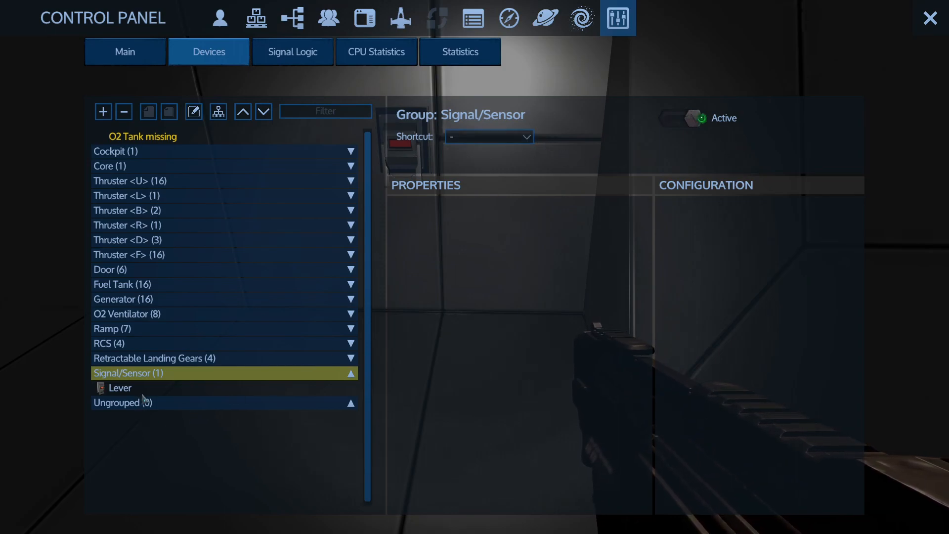
click(121, 388)
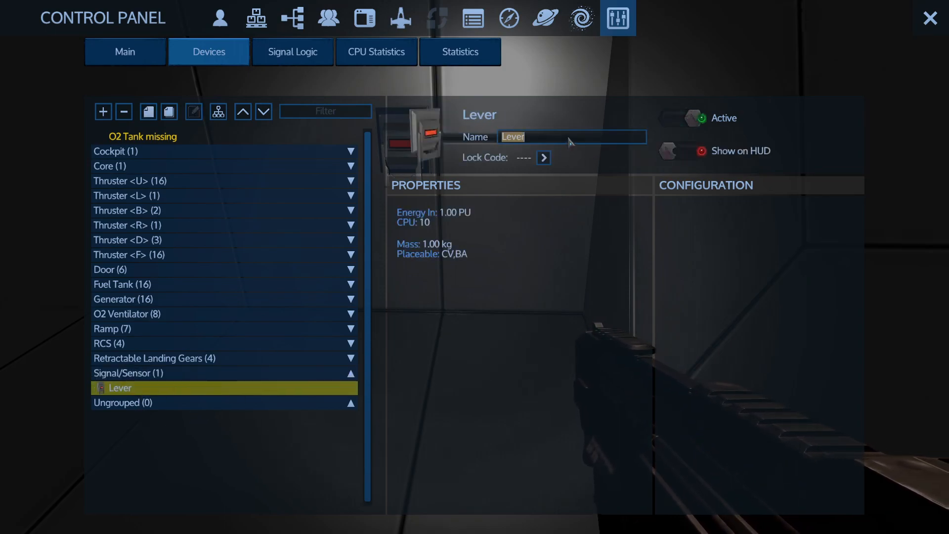
text(Main Rear)
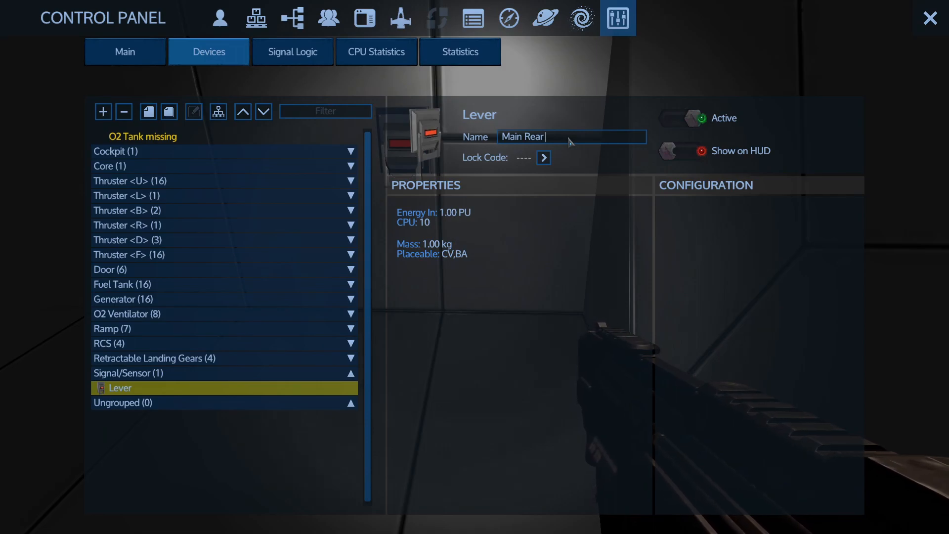
text(Ramp)
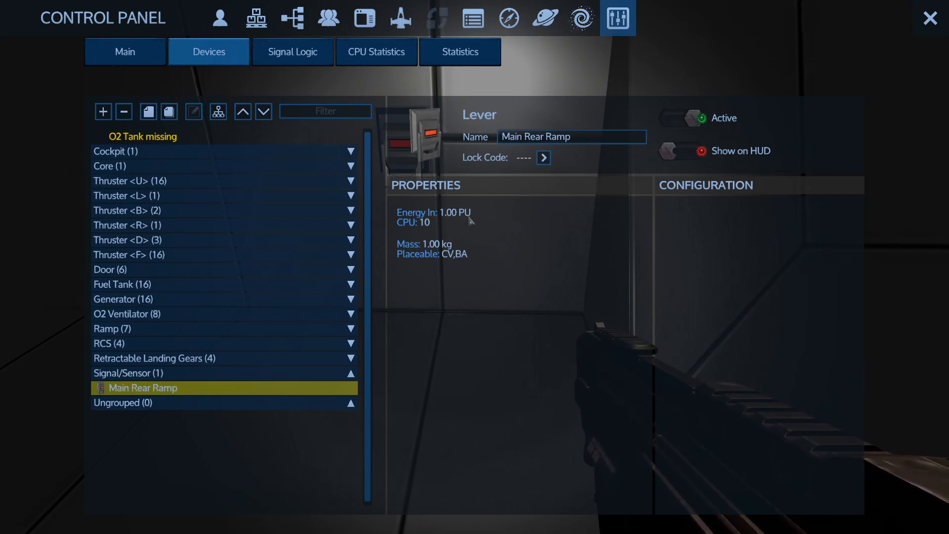
Select Boarding Ramp (8x6x12) from the Ramp group and rename it 'Rear Main Ramp (8x6x12)'.
click(292, 52)
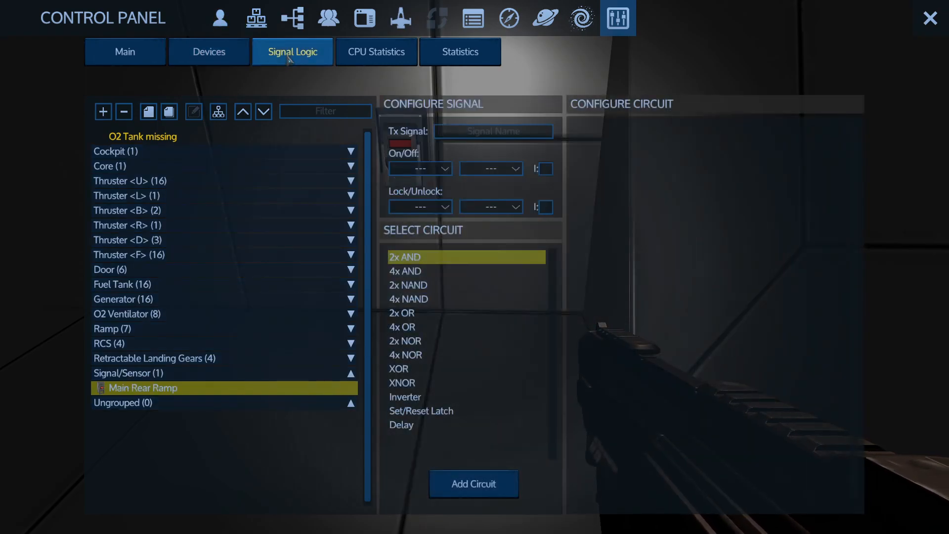
mouse_move(171, 284)
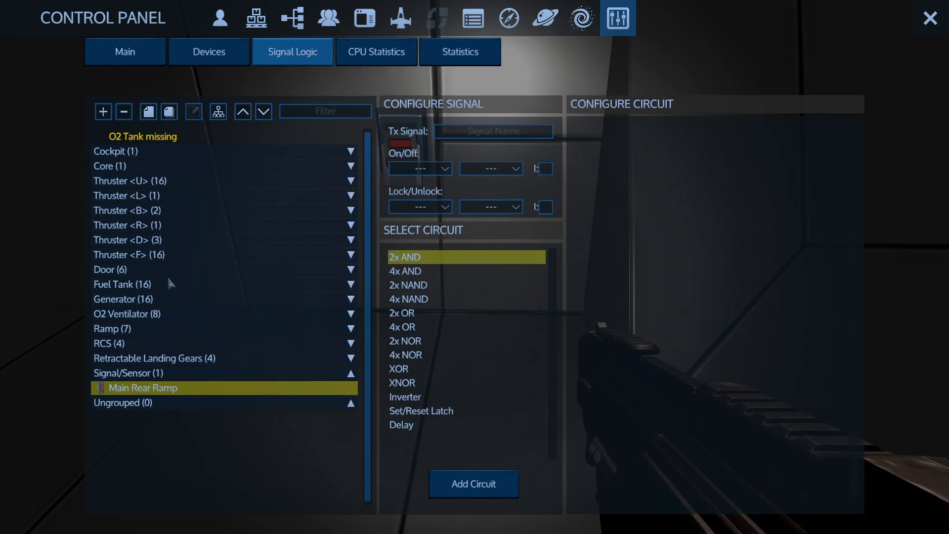
click(111, 270)
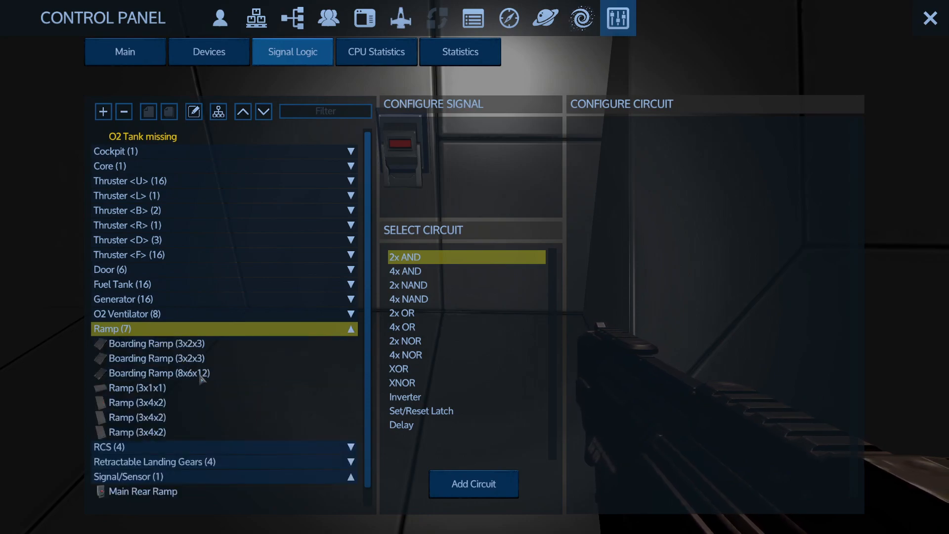
click(159, 373)
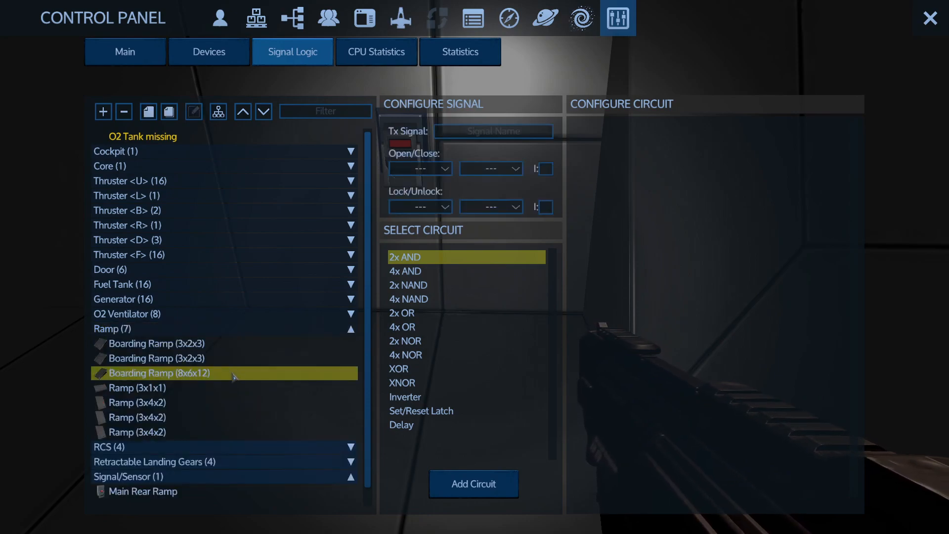
click(125, 51)
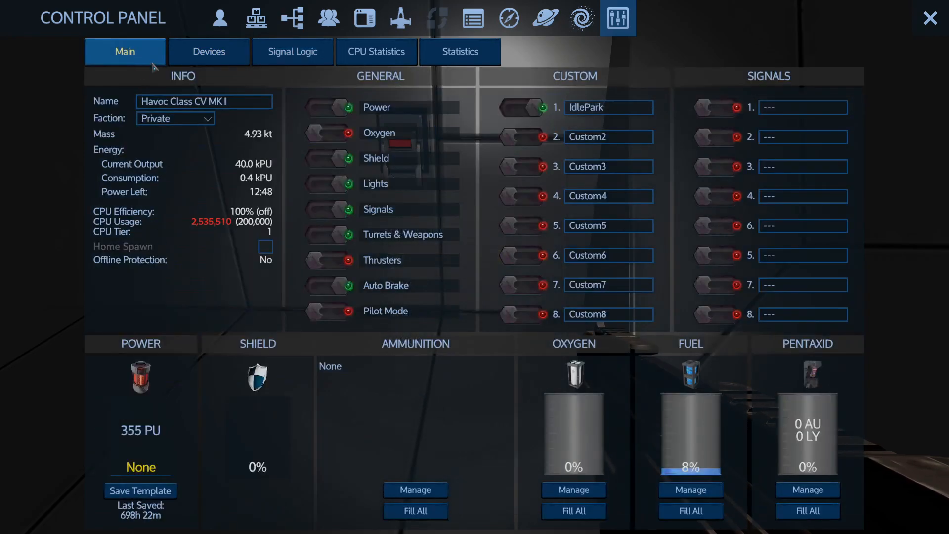
click(208, 51)
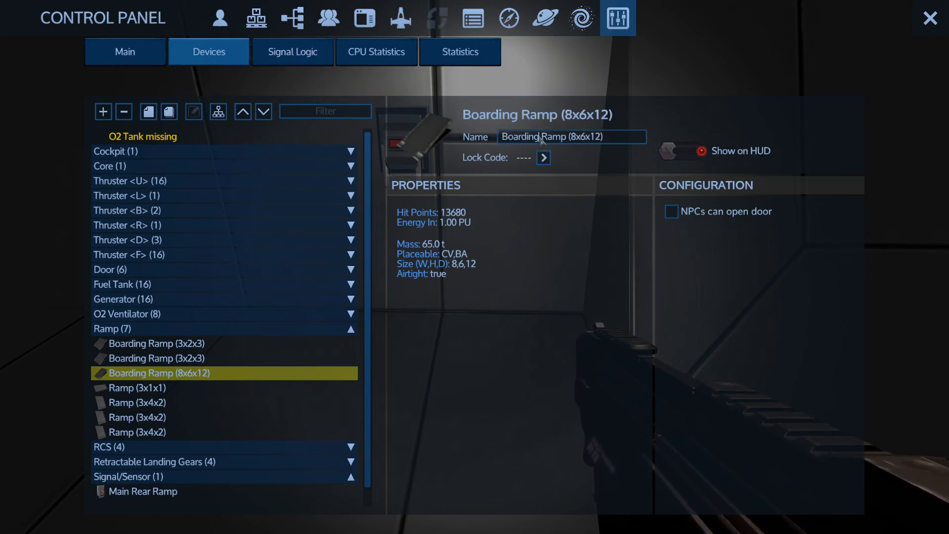
text(Rear Ramp (8x6x12))
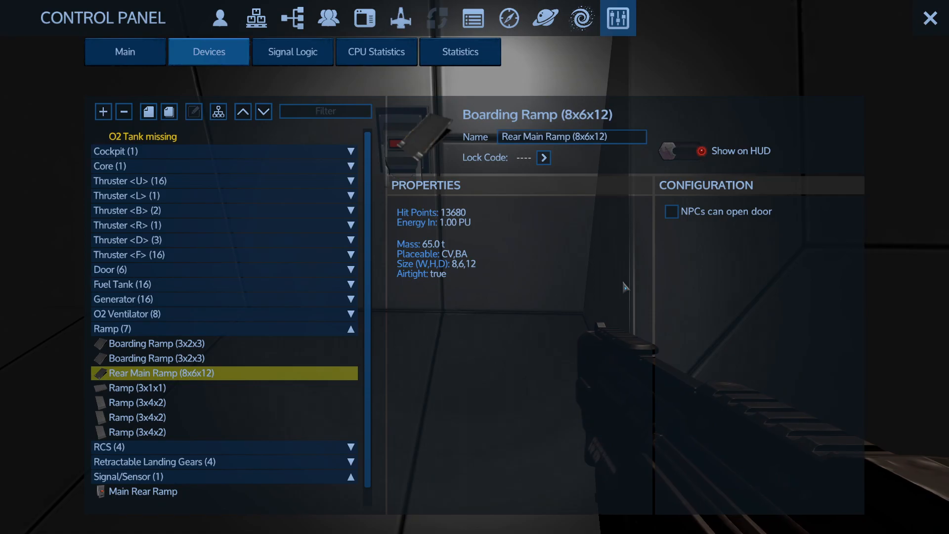
click(291, 52)
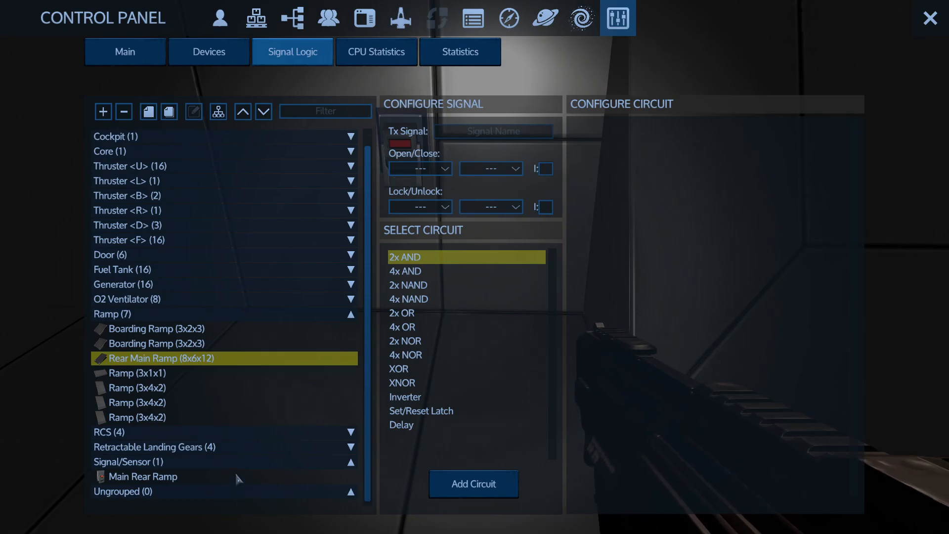
Set the Main Rear Ramp lever to Toggle, add a 2x AND circuit, and select Inverter.
click(144, 477)
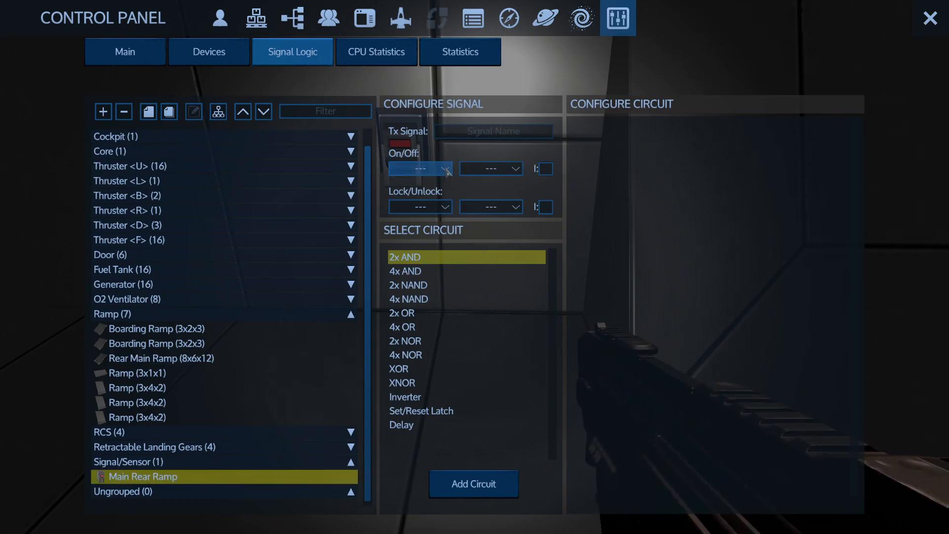
click(490, 168)
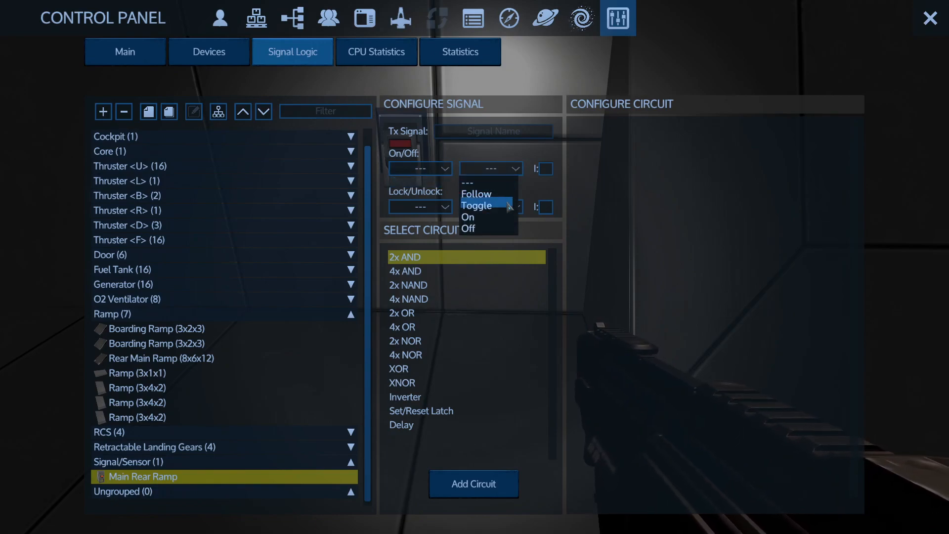
click(476, 205)
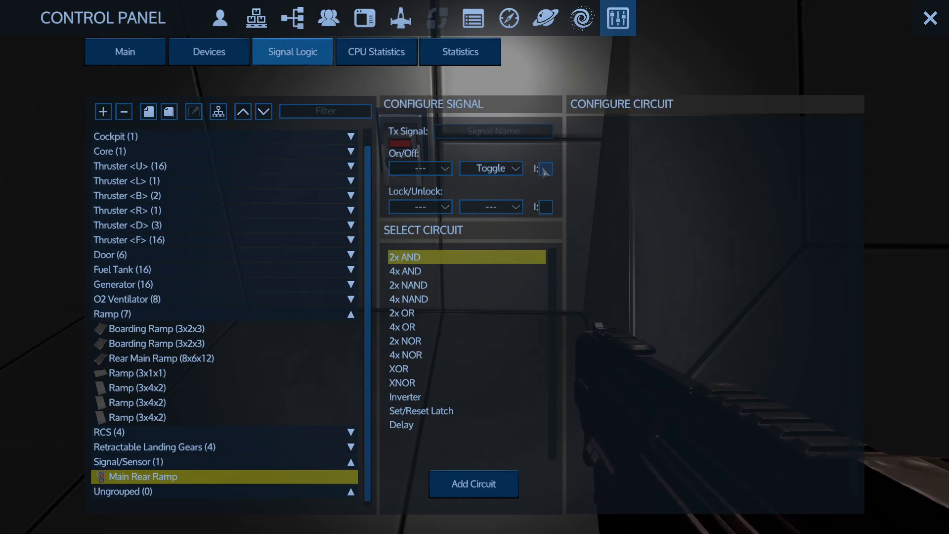
click(420, 168)
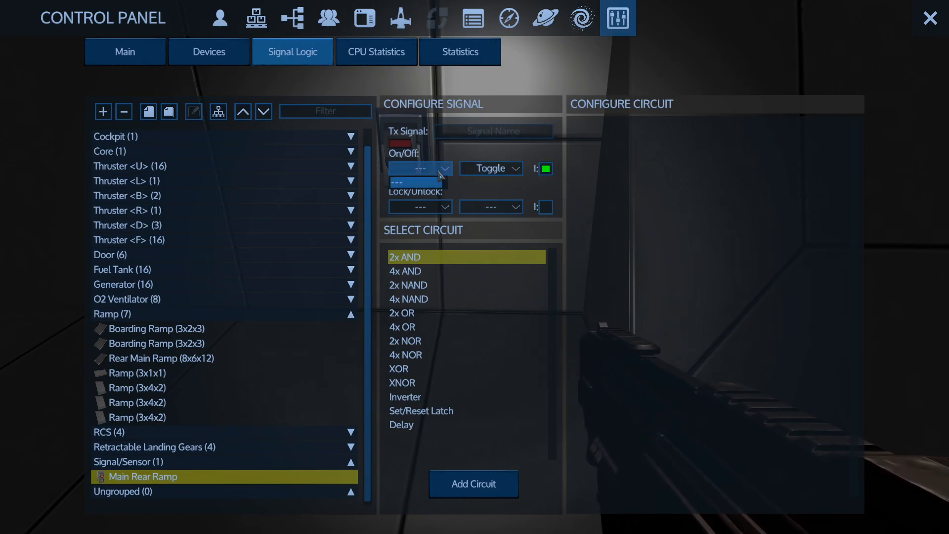
click(472, 484)
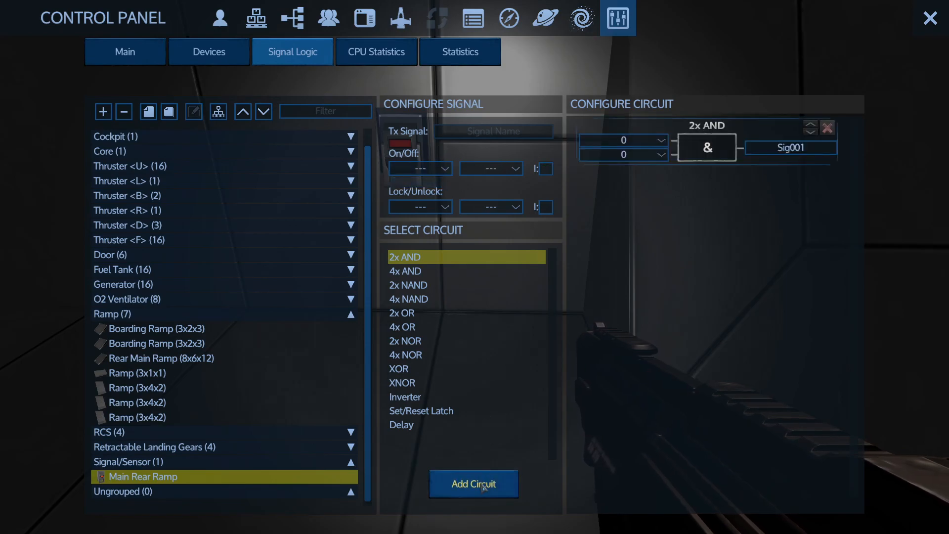
click(623, 139)
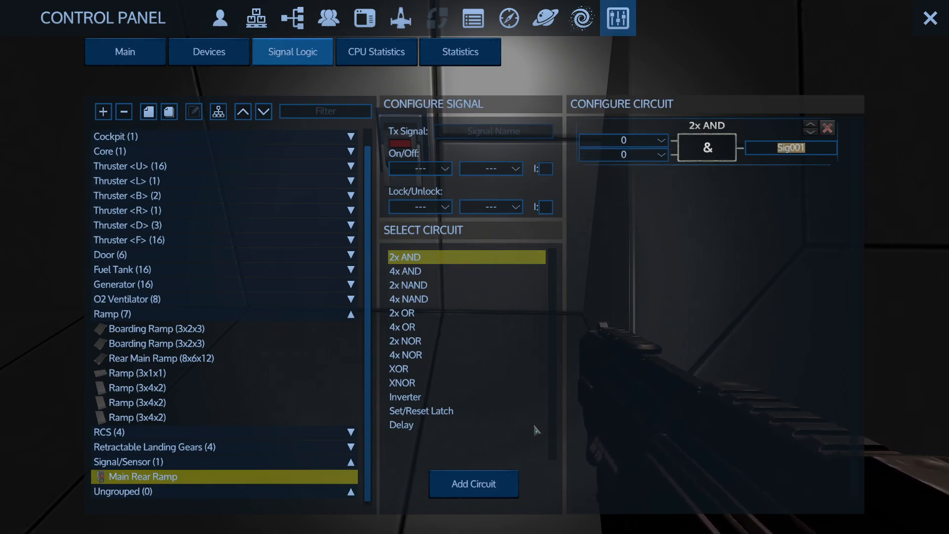
mouse_move(444, 377)
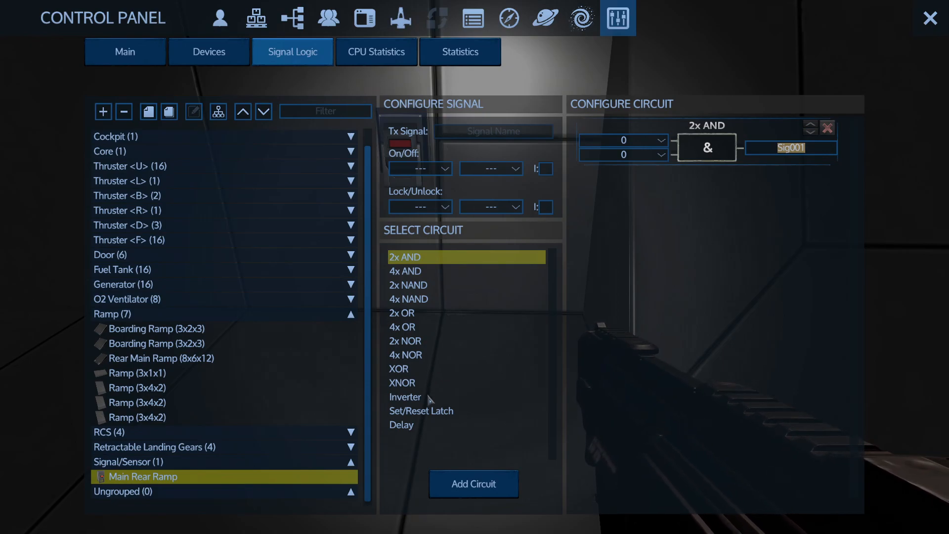
mouse_move(434, 434)
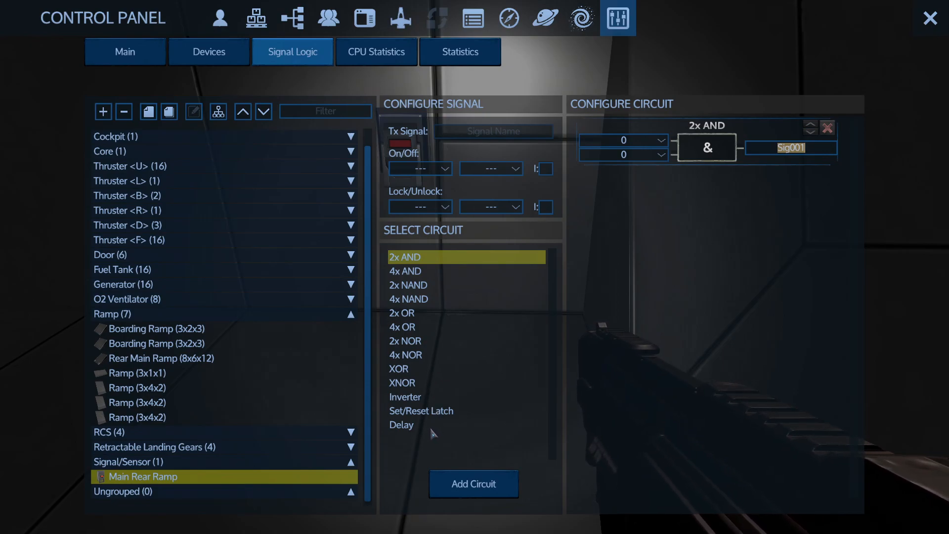
click(405, 396)
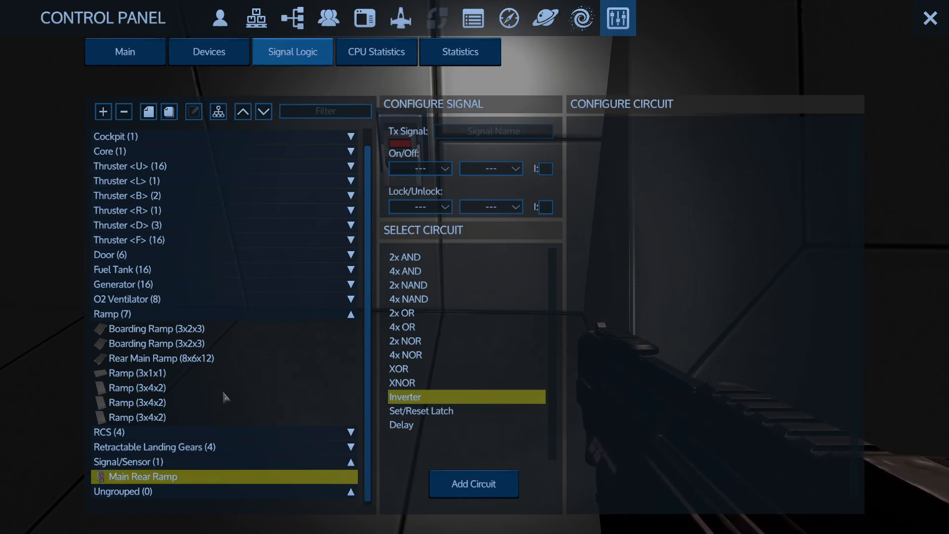
Make the Rear Main Ramp follow Sig001 and add an Inverter circuit for the lever.
click(160, 358)
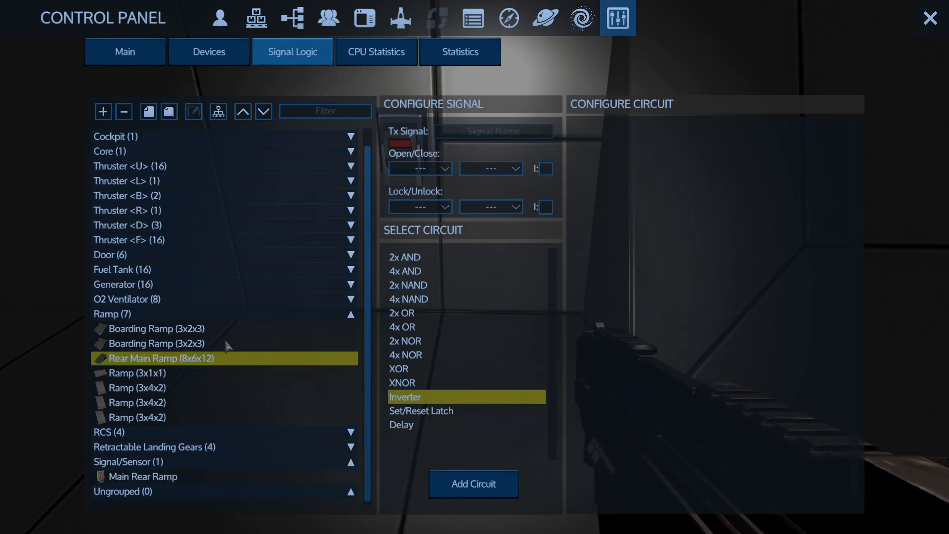
click(417, 168)
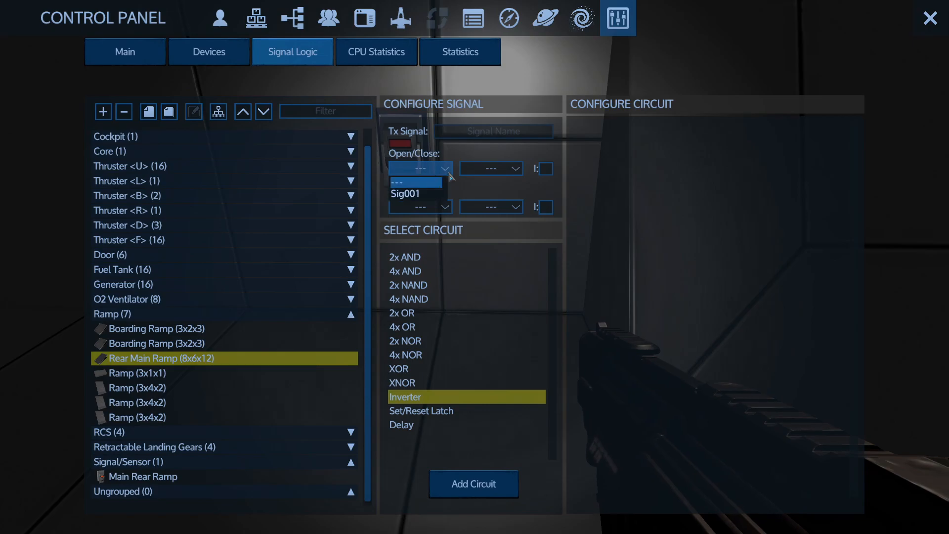
click(415, 193)
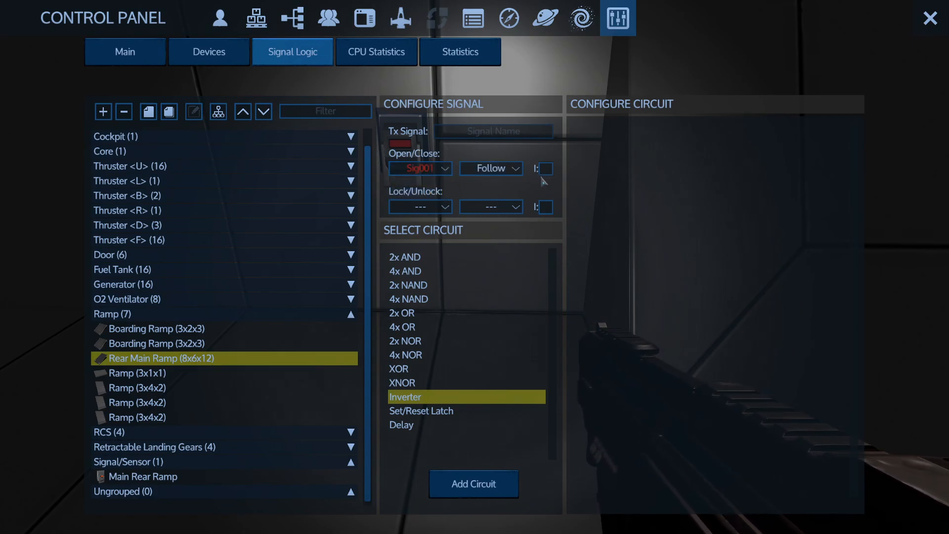
click(145, 476)
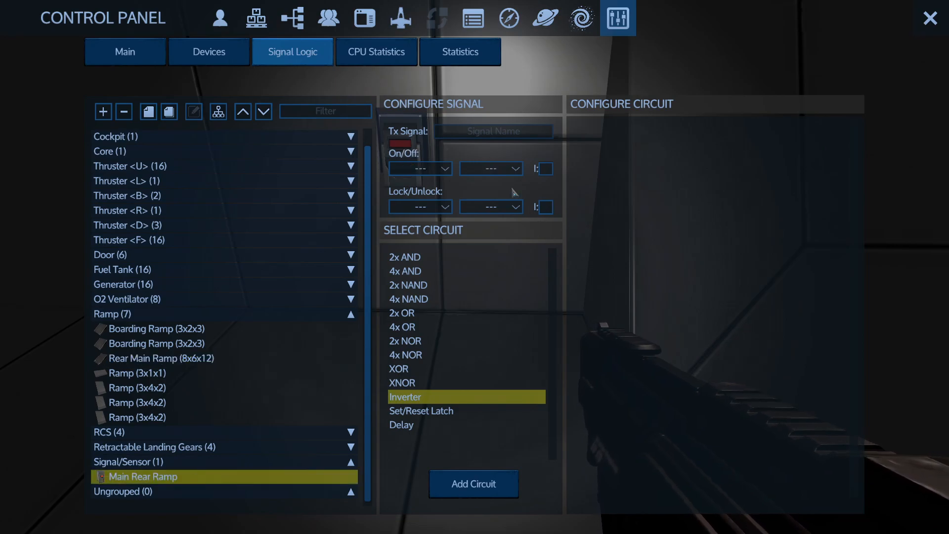
click(419, 168)
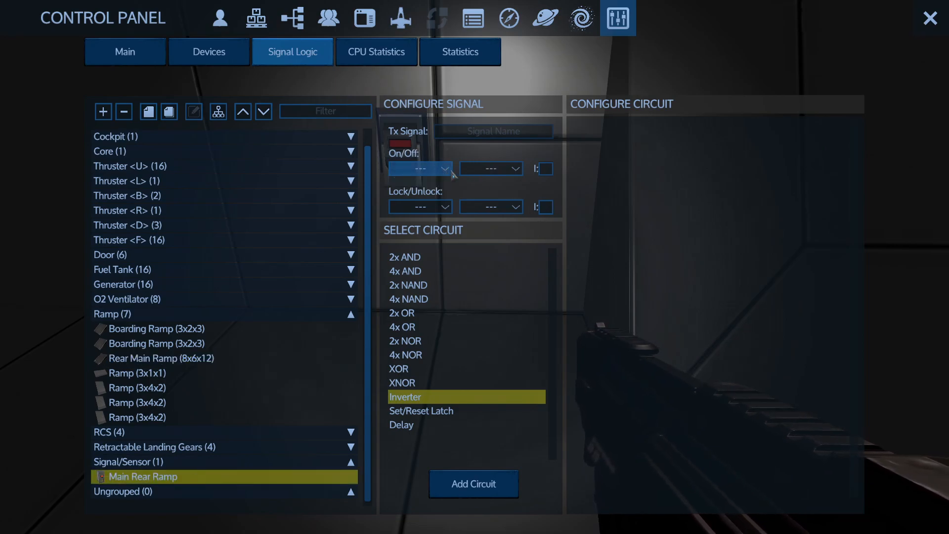
click(488, 168)
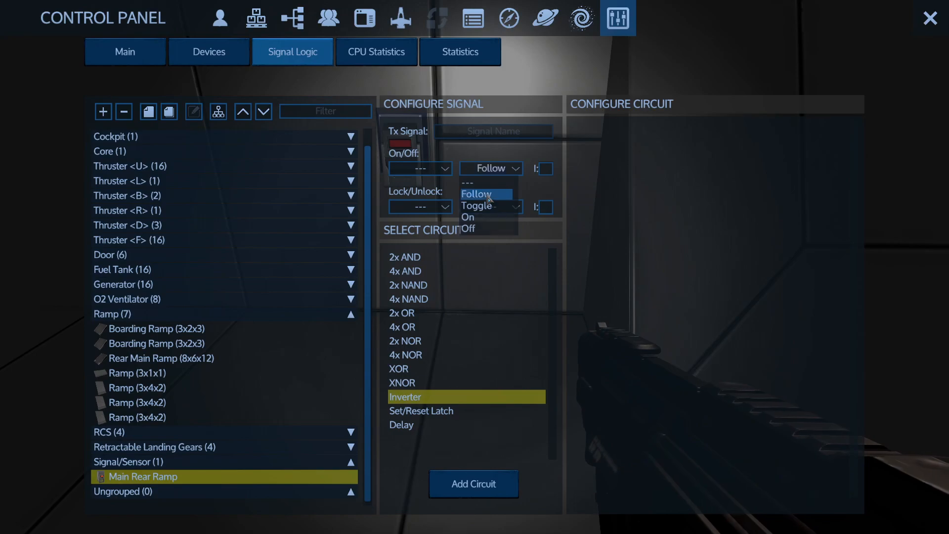
click(474, 483)
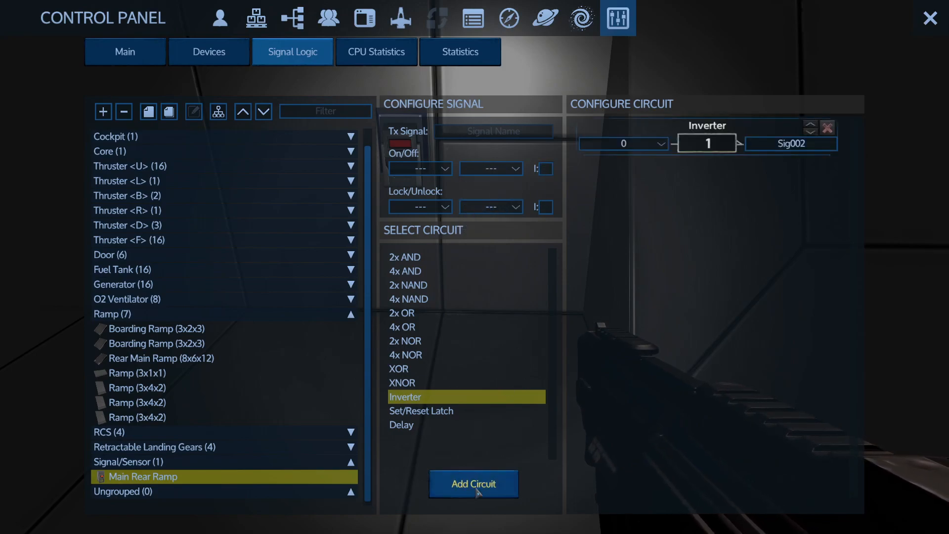
Switch the Rear Main Ramp's Open/Close signal to Sig002 and close the control panel.
click(162, 358)
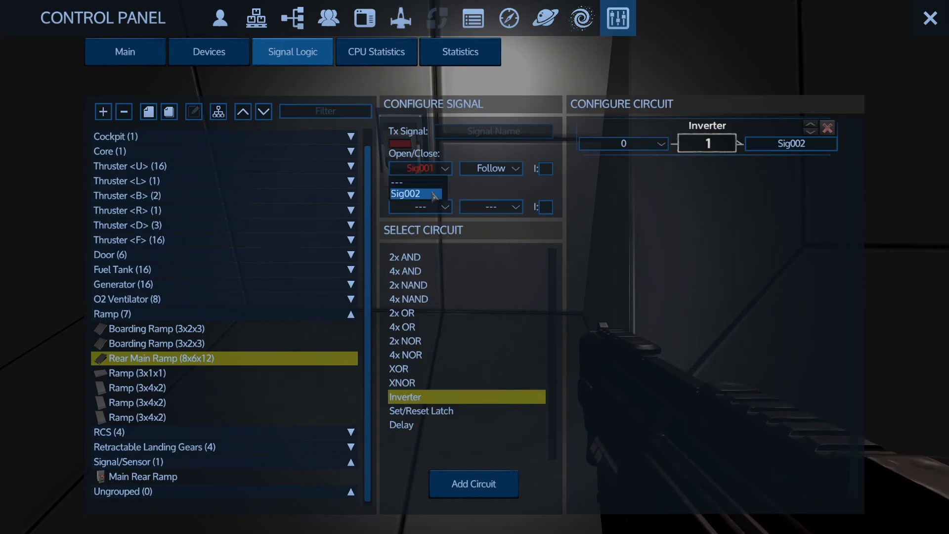
click(414, 193)
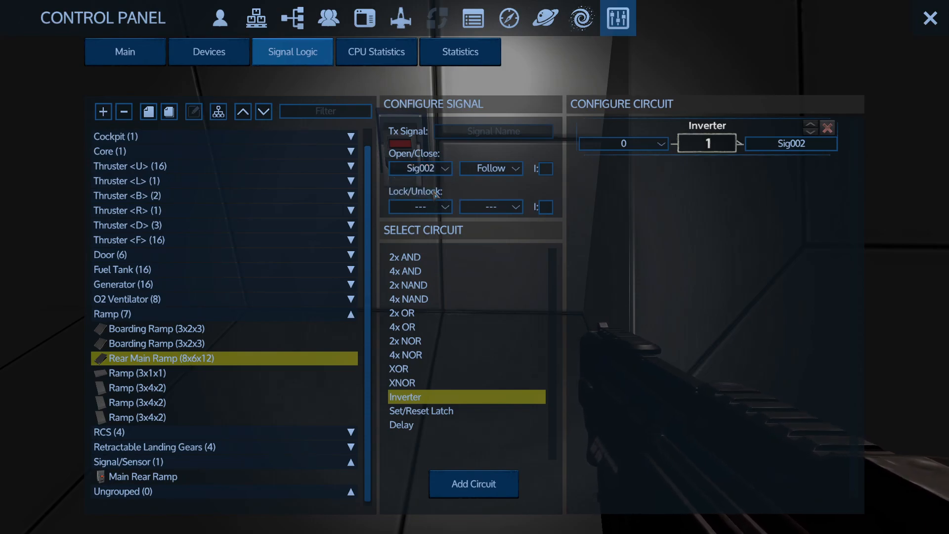
click(930, 18)
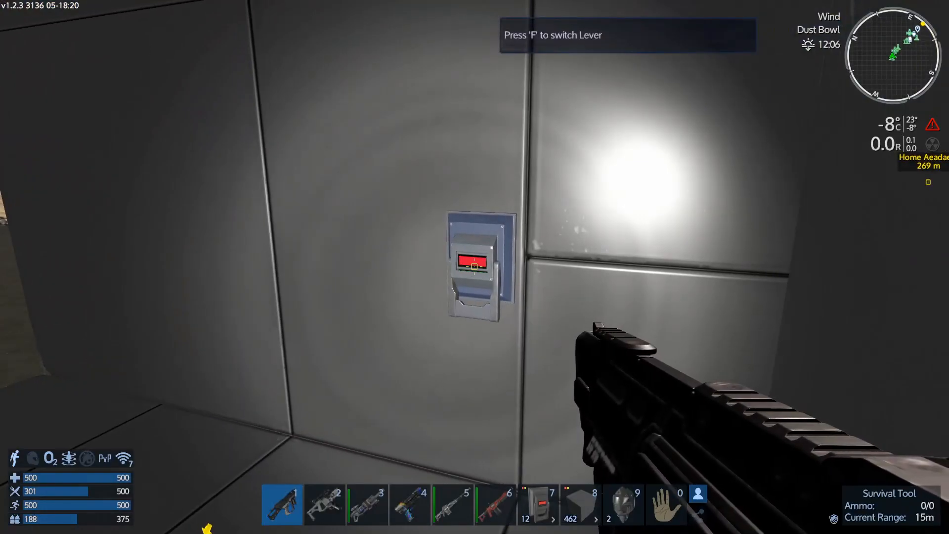
Test the lever, then delete the Inverter circuit from the signal logic.
key(f)
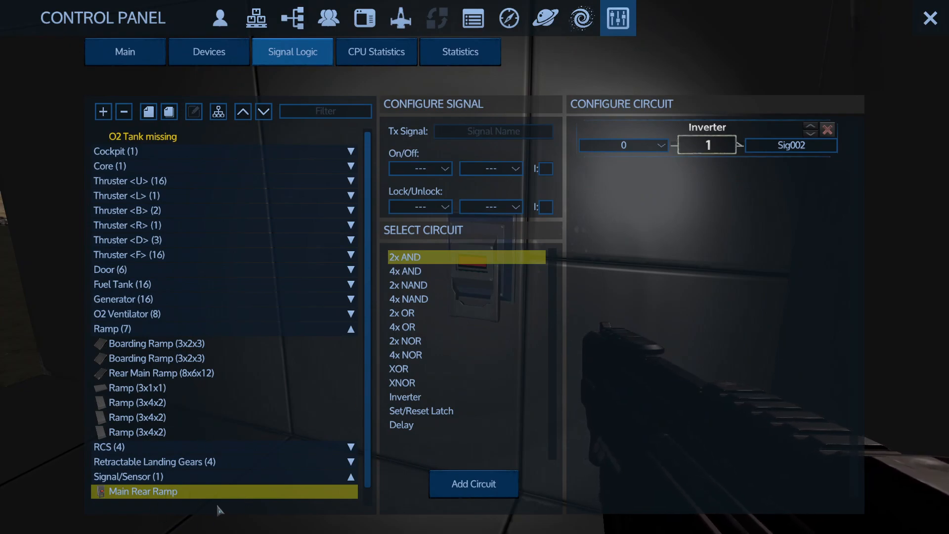
mouse_move(415, 328)
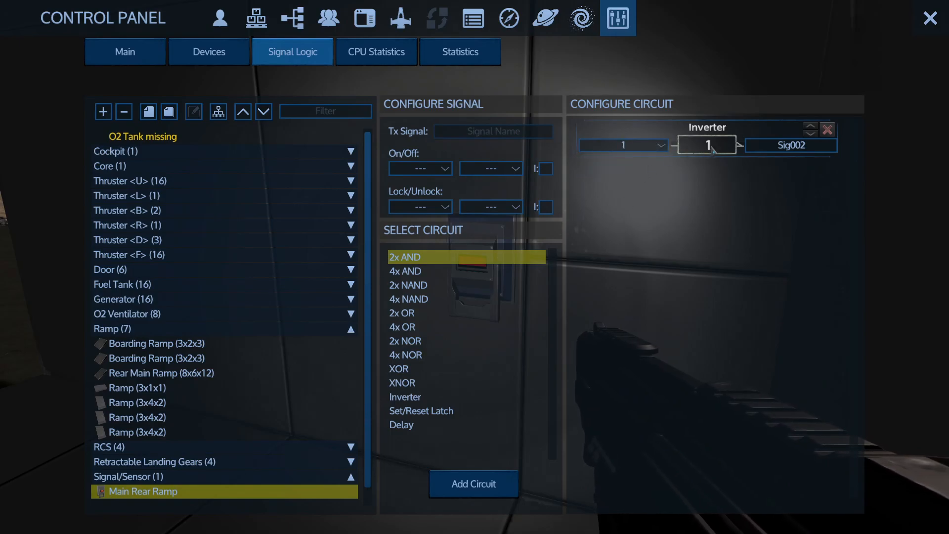
click(930, 18)
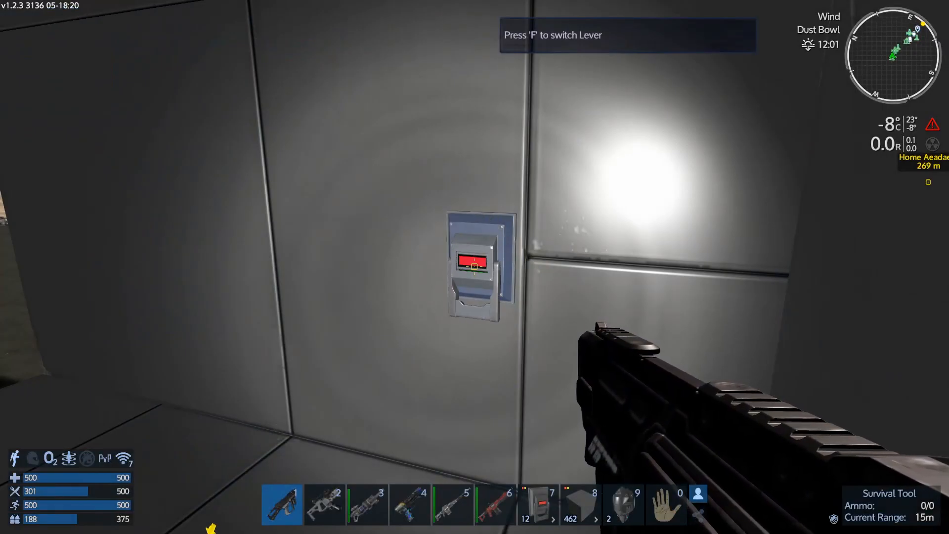
key(f)
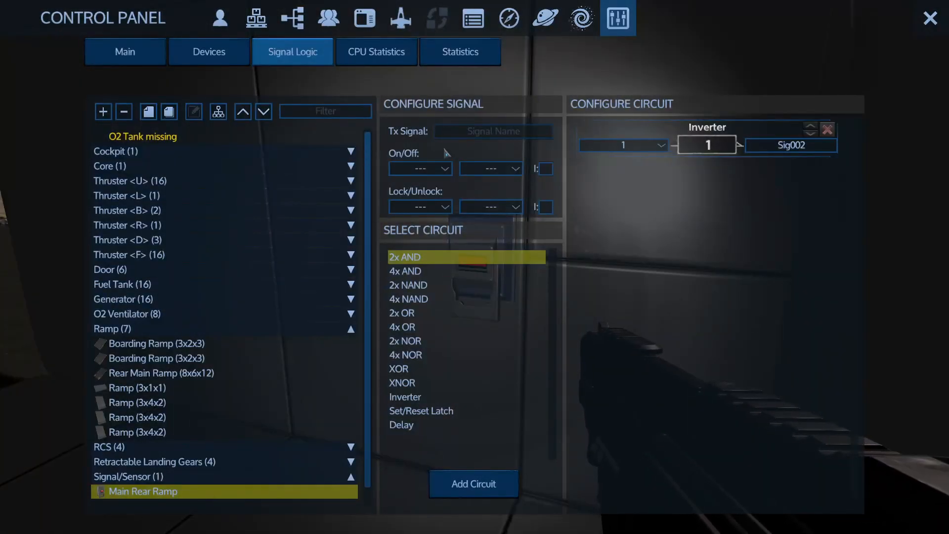
click(827, 129)
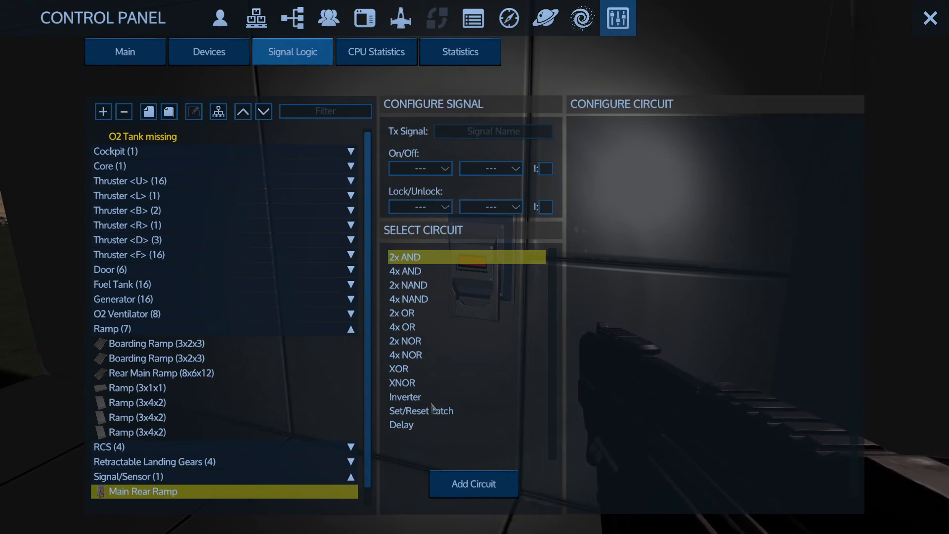
mouse_move(442, 382)
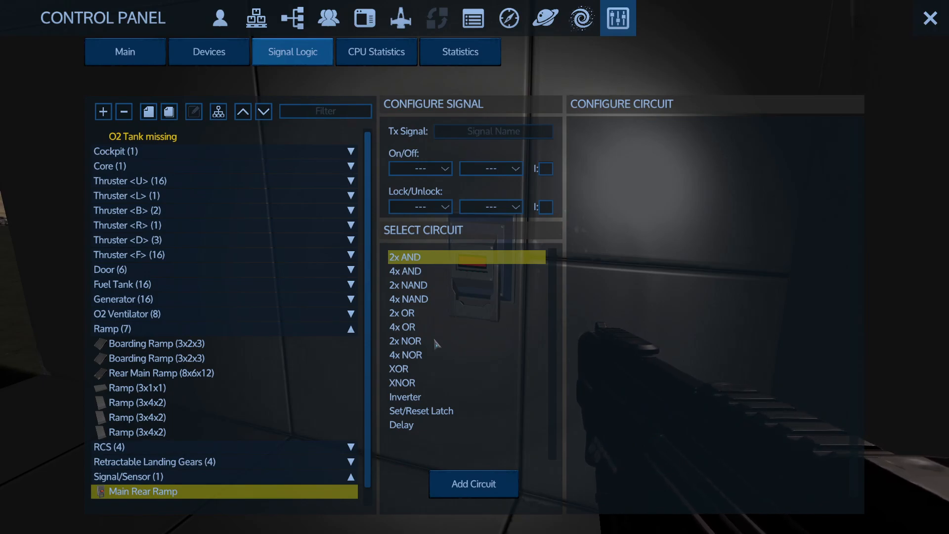
mouse_move(430, 332)
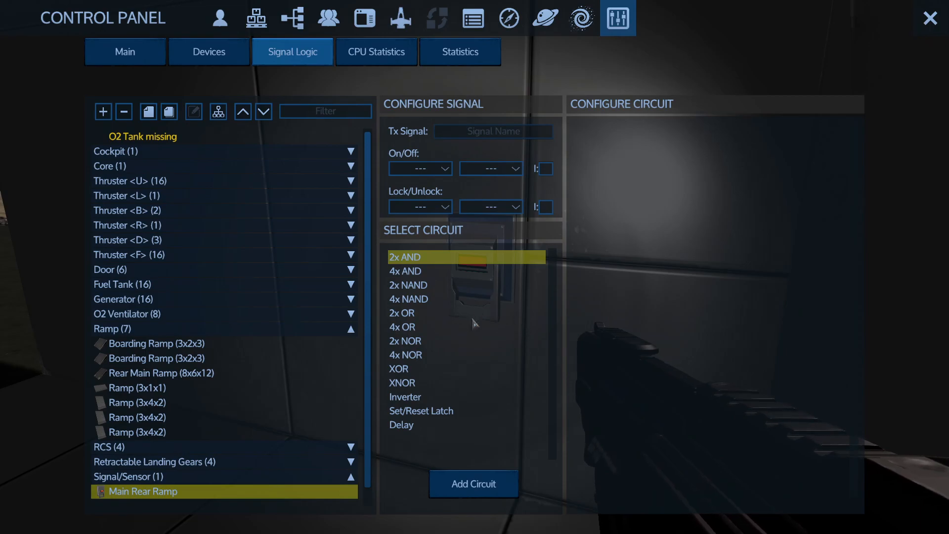
Link the lever's On/Off to Sig002 with Follow behaviour and choose the XOR circuit type.
click(421, 168)
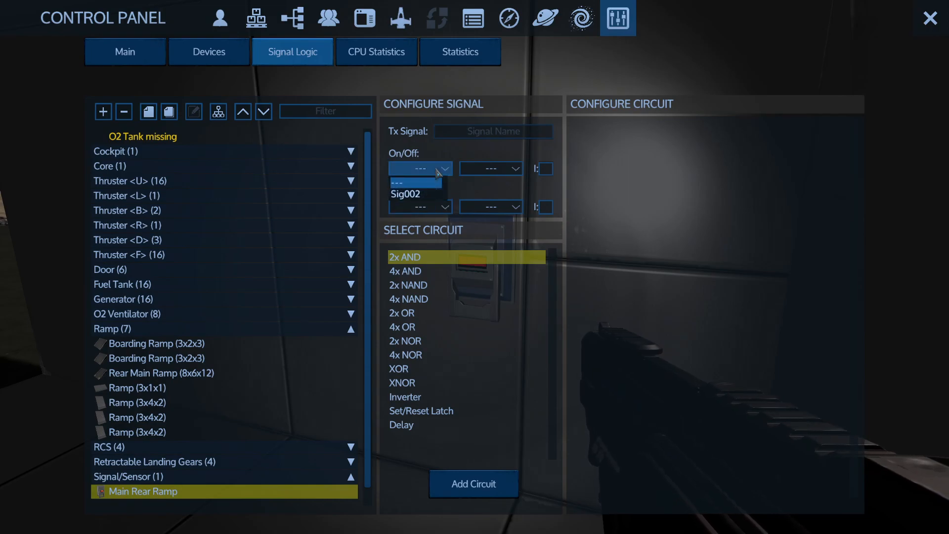
click(414, 195)
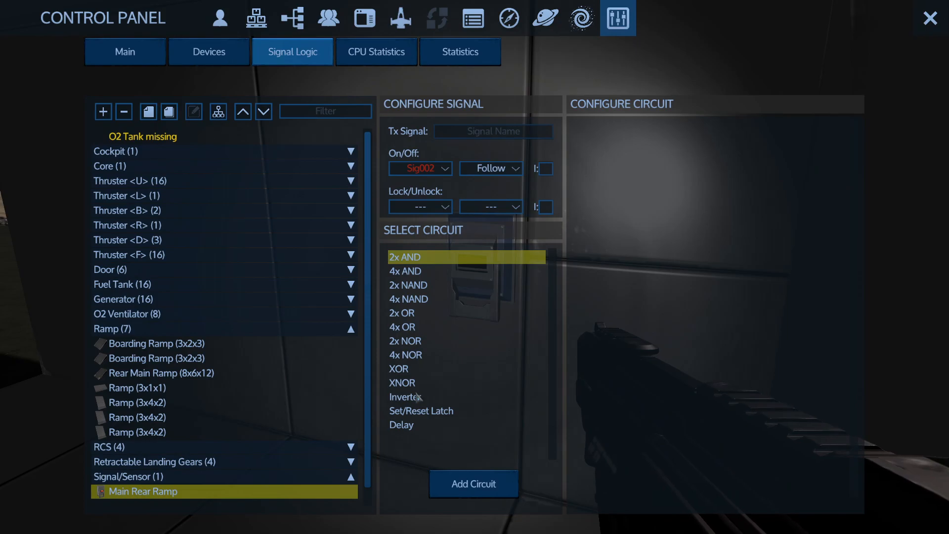
click(414, 369)
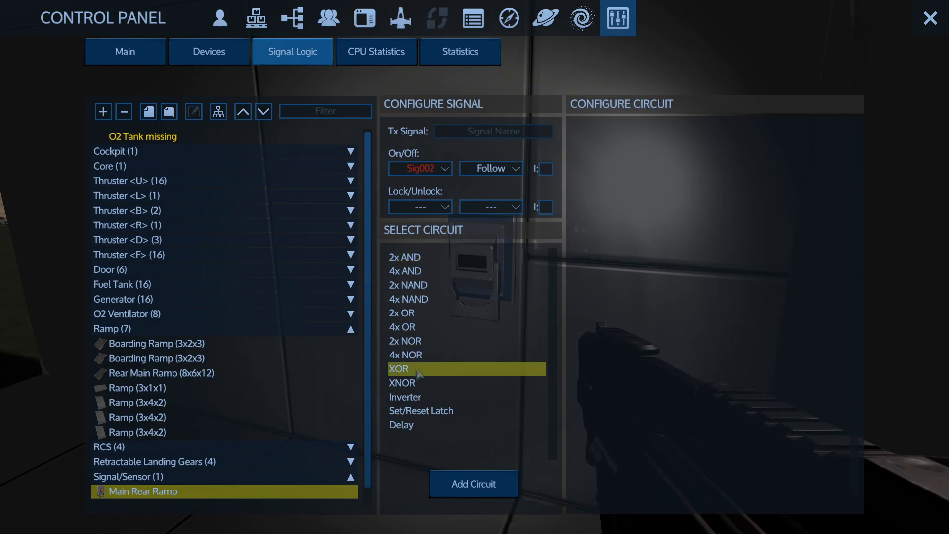
click(420, 168)
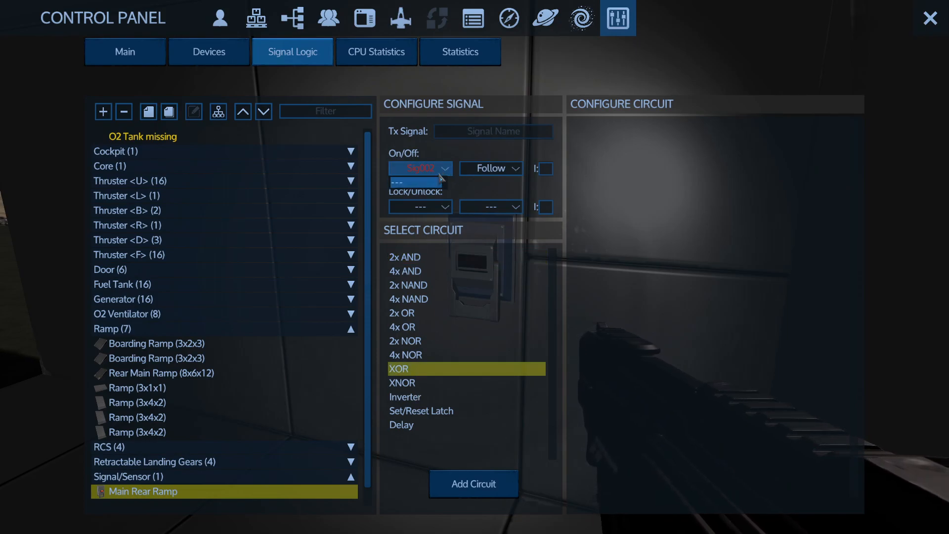
click(418, 182)
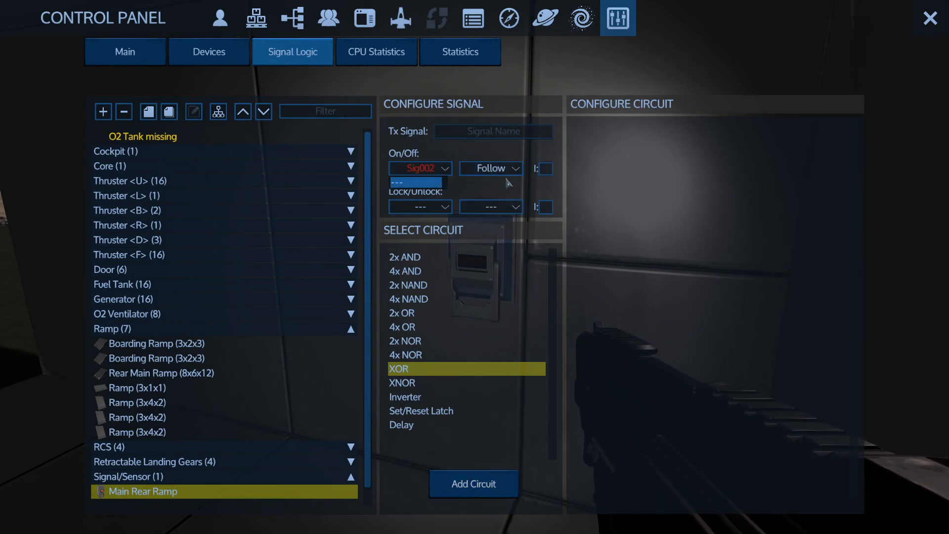
click(490, 168)
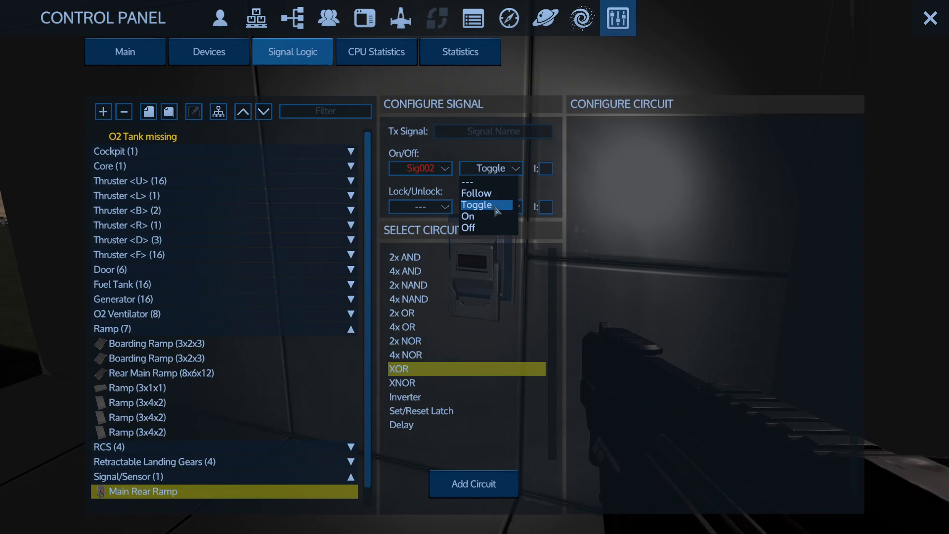
click(476, 193)
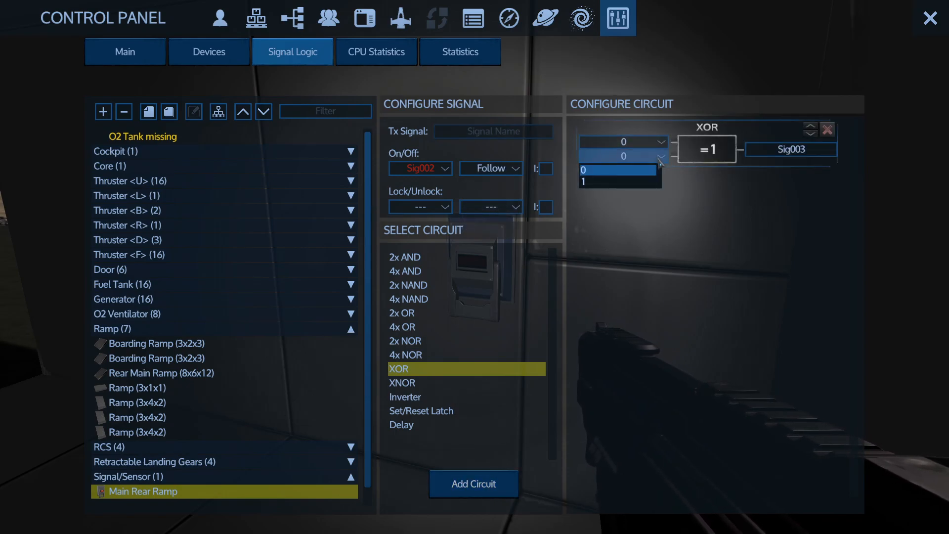
Set the XOR's second input to 1 and drive Rear Main Ramp Open/Close from Sig003.
click(617, 182)
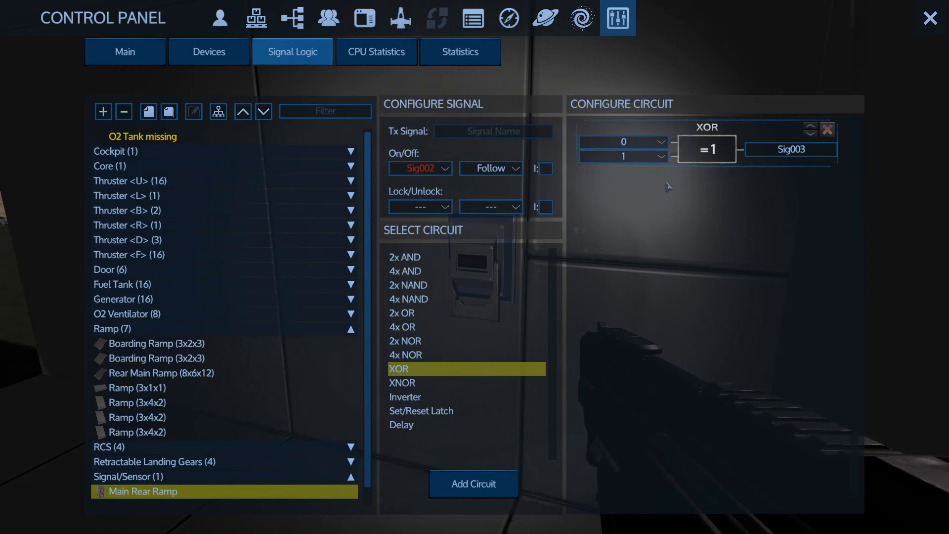
mouse_move(109, 259)
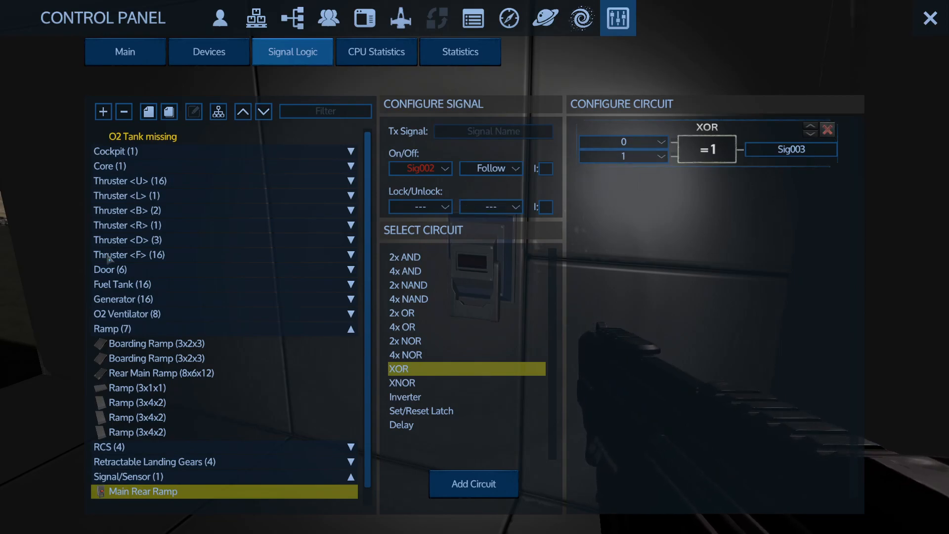
click(160, 373)
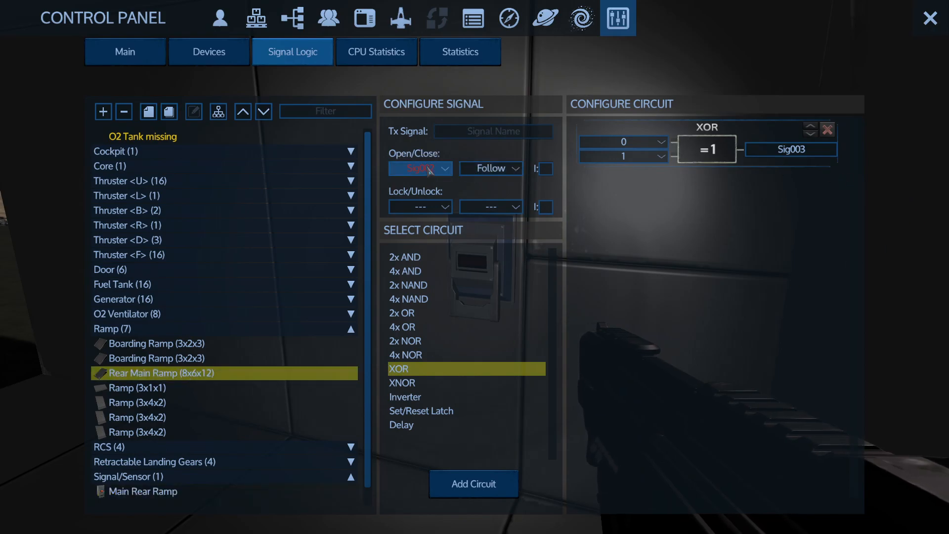
click(418, 168)
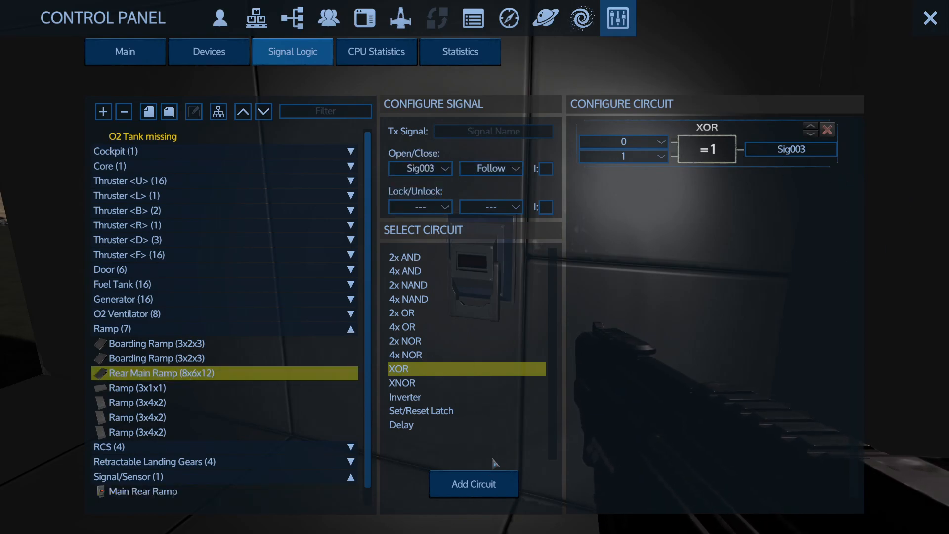
click(931, 18)
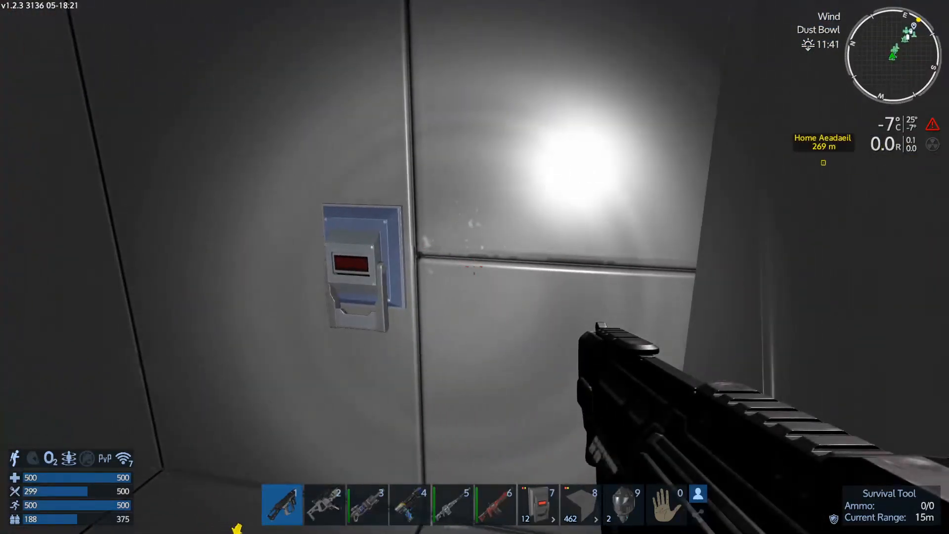
Select and test the Main Rear Ramp lever, then switch it Active in Devices.
click(356, 260)
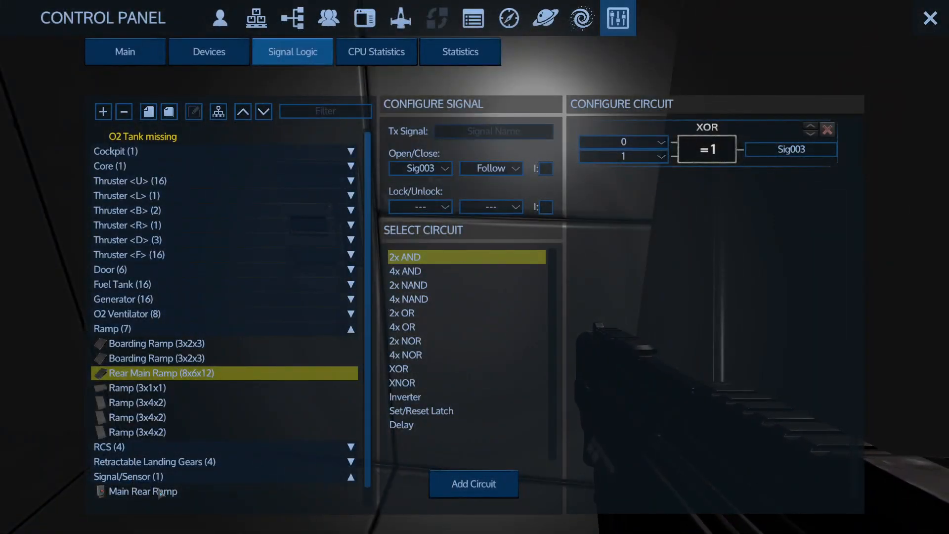
click(152, 491)
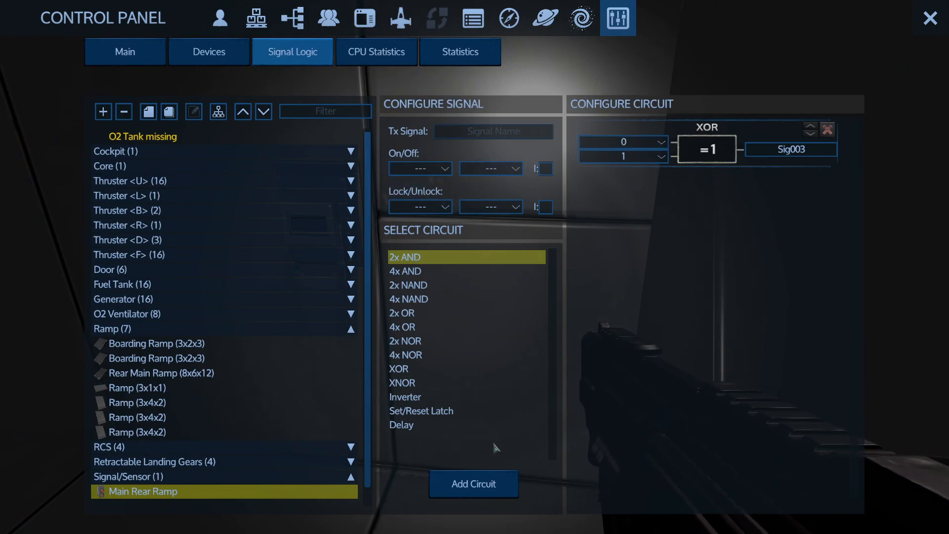
click(931, 18)
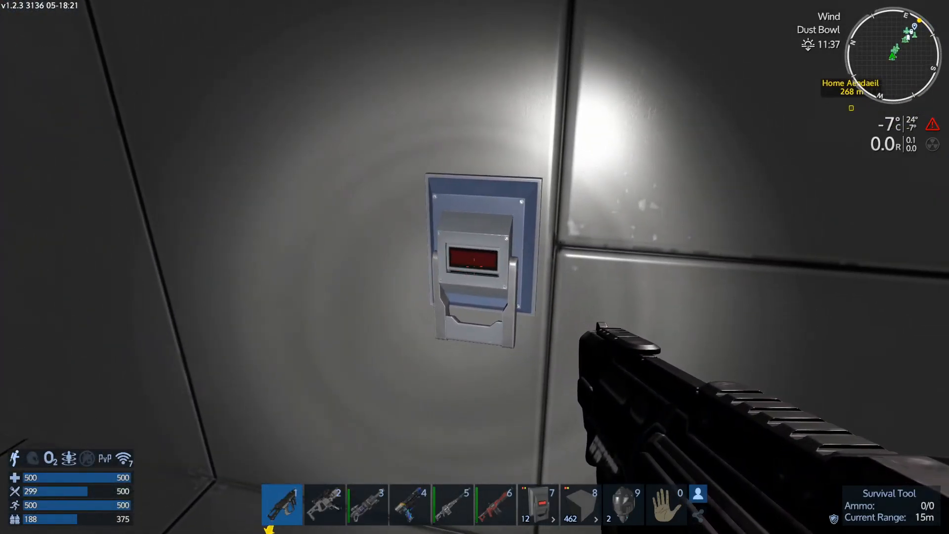
click(476, 266)
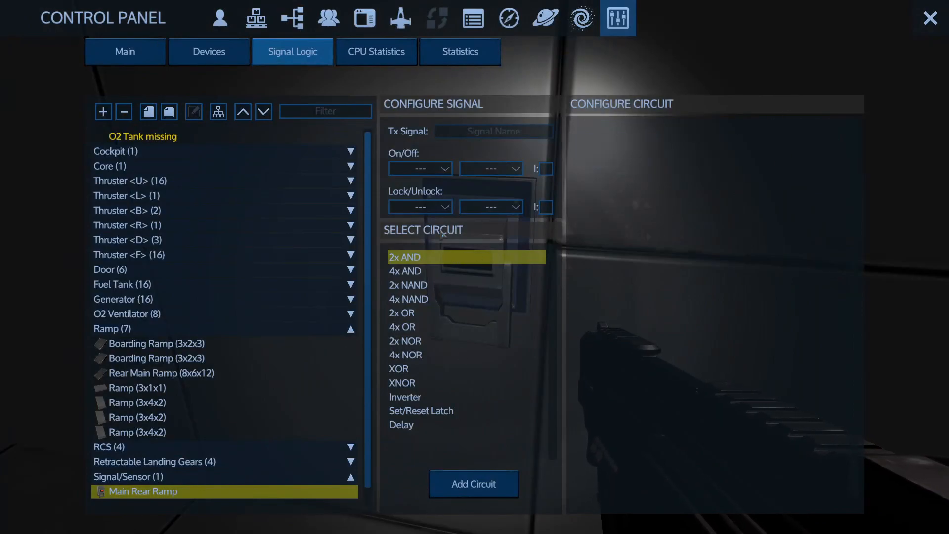
mouse_move(178, 466)
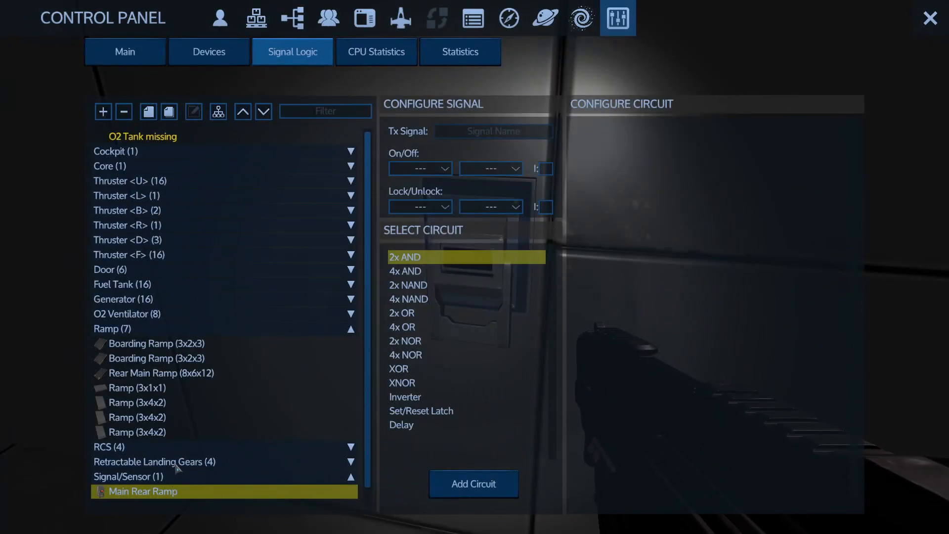
click(209, 51)
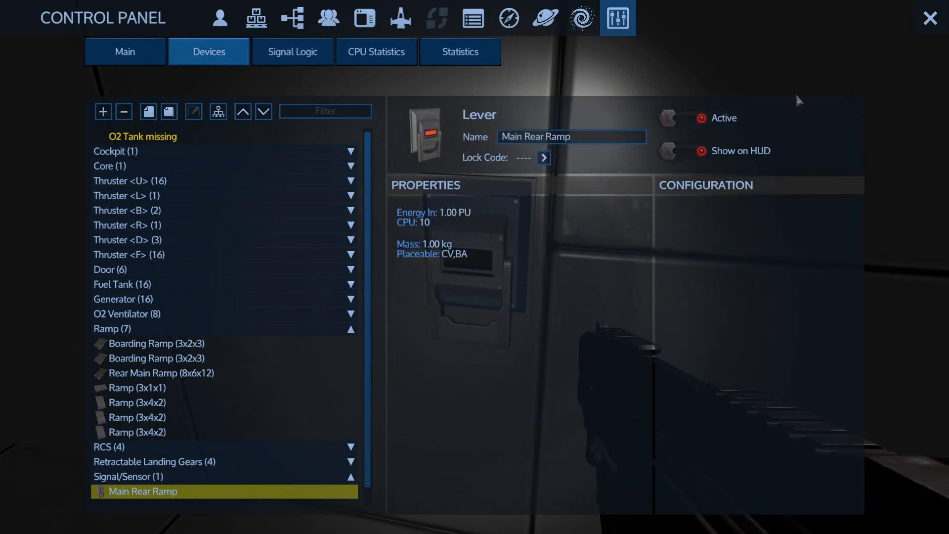
click(676, 118)
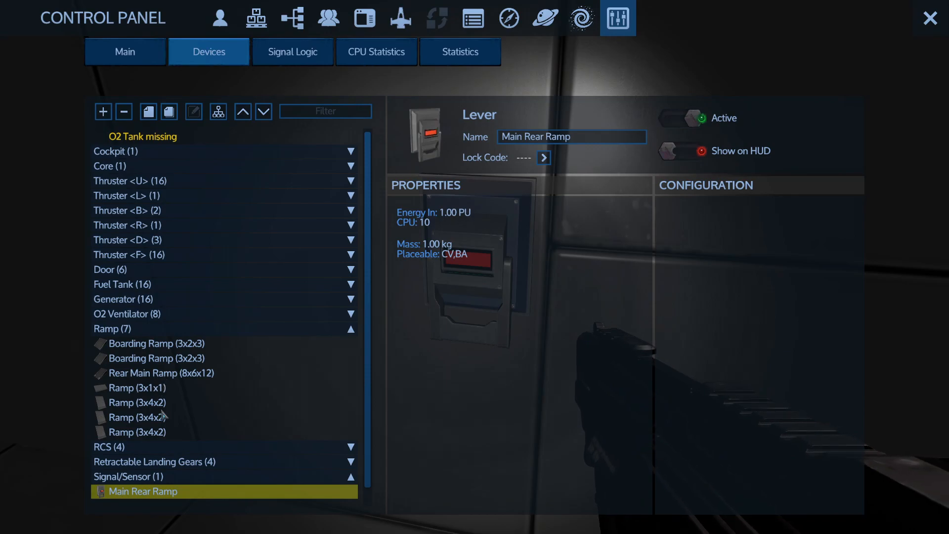
mouse_move(176, 73)
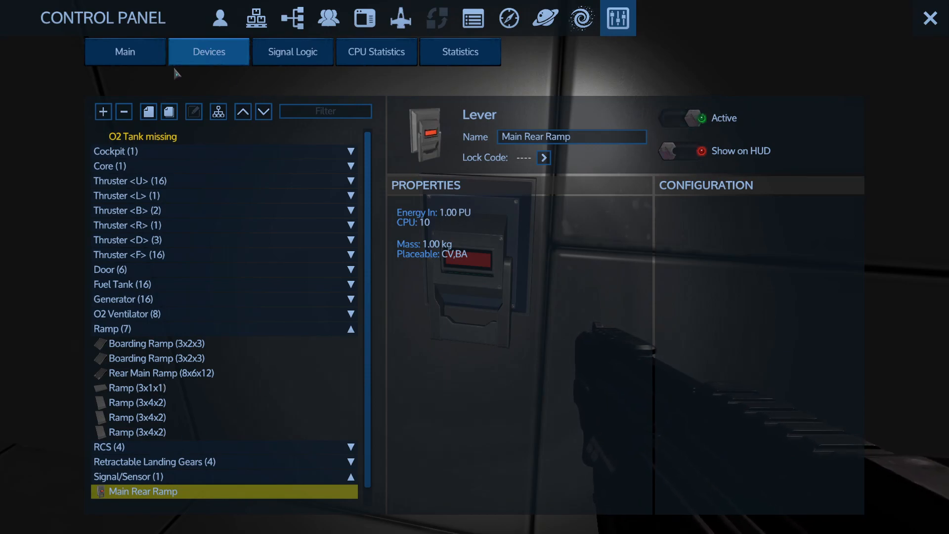
Set the lever to Toggle, add a 2x AND circuit with second input 1, and select the ramp.
click(291, 52)
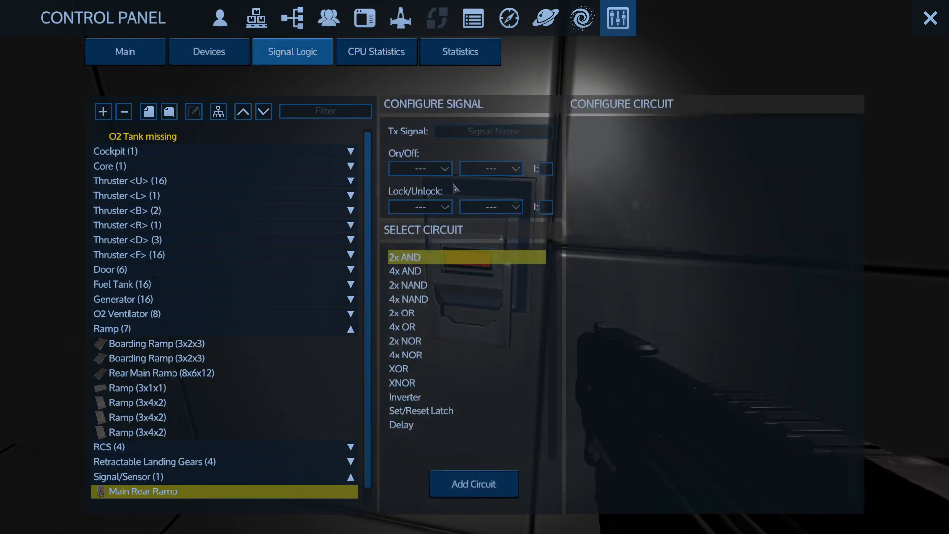
click(490, 168)
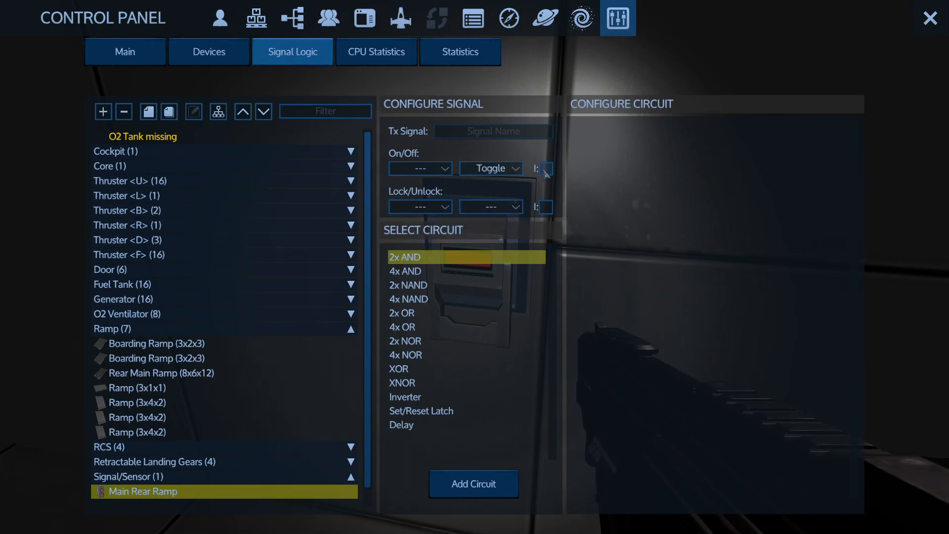
click(473, 484)
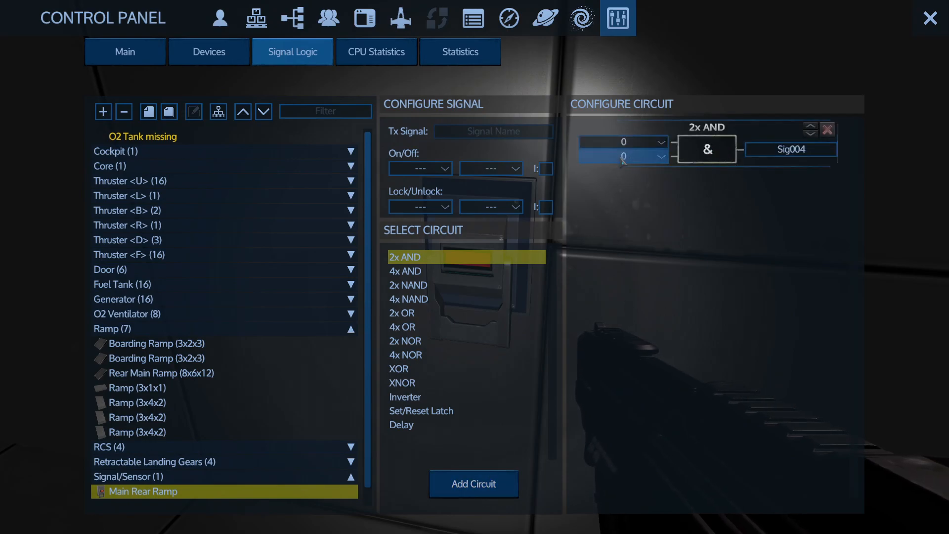
click(623, 157)
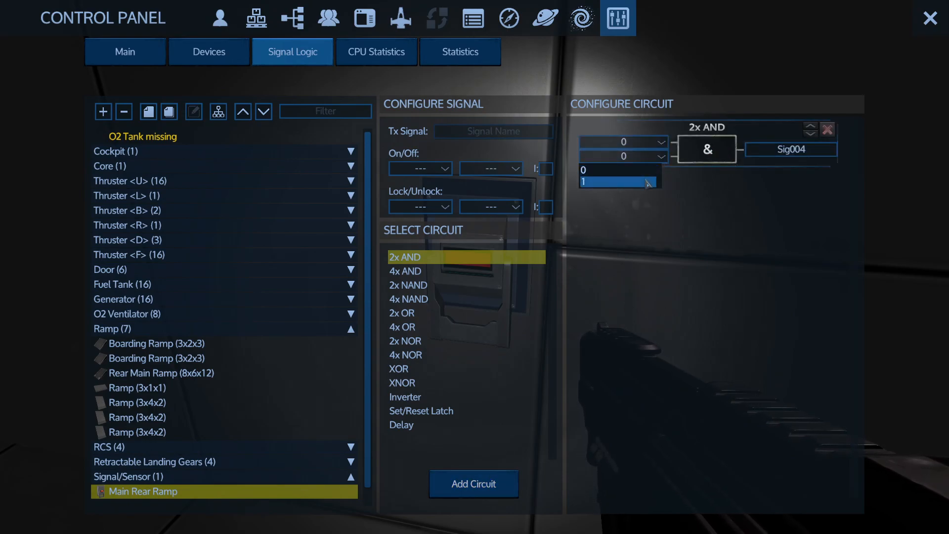
click(614, 182)
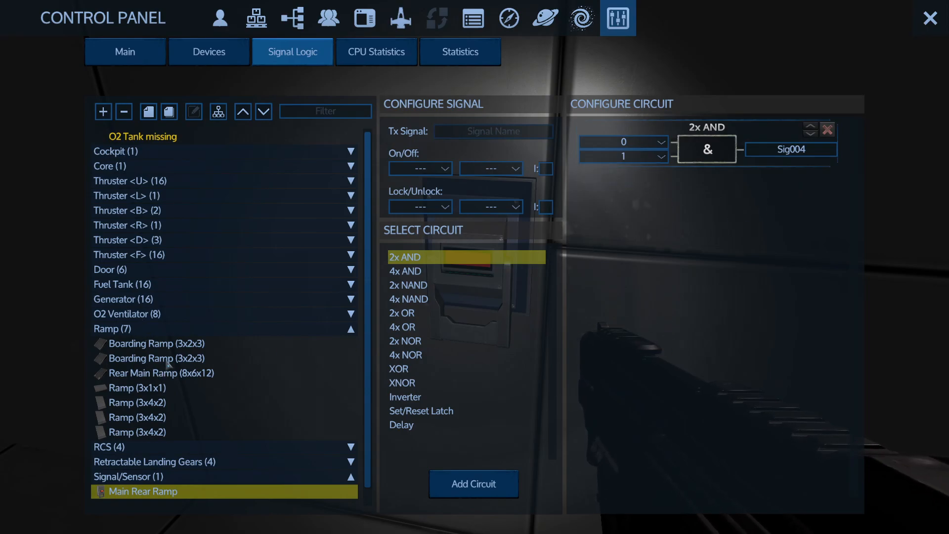
click(162, 372)
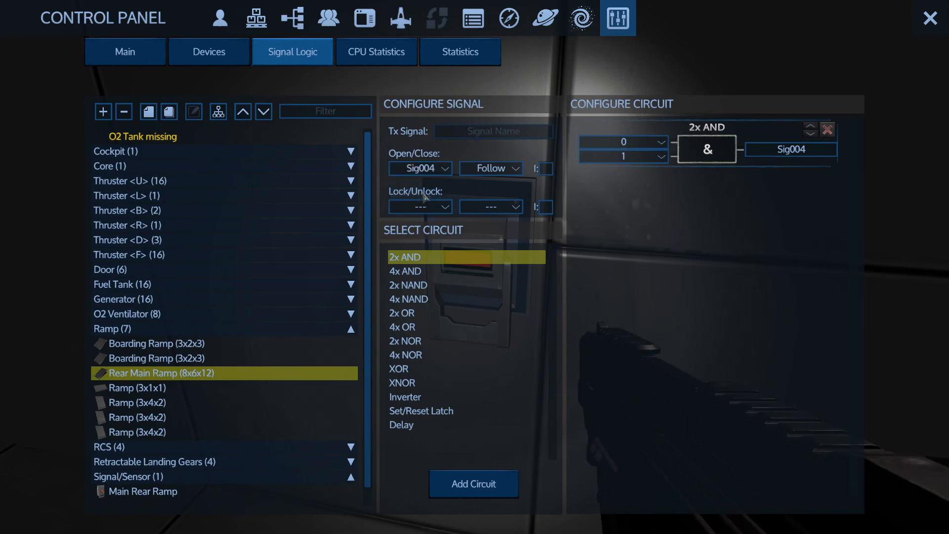
click(931, 18)
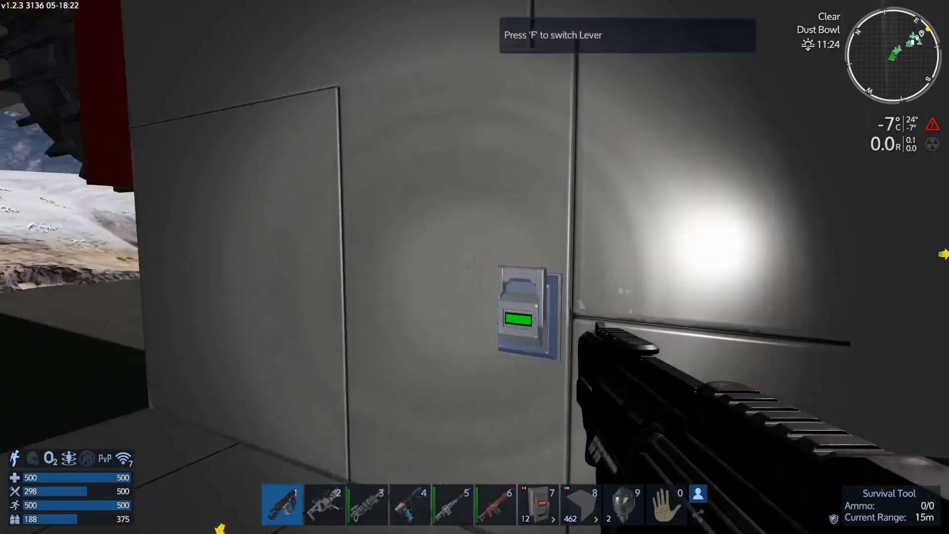
Flip the lever, set the 2x AND circuit's second input to 0, and pick 2x OR.
key(f)
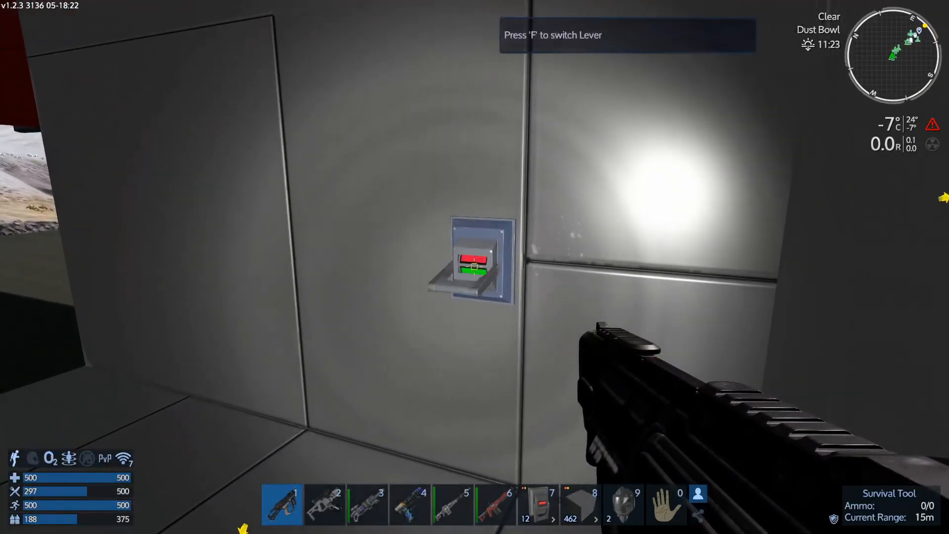
key(f)
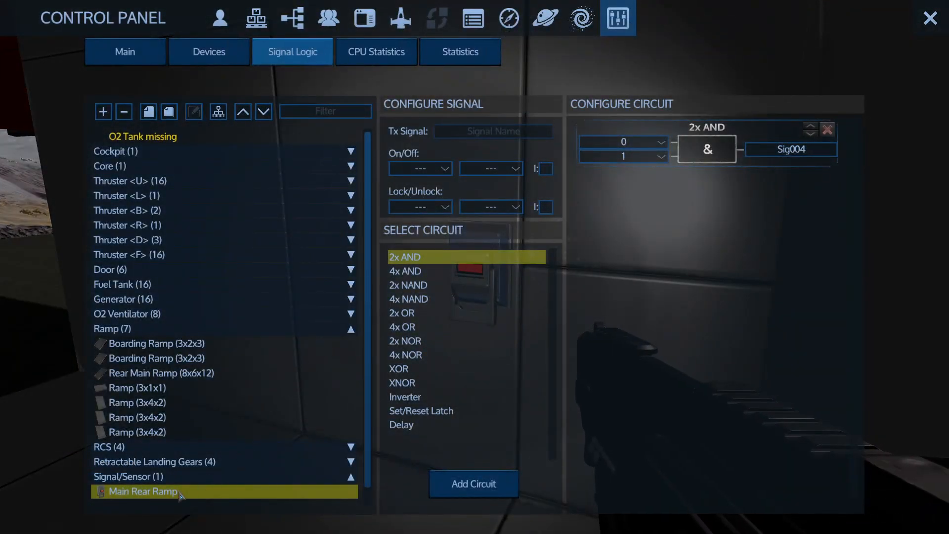
click(622, 142)
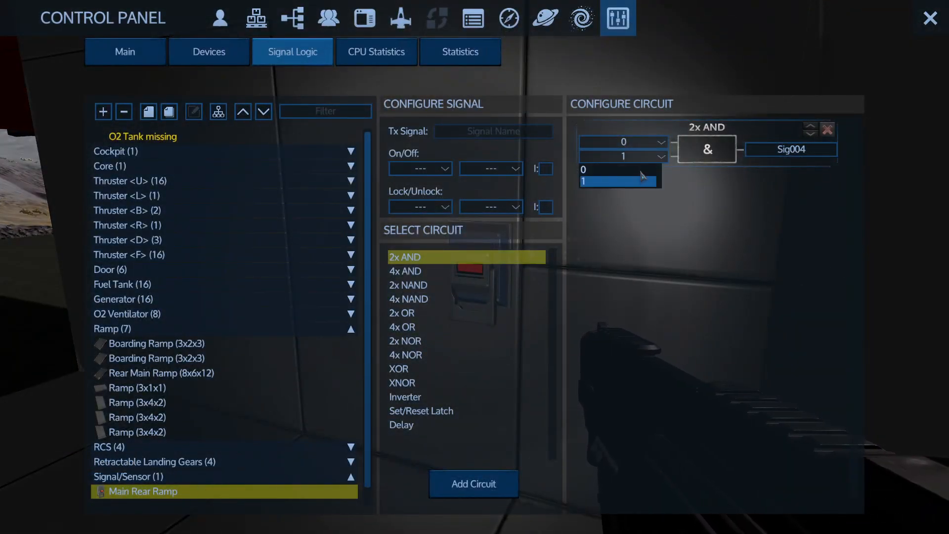
click(606, 168)
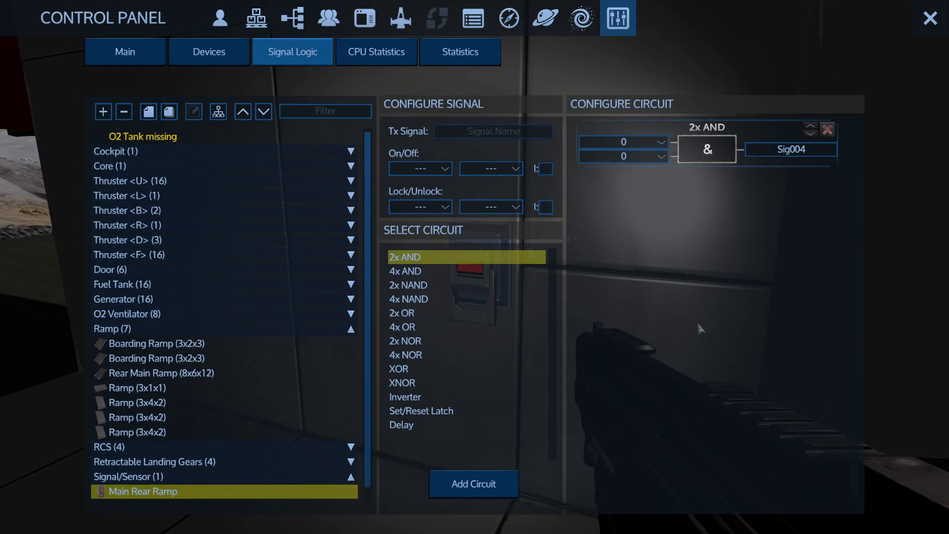
click(931, 19)
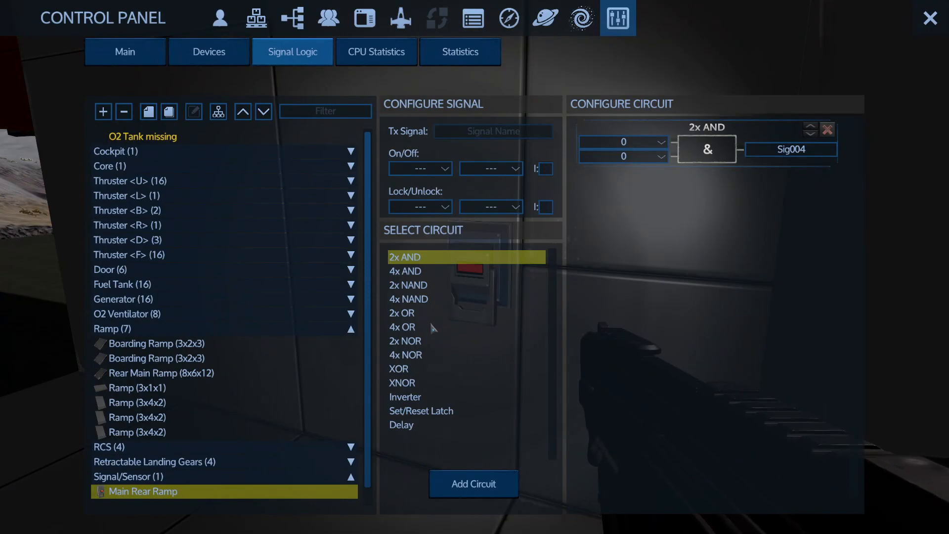
click(424, 313)
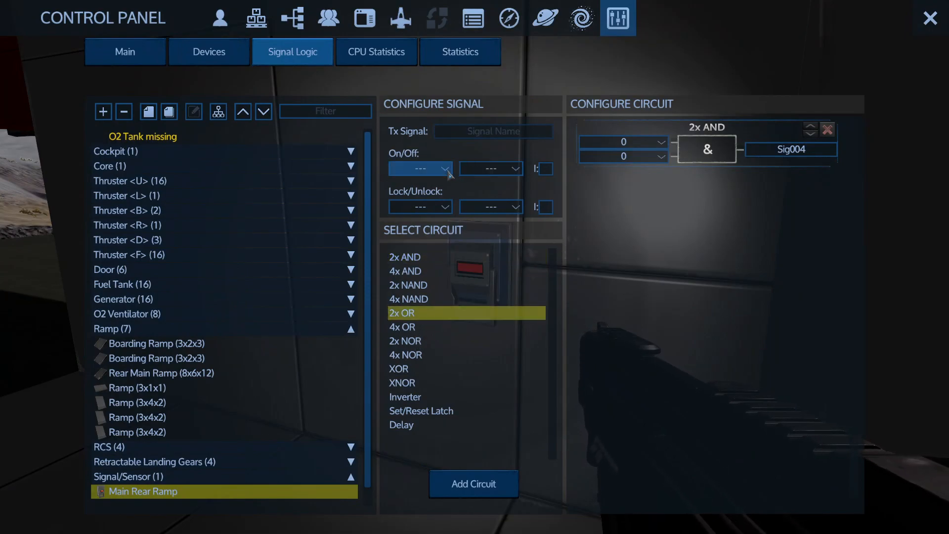
Keep the lever on Follow, add a 2x OR circuit, and select the Rear Main Ramp.
click(490, 168)
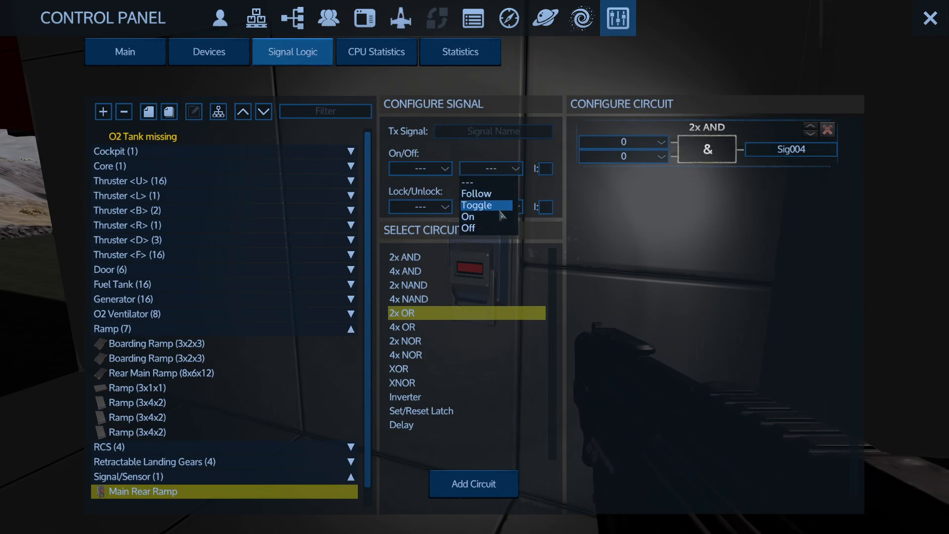
click(475, 204)
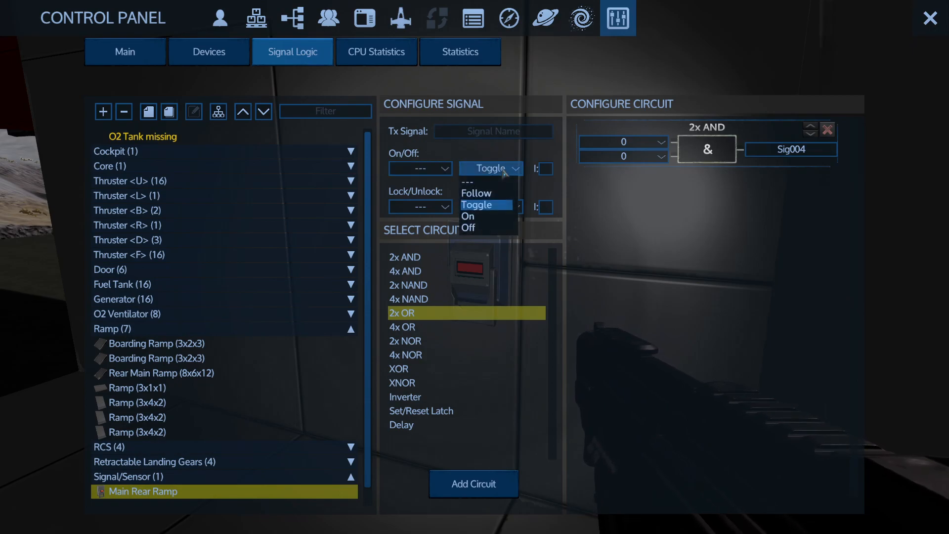
click(476, 192)
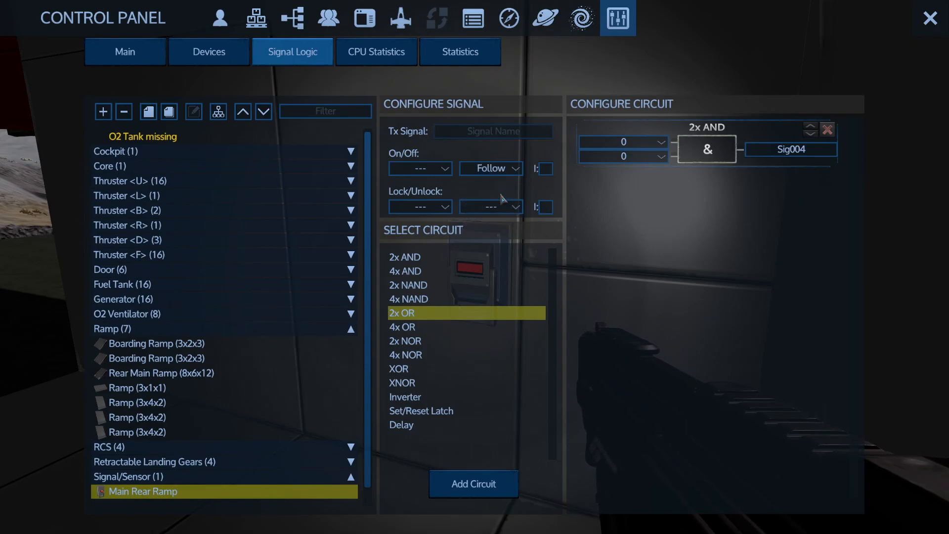
click(472, 484)
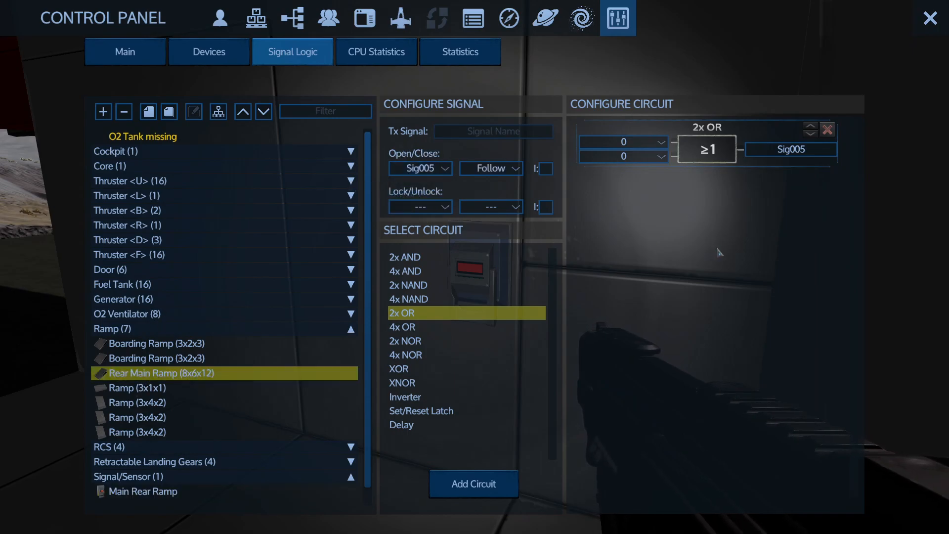
mouse_move(719, 348)
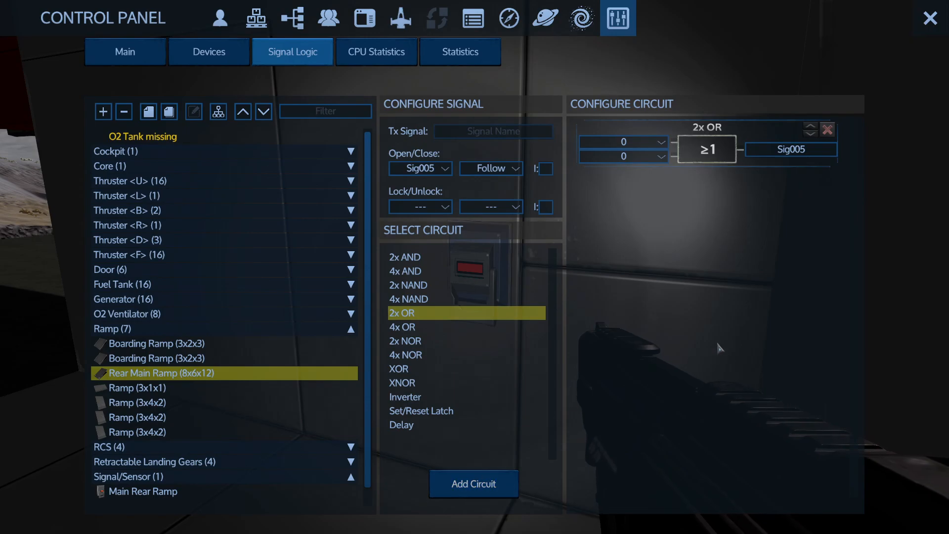
click(929, 18)
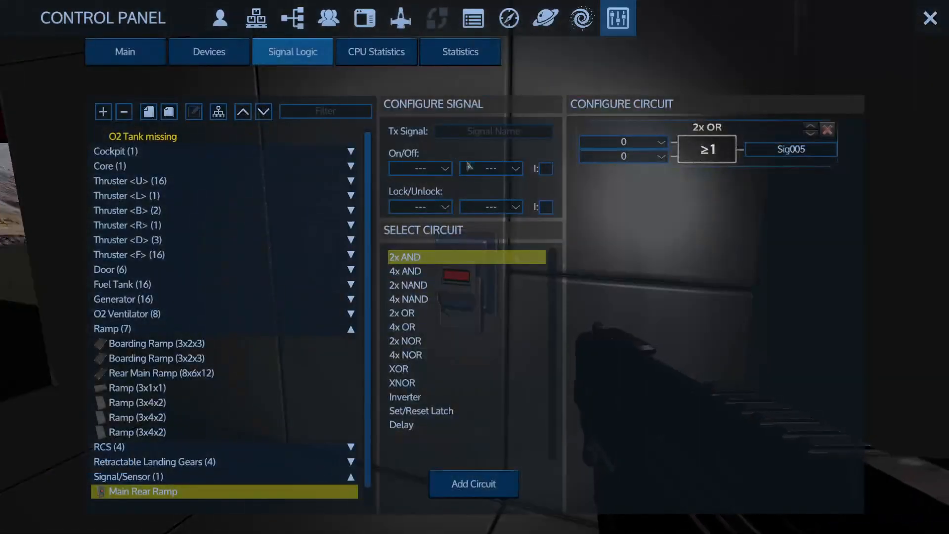
click(161, 373)
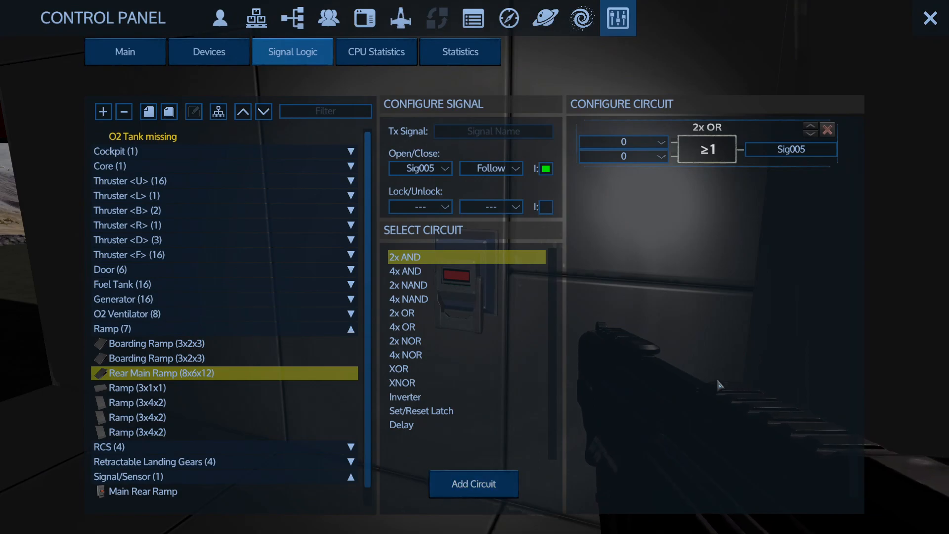
mouse_move(270, 380)
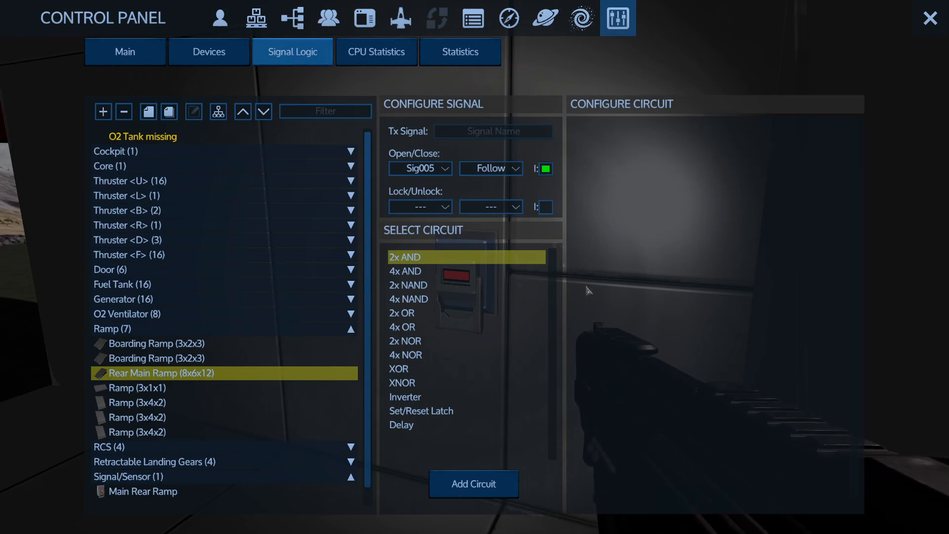
Select the Main Rear Ramp lever entry and add an Inverter circuit.
click(543, 168)
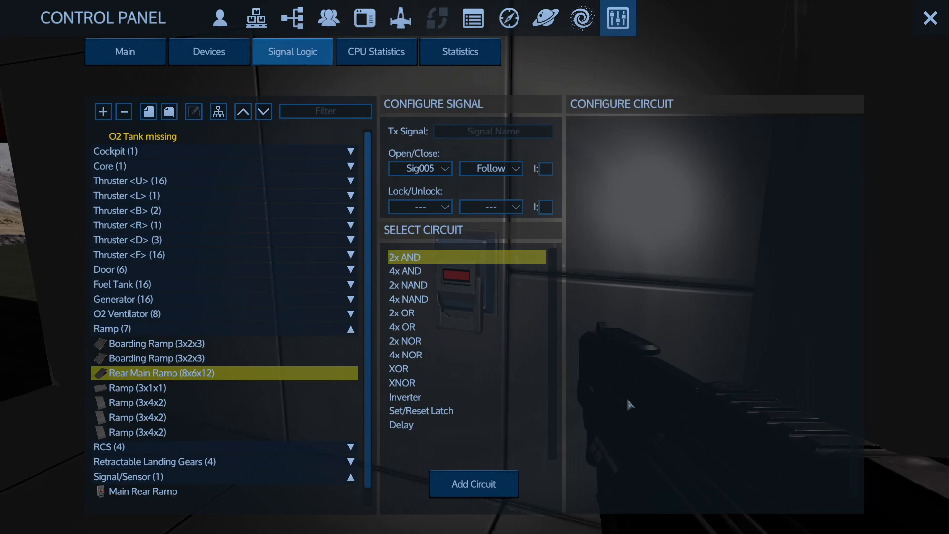
click(143, 491)
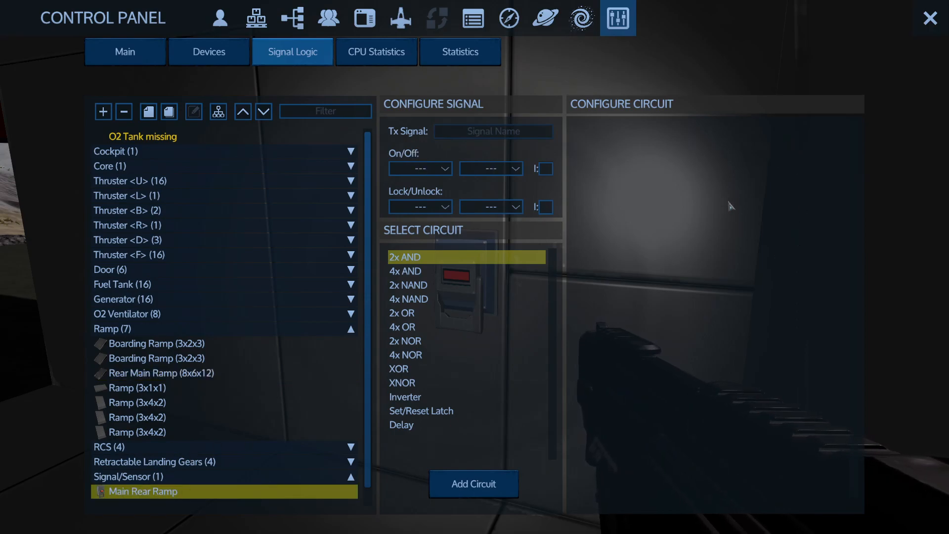
mouse_move(477, 365)
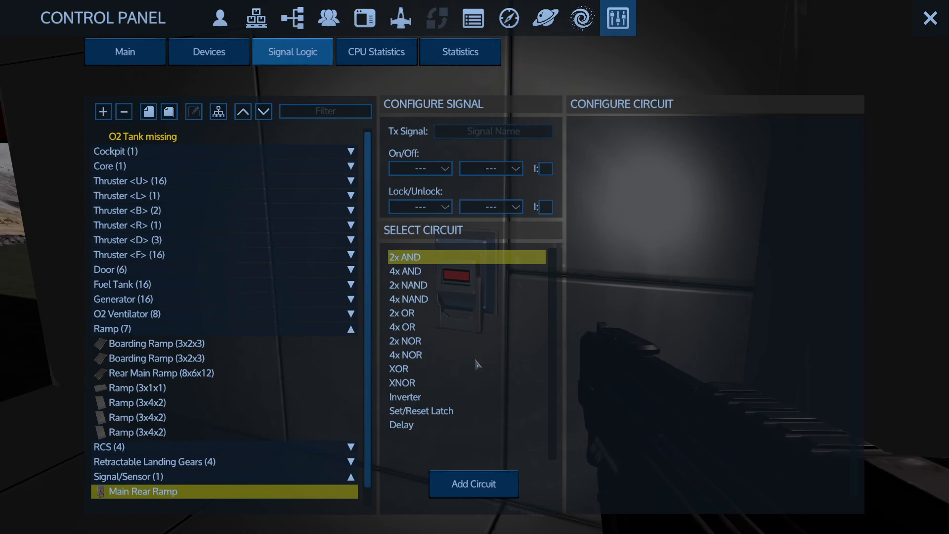
click(405, 397)
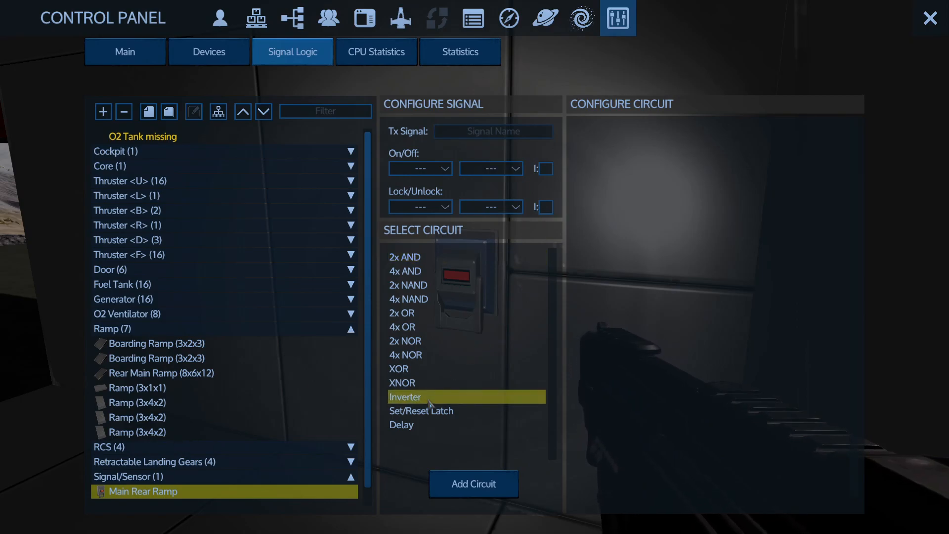
click(420, 169)
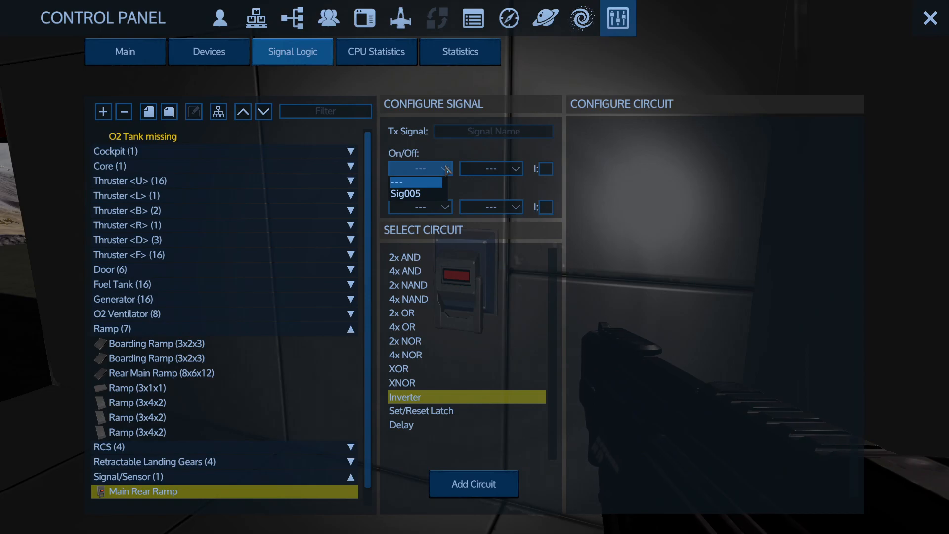
click(490, 168)
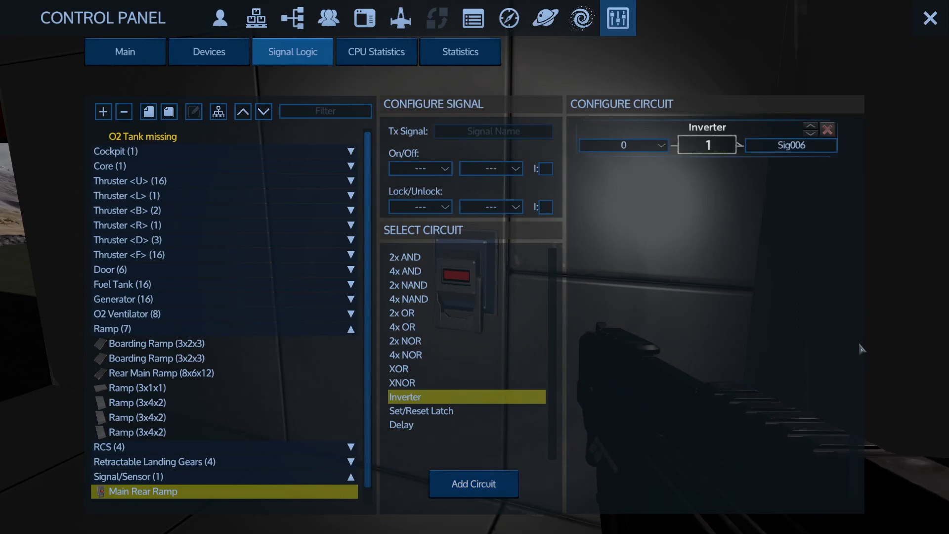
mouse_move(734, 221)
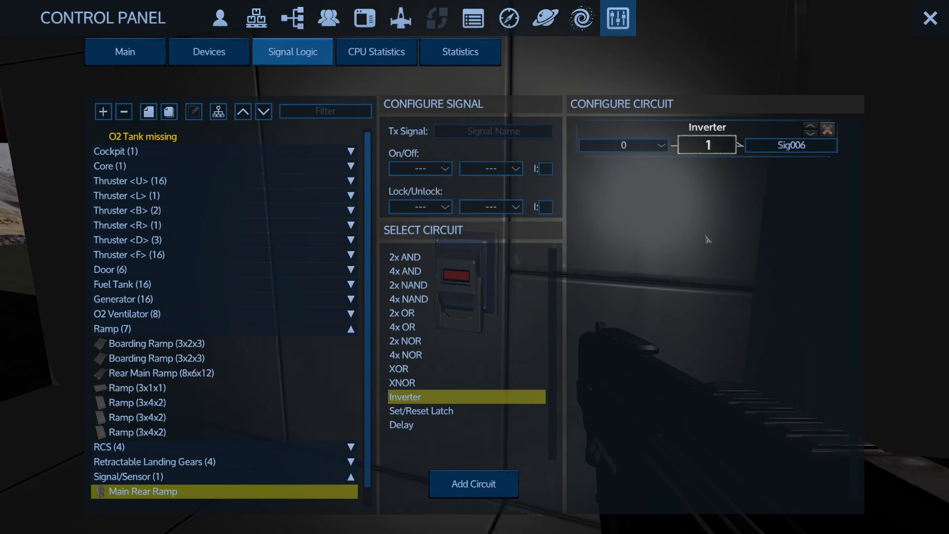
mouse_move(718, 232)
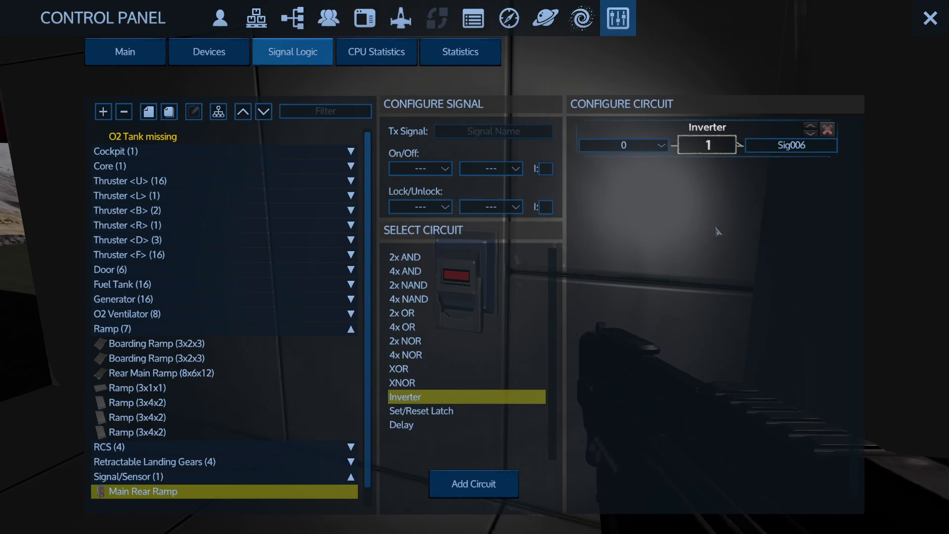
mouse_move(156, 367)
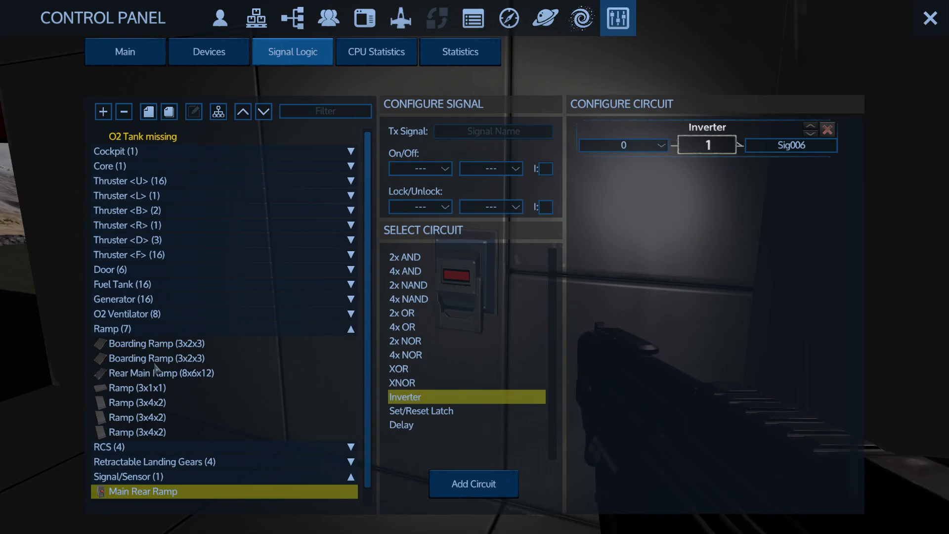
Make the second Boarding Ramp follow Sig006 and close the Control Panel.
click(156, 358)
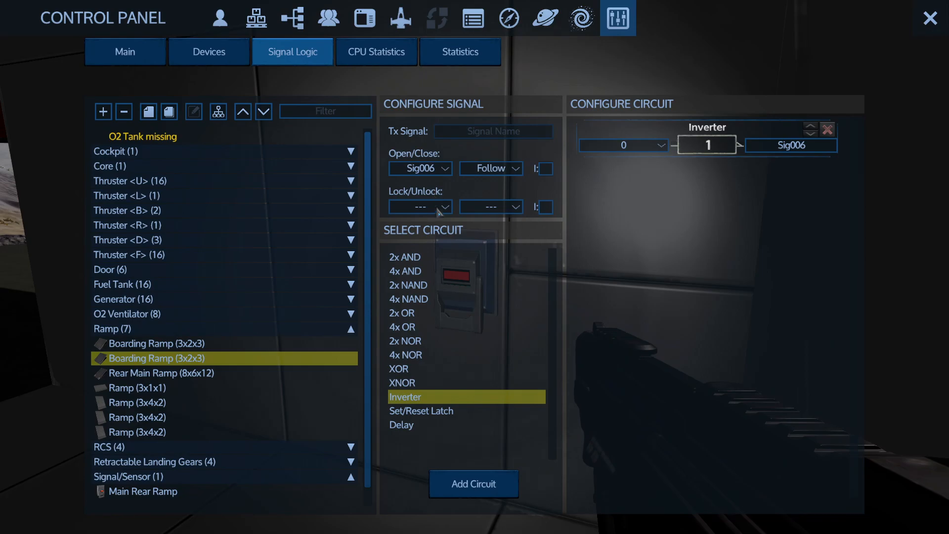
click(543, 168)
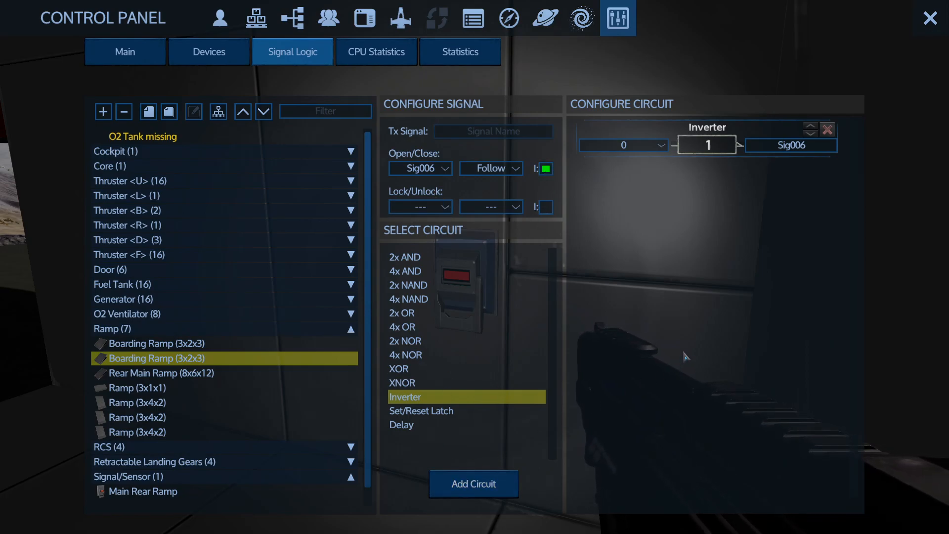
click(930, 19)
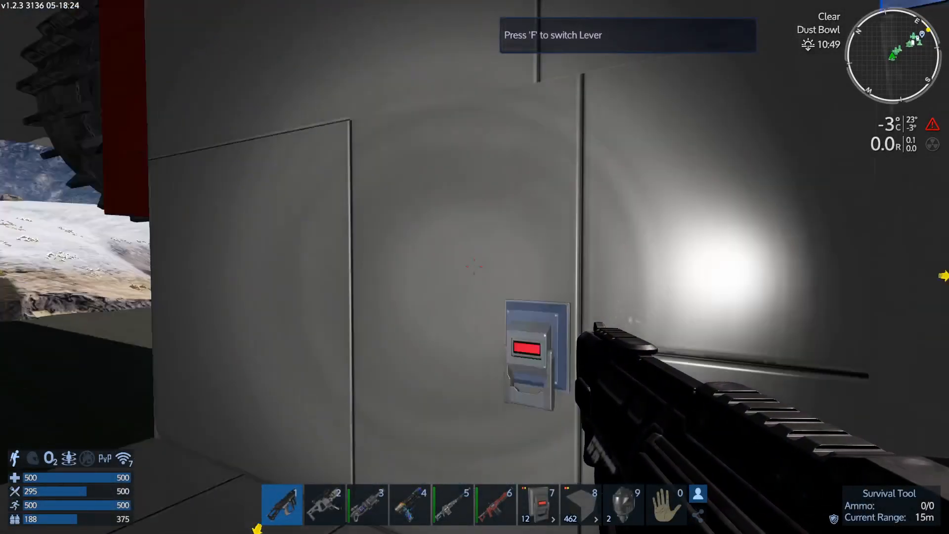
Flip the wall lever to test the ramps.
key(f)
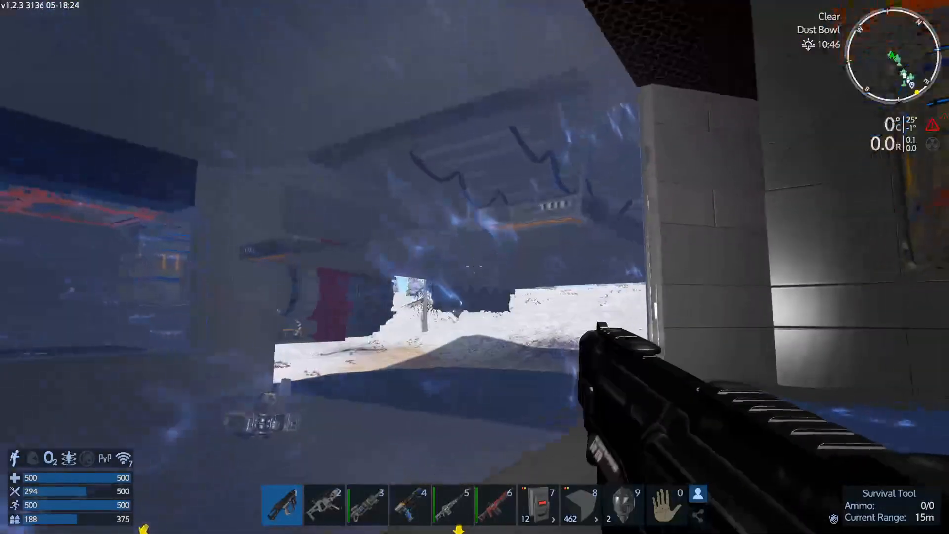
mouse_move(475, 267)
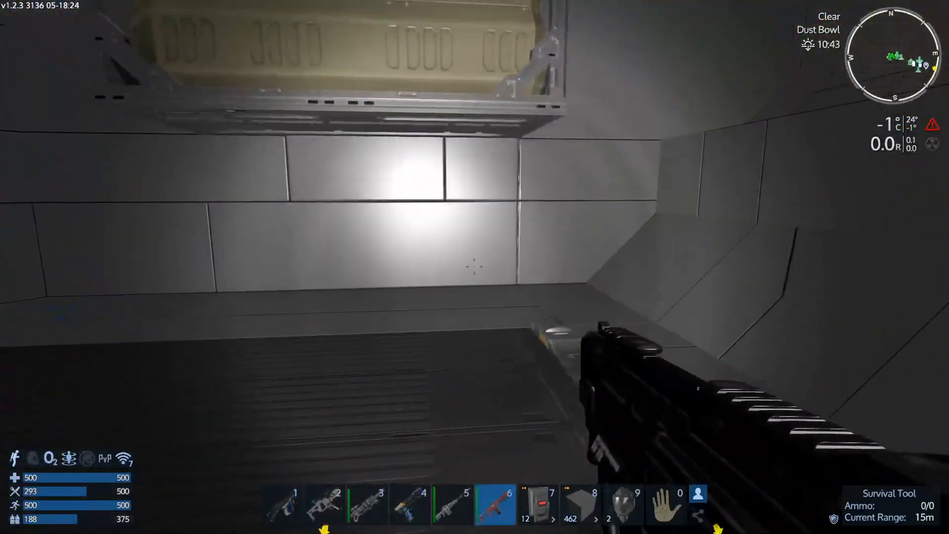
Equip the building blocks in hotbar slot 8 and open the inventory.
key(8)
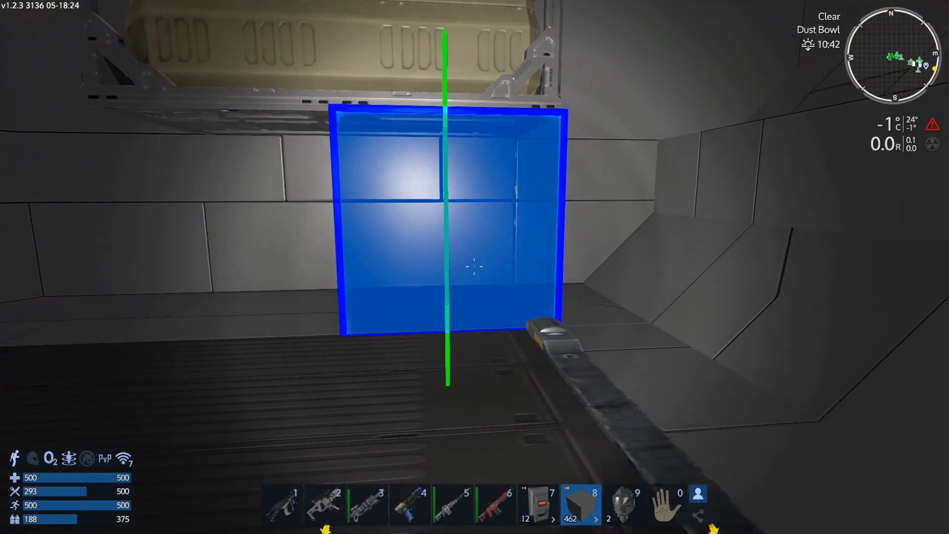
key(i)
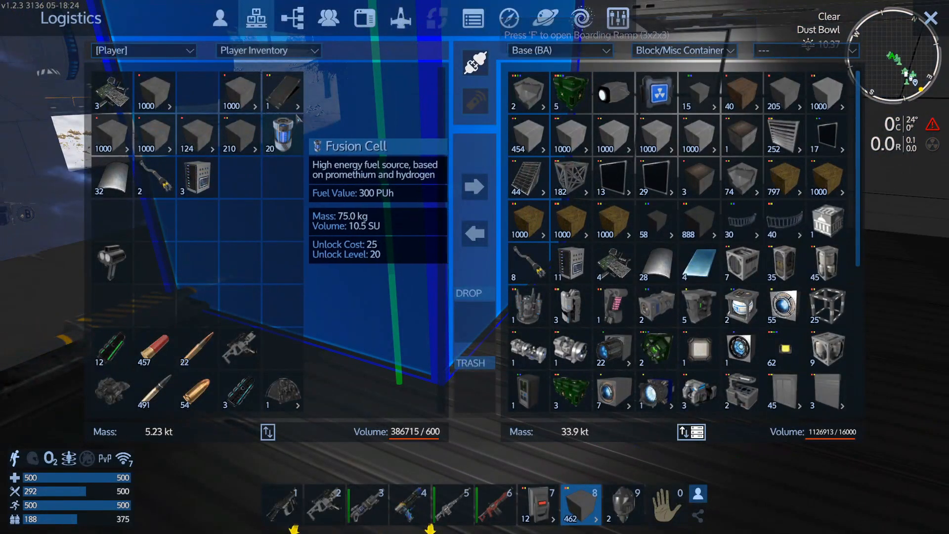
mouse_move(699, 148)
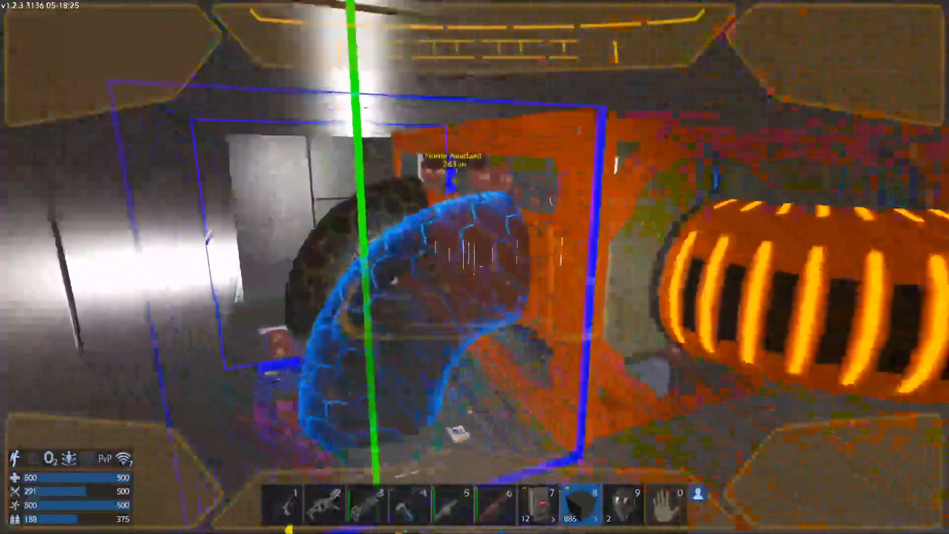
Equip the Survival Tool from hotbar slot 1.
key(1)
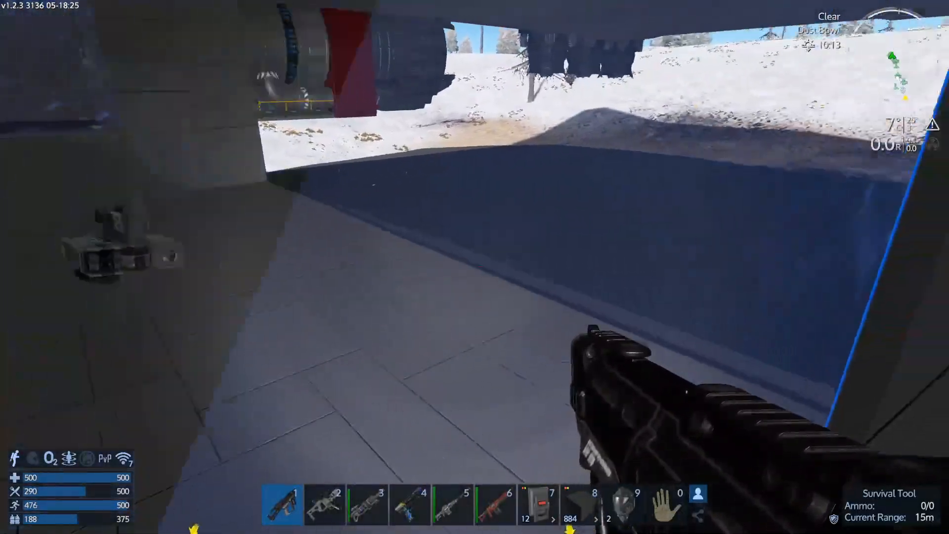
Equip the Multi Tool in Retrieve Blocks mode, aimed at a Fuel Tank (T3).
click(475, 266)
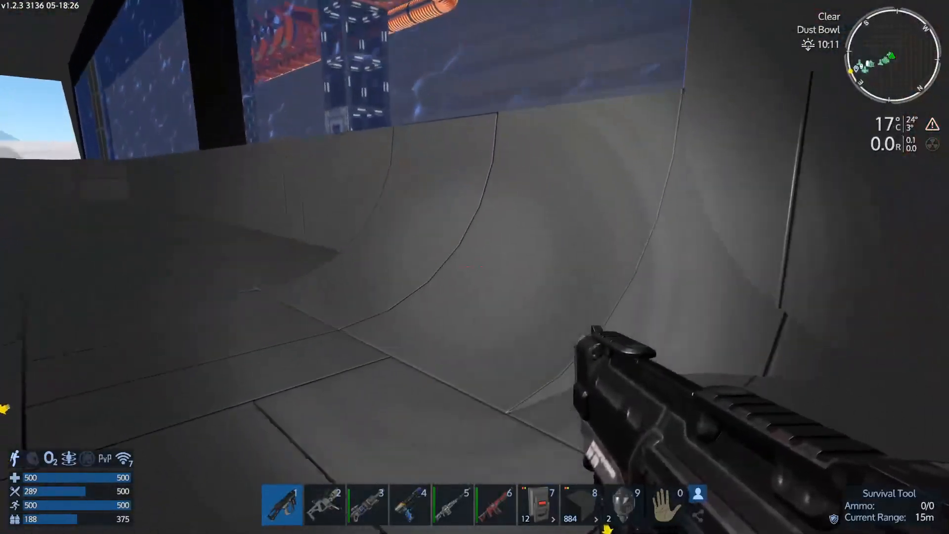
key(2)
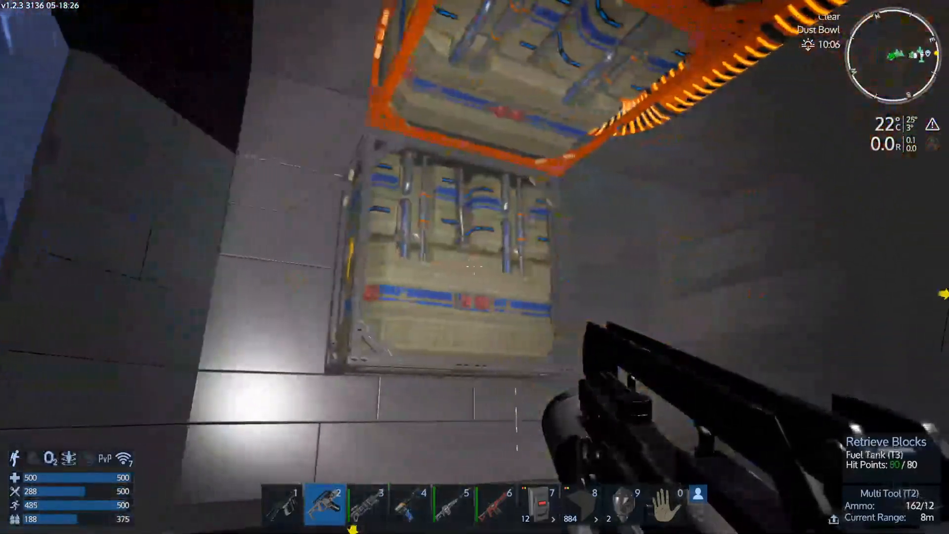
Switch to the Texture and Color Tool and walk the dark hangar toward the glass corridor.
key(4)
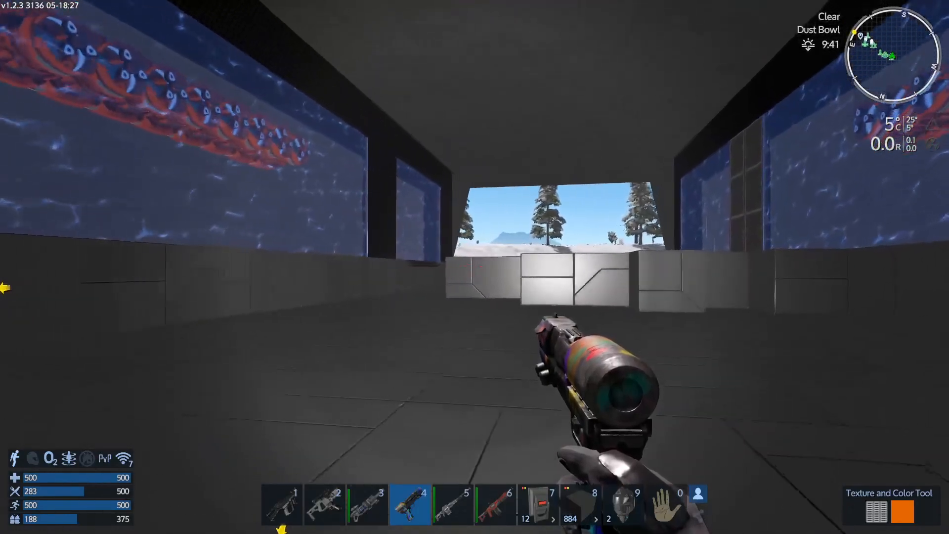
mouse_move(475, 267)
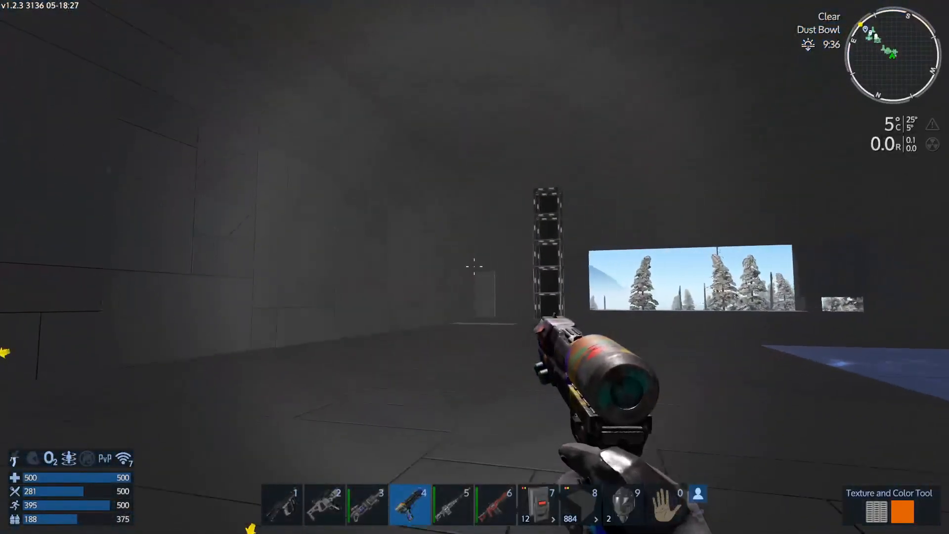
mouse_move(475, 267)
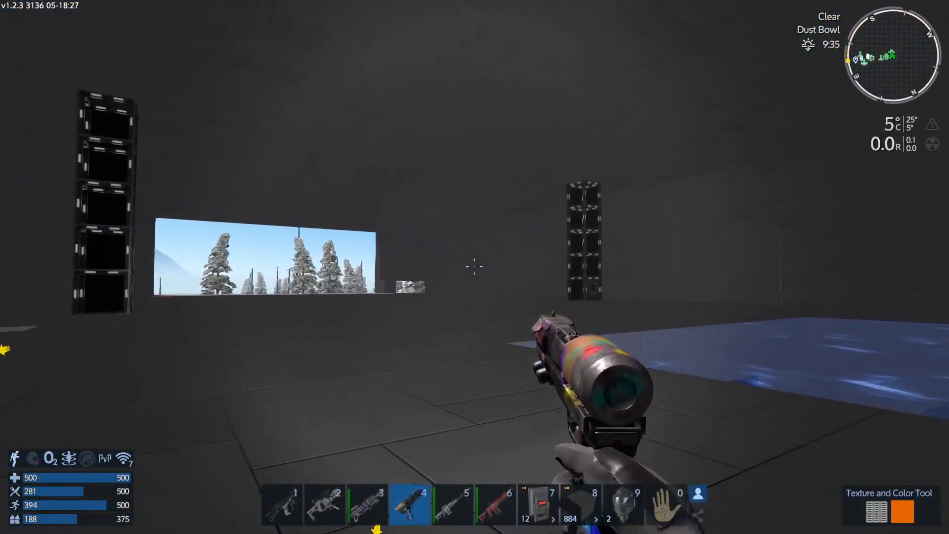
mouse_move(475, 267)
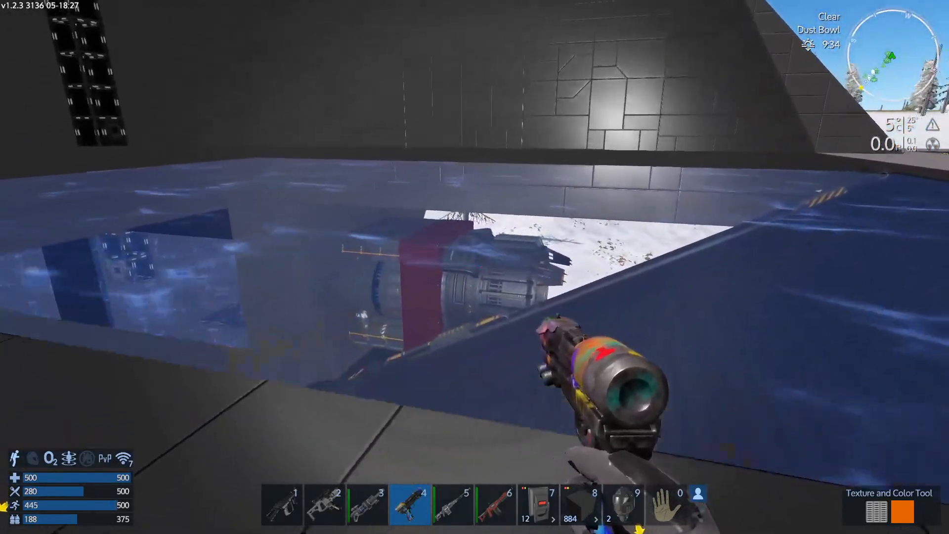
mouse_move(475, 267)
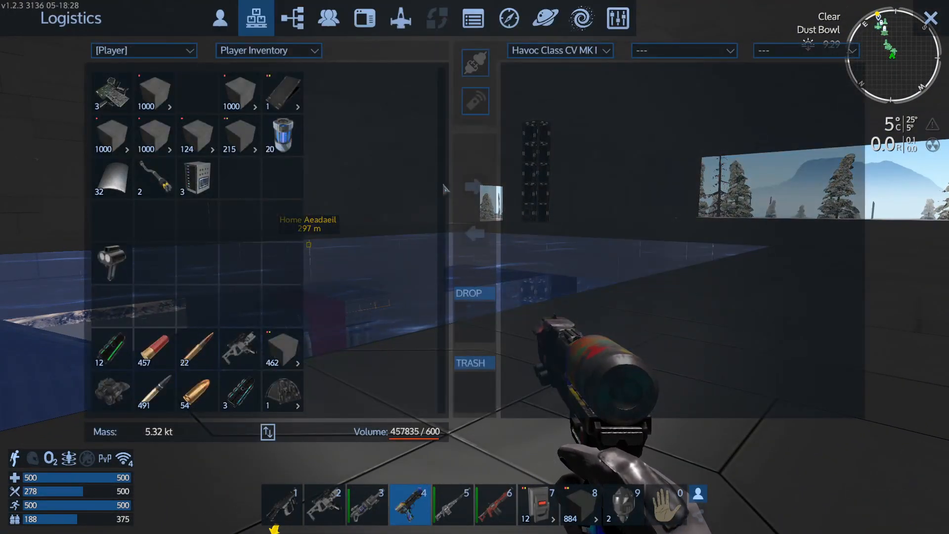
mouse_move(220, 18)
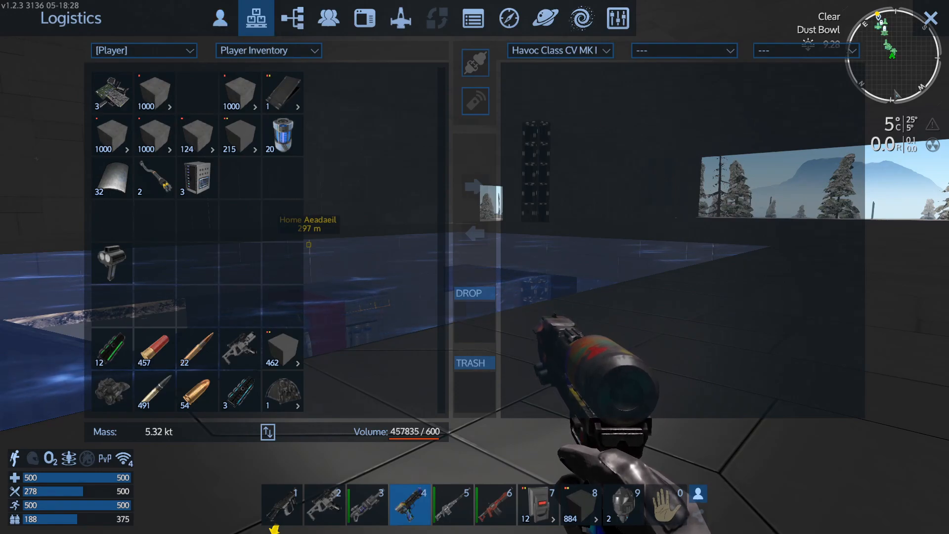
In Logistics, show the Base (BA) Block/Misc Container and take its 88-light stack.
click(558, 50)
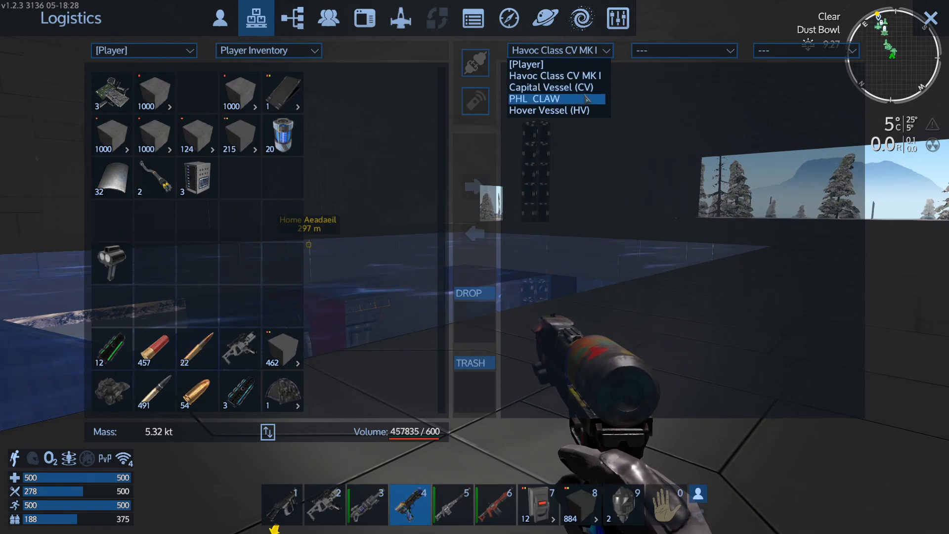
mouse_move(555, 75)
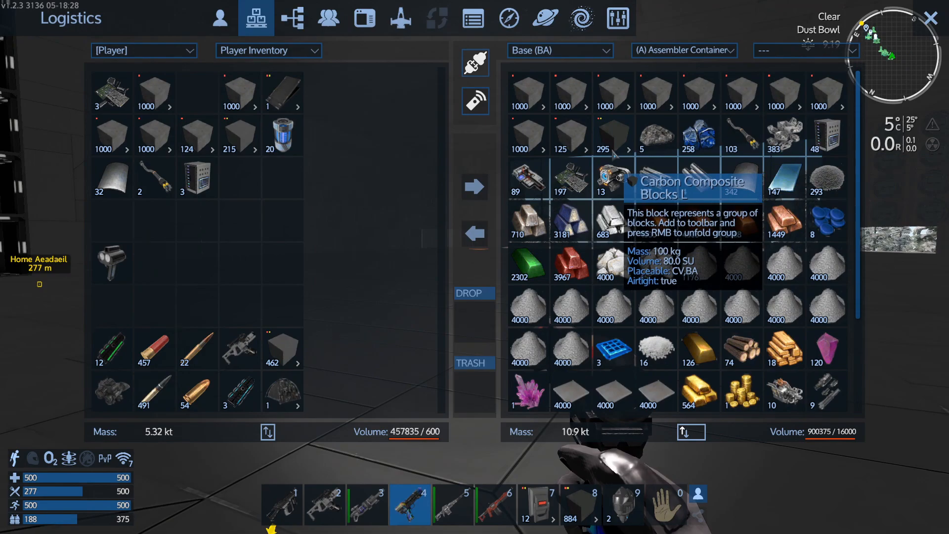
click(683, 50)
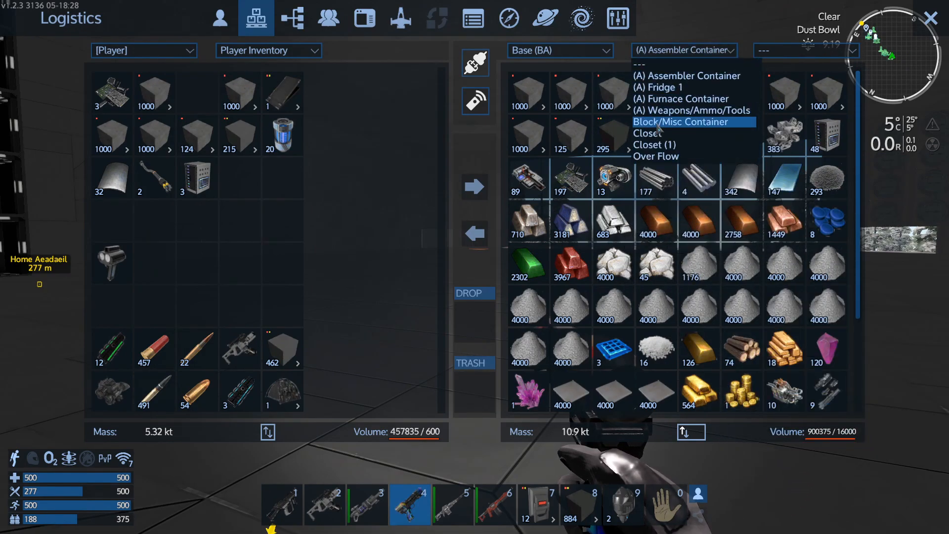
click(680, 122)
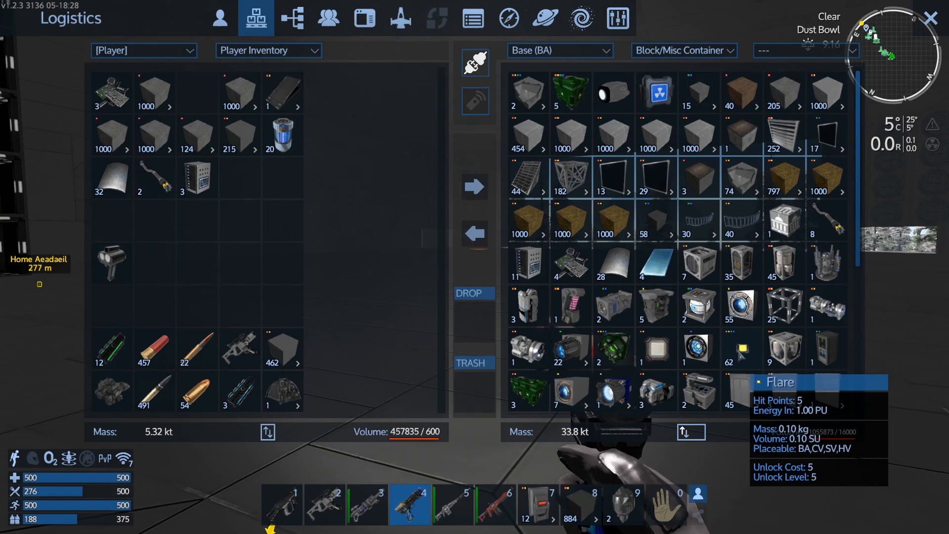
scroll(down, 3)
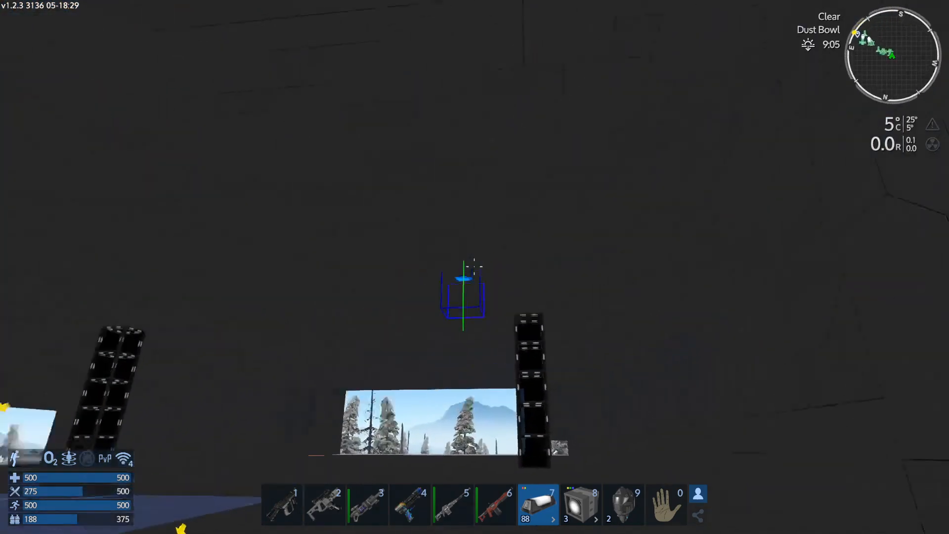
Place a light on the hangar ceiling so it appears as 'Light 3' in signal logic.
key(1)
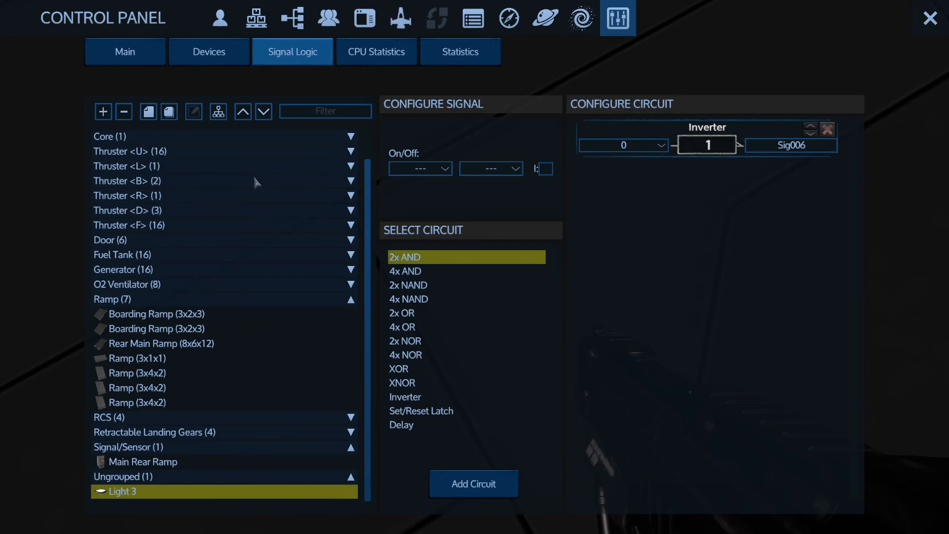
Give Light 3 intensity 3.0 and a 10 m range, then close the panel.
click(209, 51)
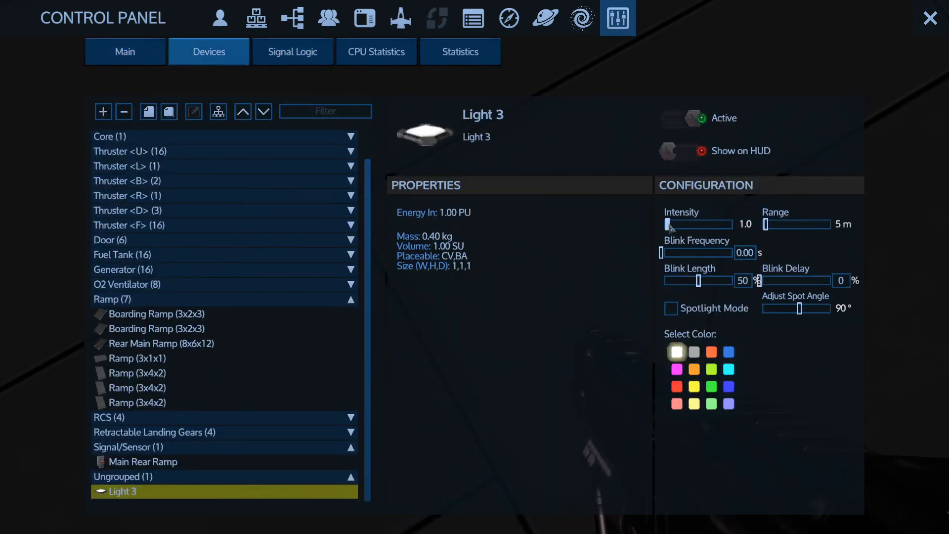
drag(669, 224, 687, 224)
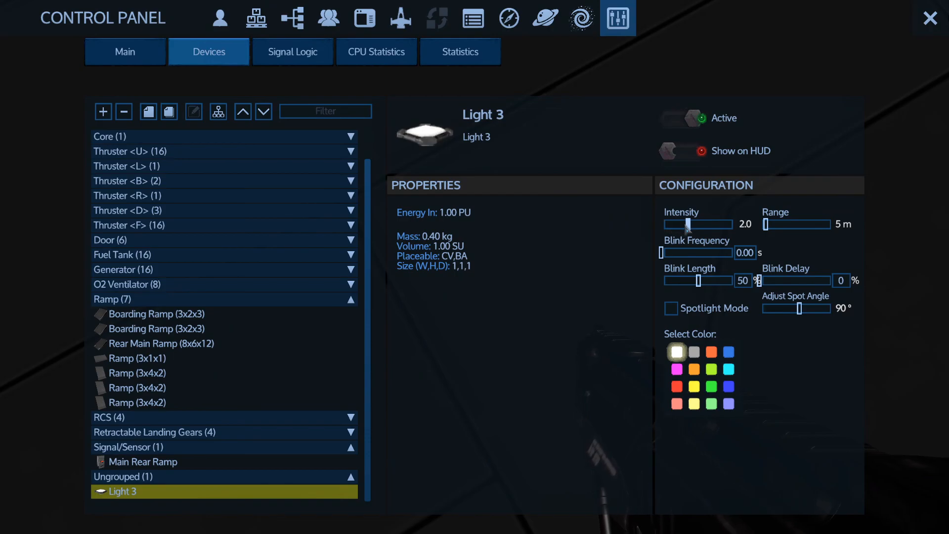
drag(687, 225, 709, 225)
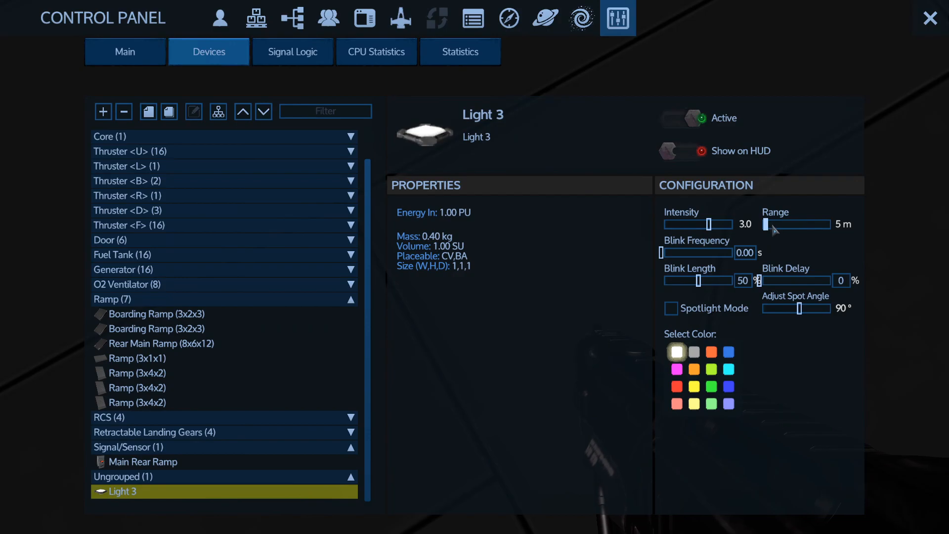
mouse_move(777, 230)
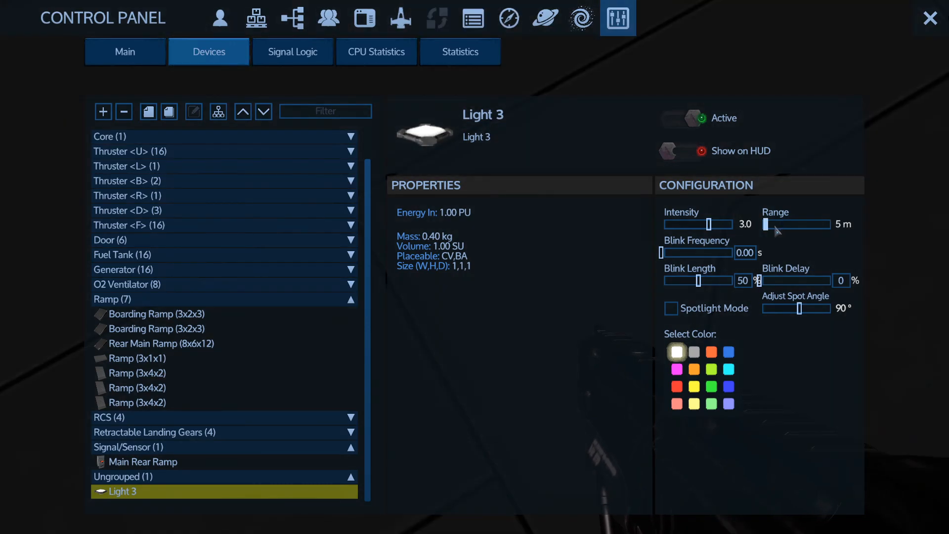
drag(769, 224, 788, 225)
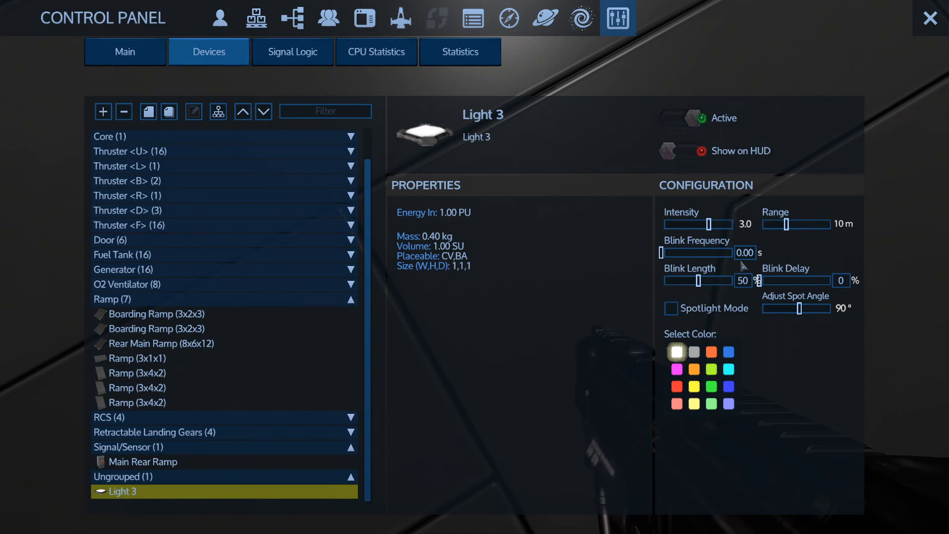
click(669, 308)
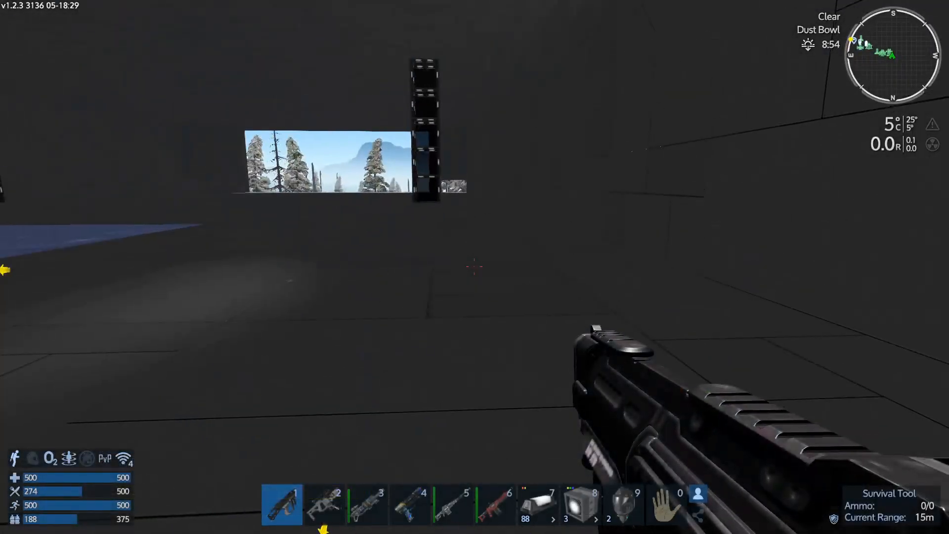
mouse_move(474, 266)
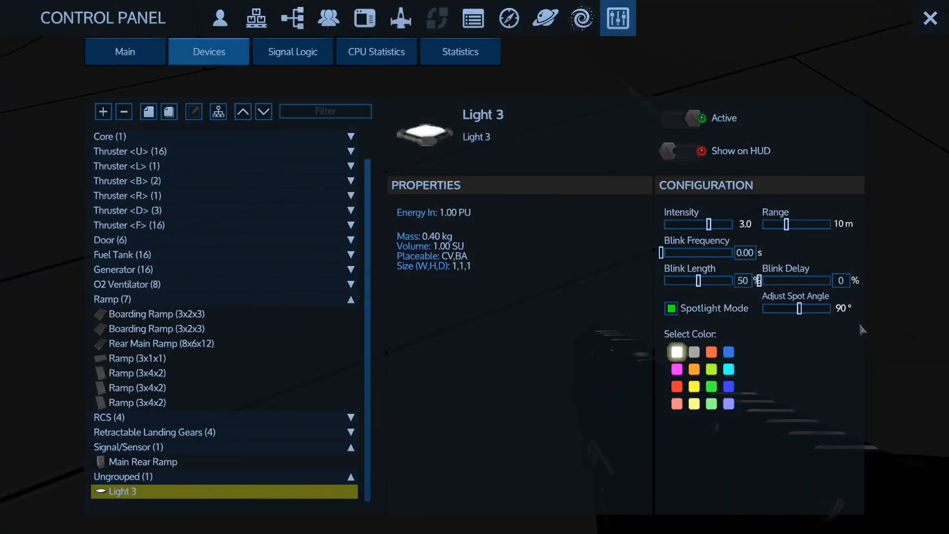
Turn off Light 3's Spotlight Mode and set its spot angle to 83°.
drag(800, 308, 814, 308)
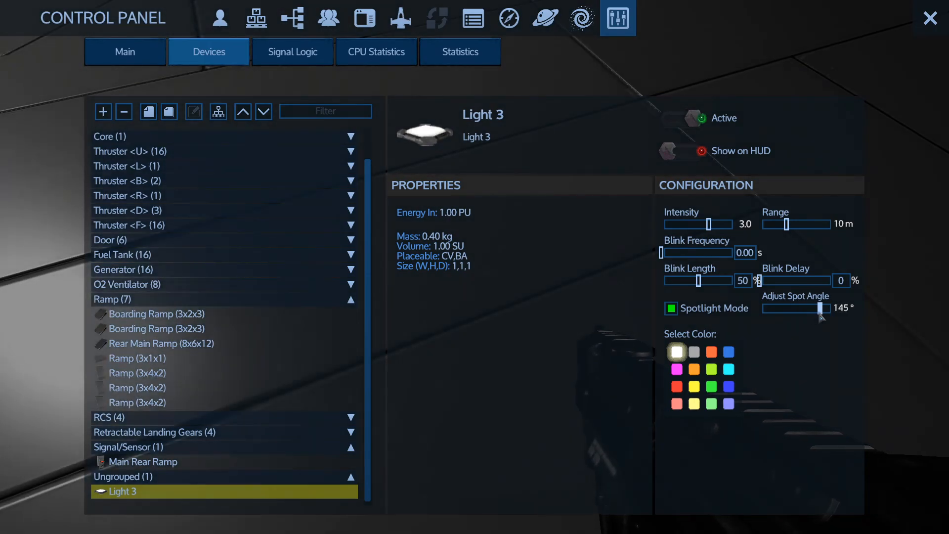
drag(814, 309, 799, 309)
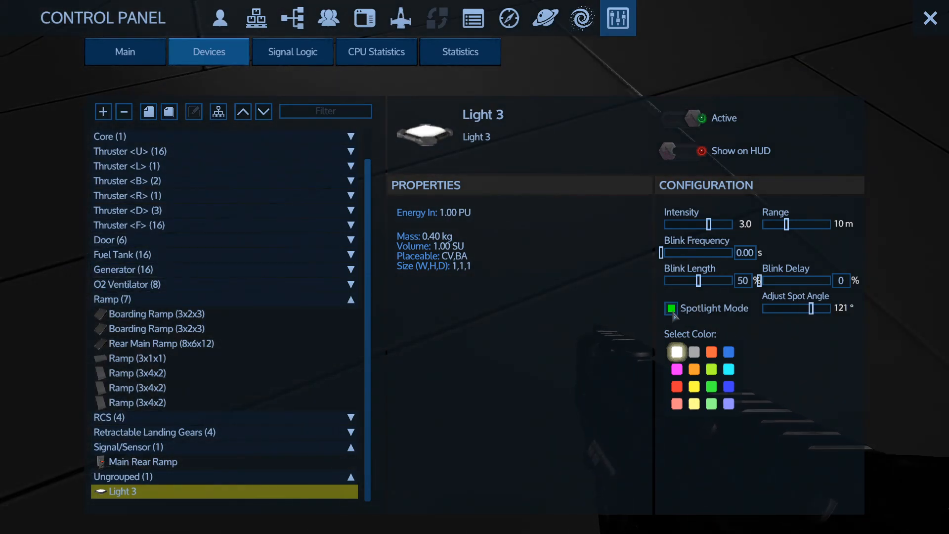
click(671, 308)
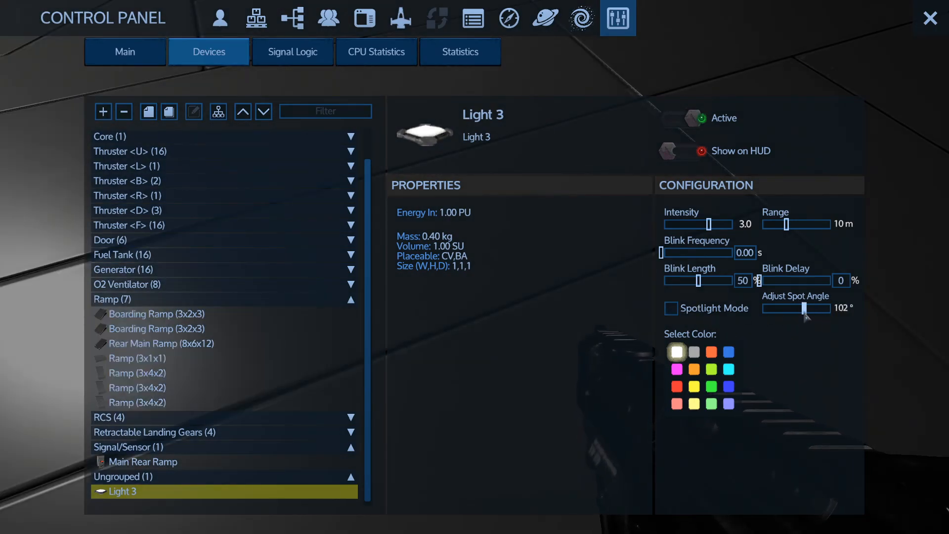
drag(805, 308, 764, 308)
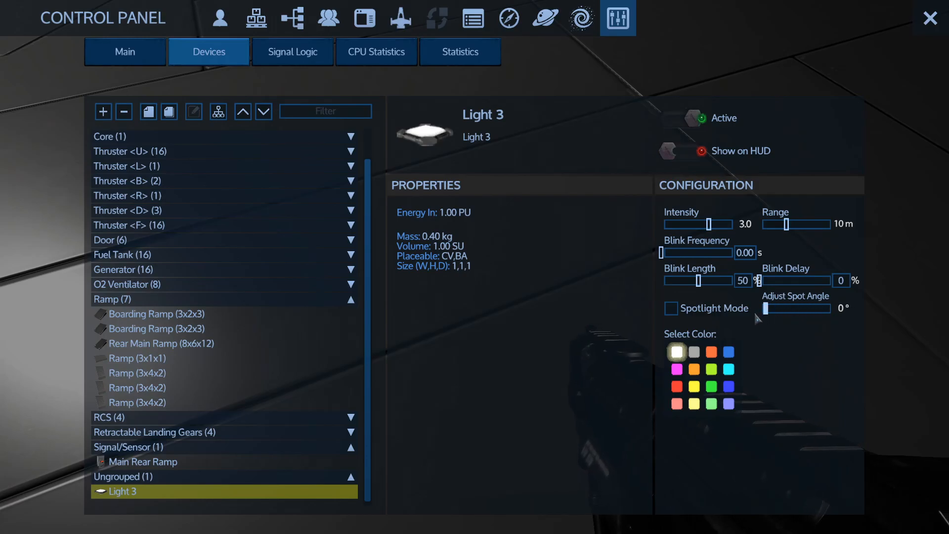
drag(767, 308, 790, 308)
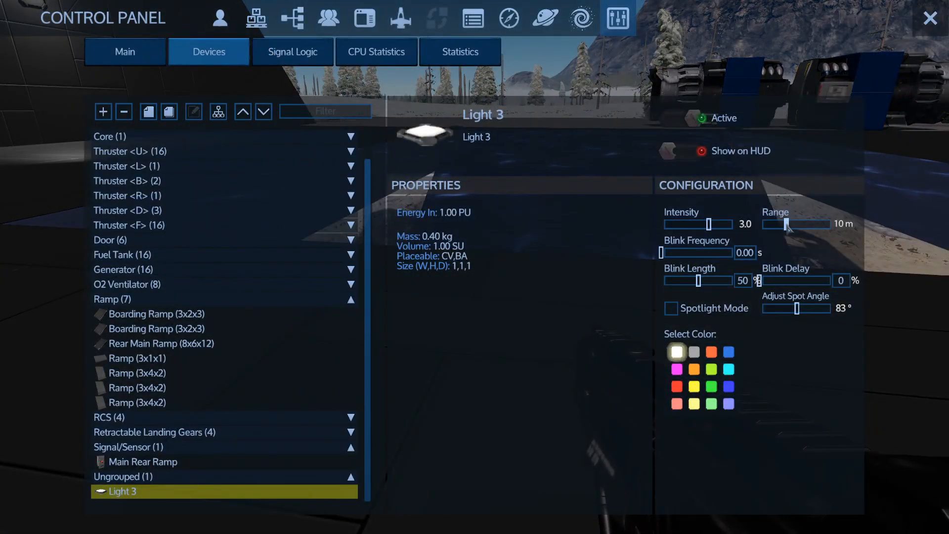
Extend Light 3's range to 20 m and readjust its intensity slider.
drag(772, 224, 808, 225)
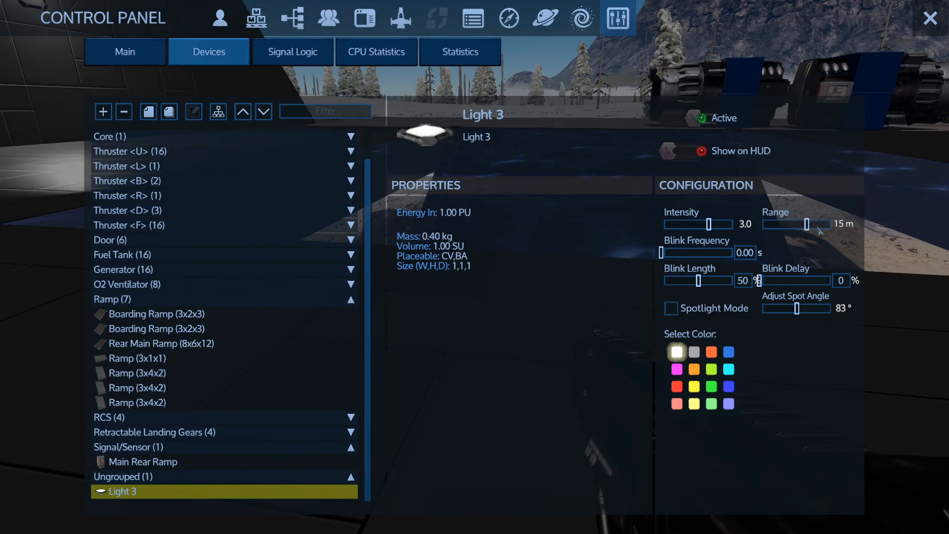
drag(806, 224, 823, 224)
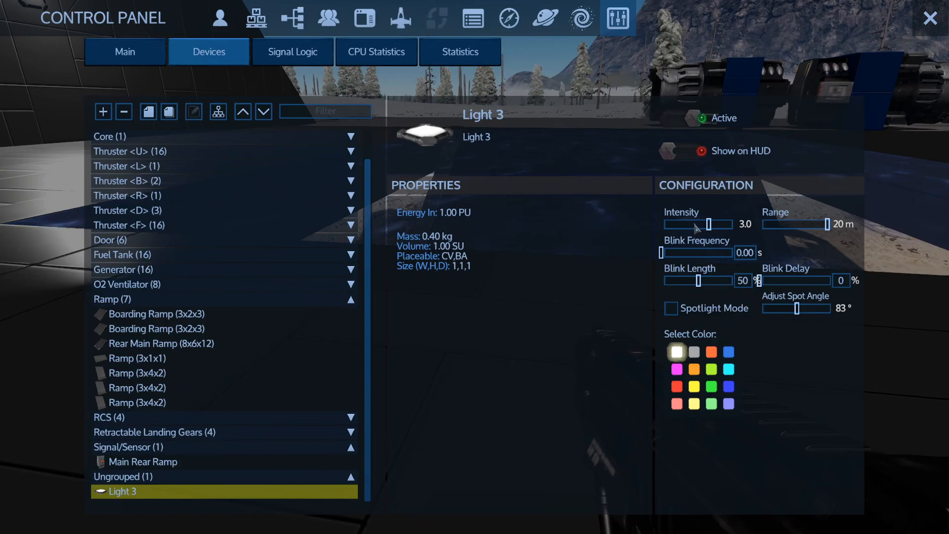
drag(709, 224, 687, 224)
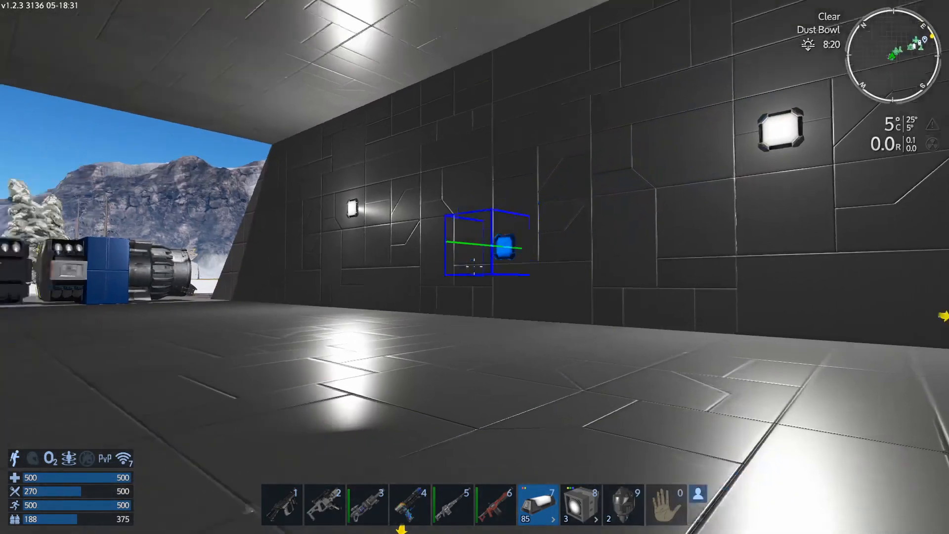
Put away the light blocks by switching back to the Survival Tool.
key(1)
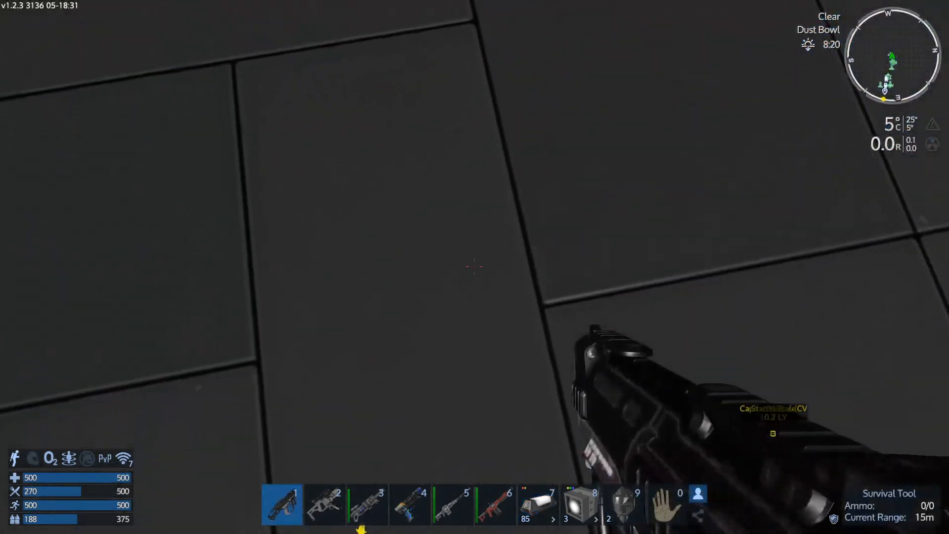
Auto Group the vessel's devices, confirming the warning about clearing existing names.
key(p)
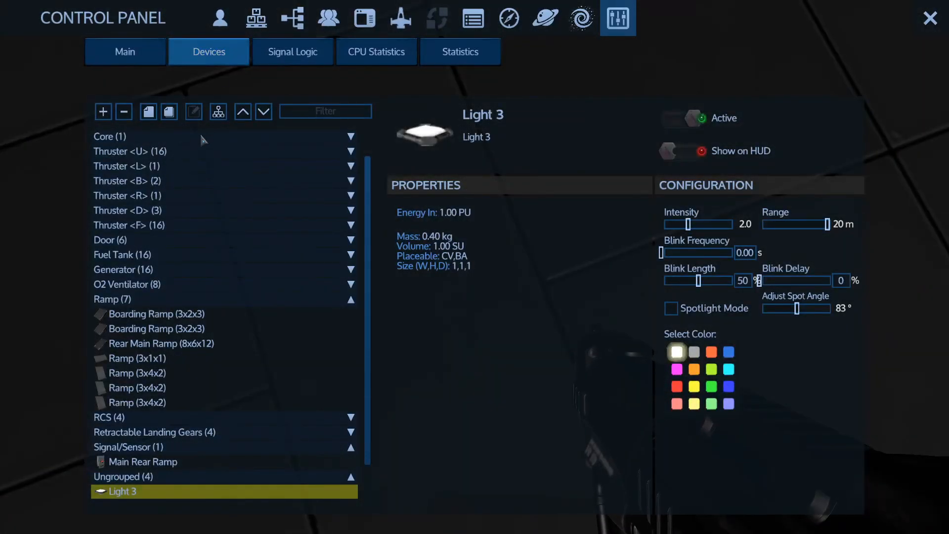
mouse_move(216, 111)
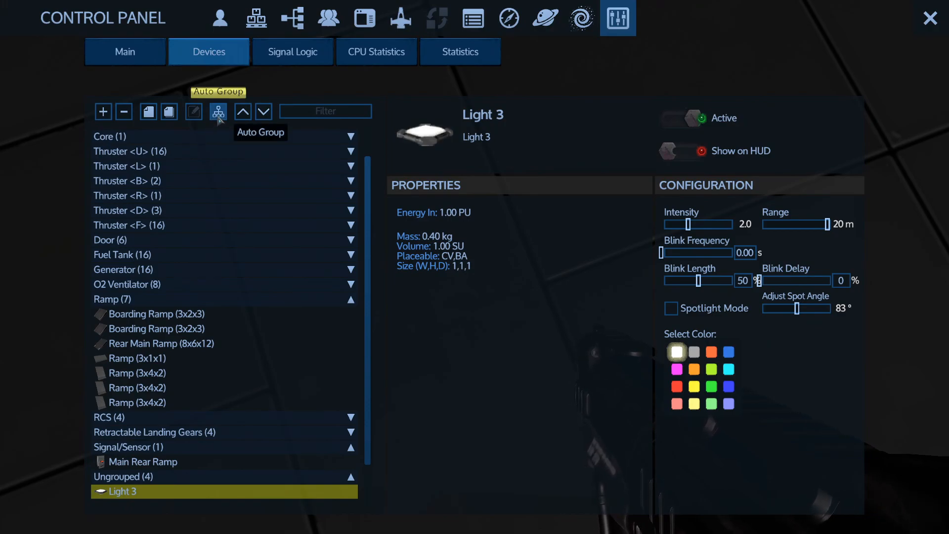
click(218, 112)
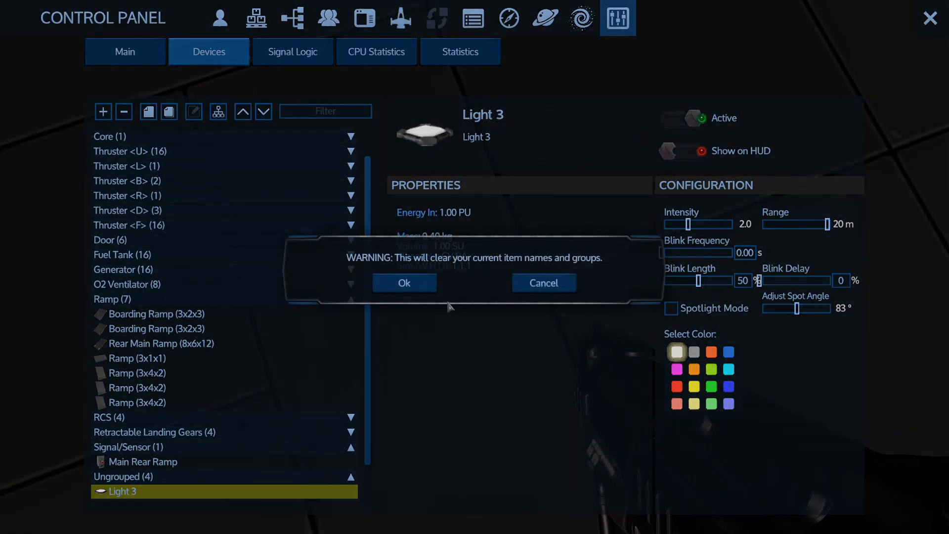
click(404, 283)
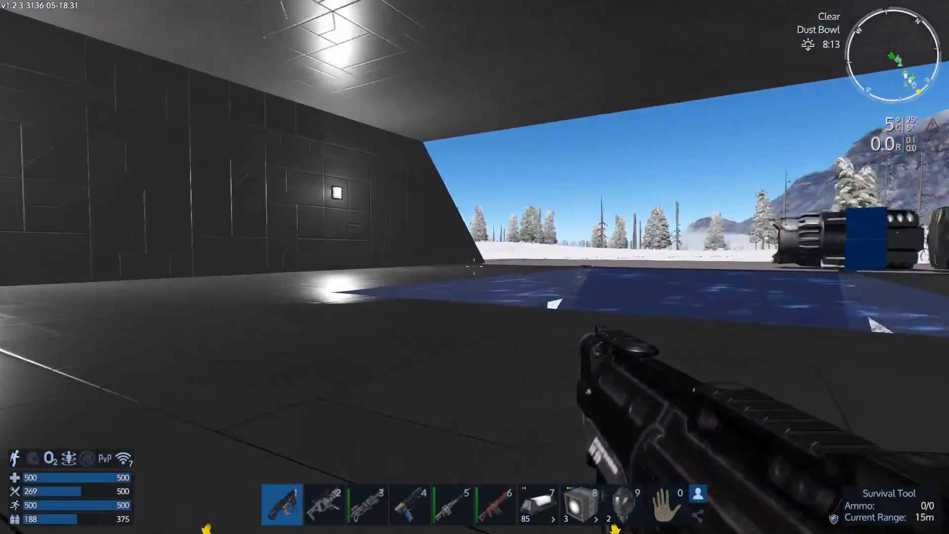
mouse_move(475, 267)
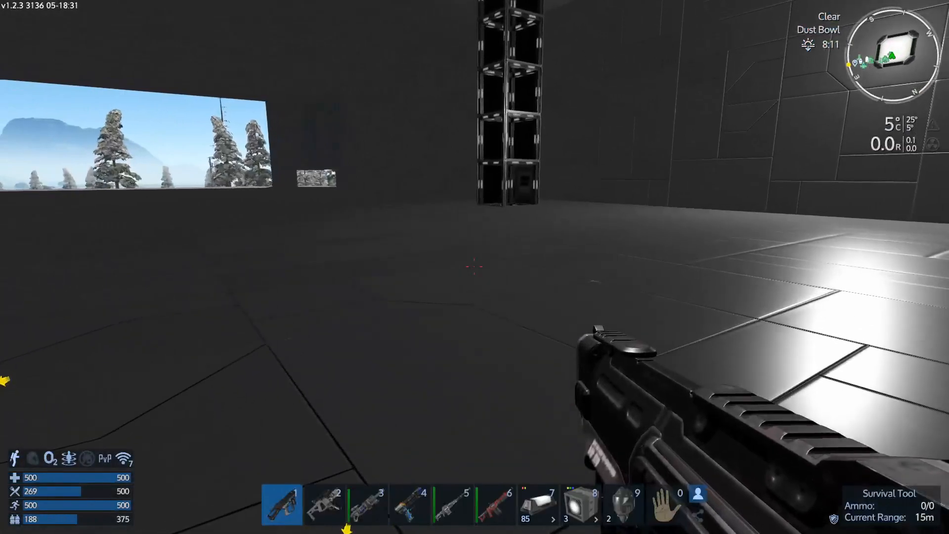
mouse_move(474, 267)
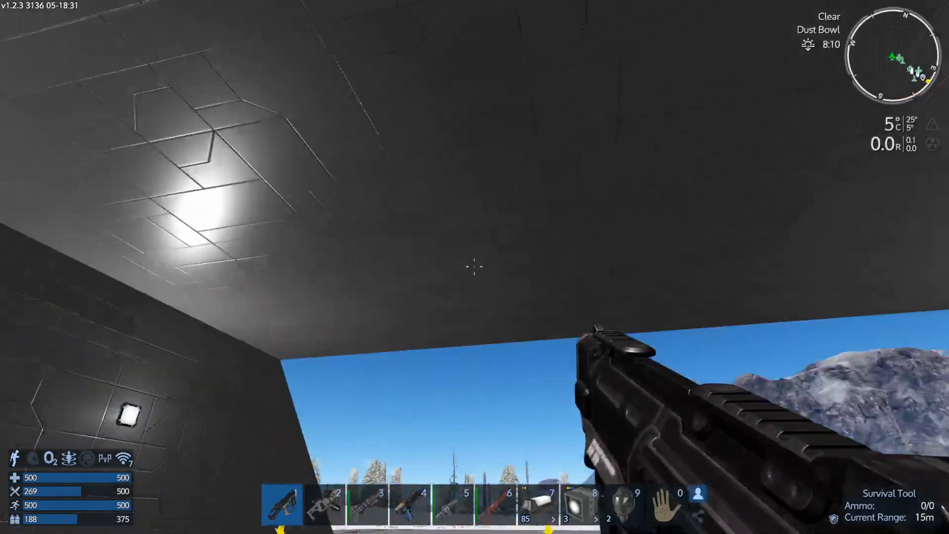
mouse_move(474, 267)
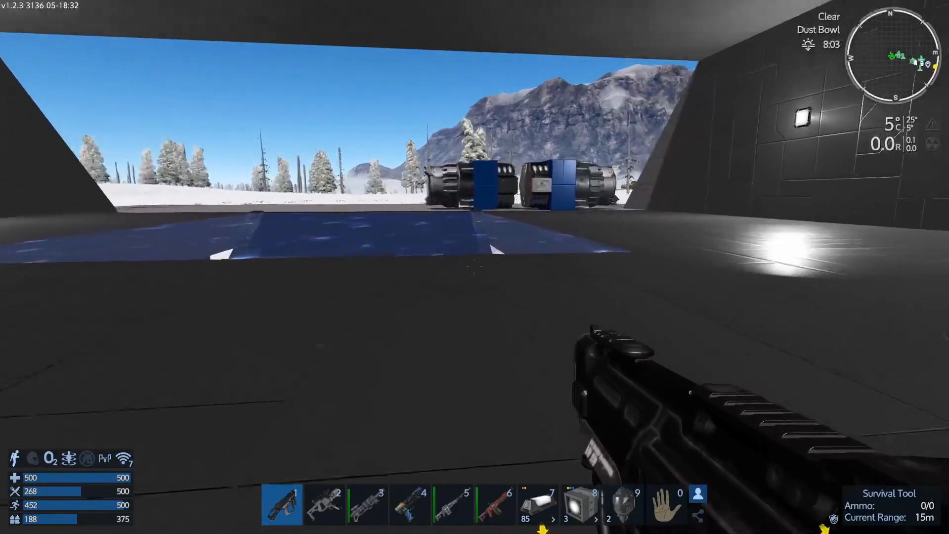
mouse_move(475, 267)
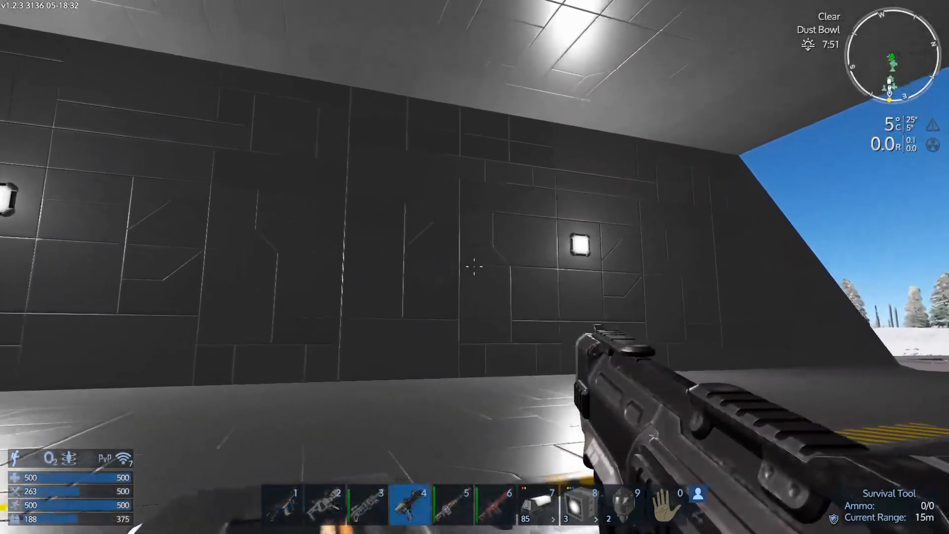
Inspect the hangar's wall lighting, then equip the spotlight blocks from hotbar slot 8.
key(8)
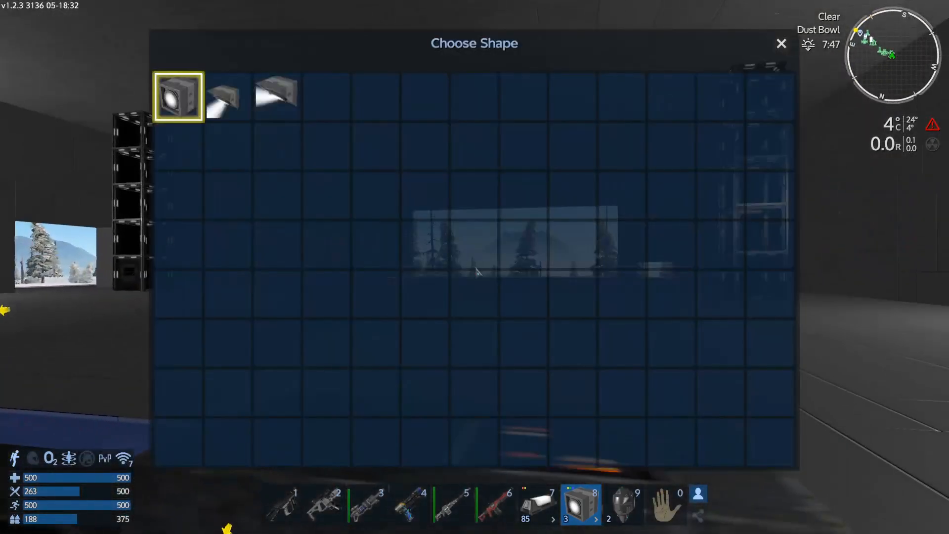
Mount a Spotlight Slope - Horizontal on a hangar pillar to light the floor.
click(782, 43)
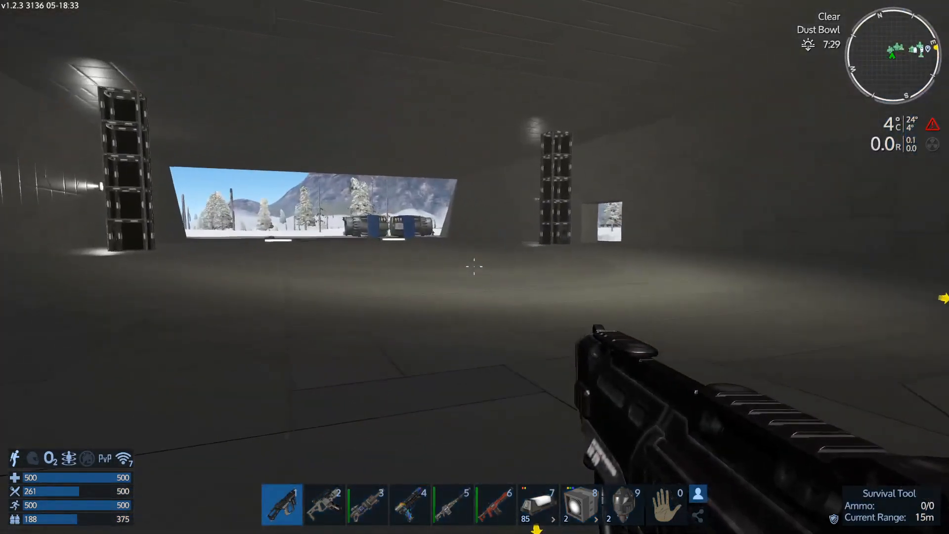
mouse_move(475, 267)
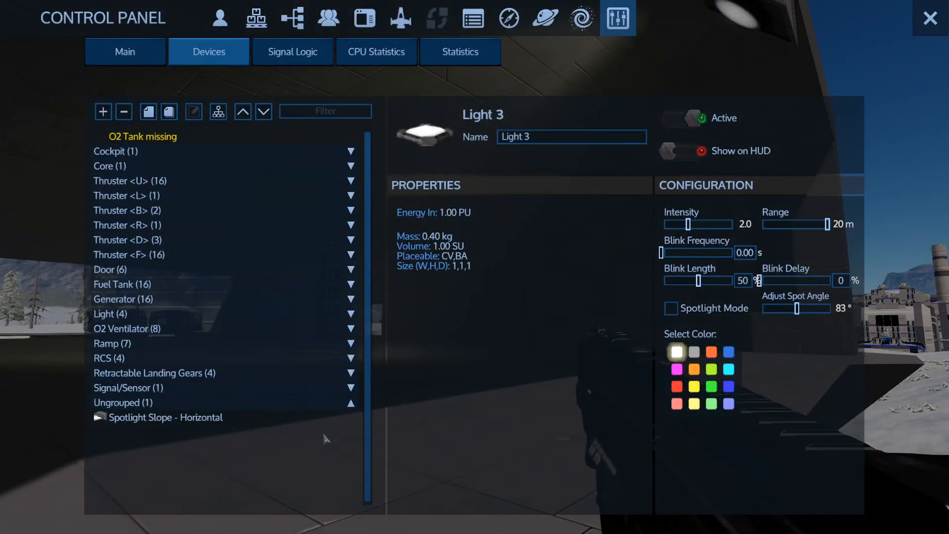
View the Spotlight Slope - Horizontal details under Ungrouped in the device list.
click(165, 418)
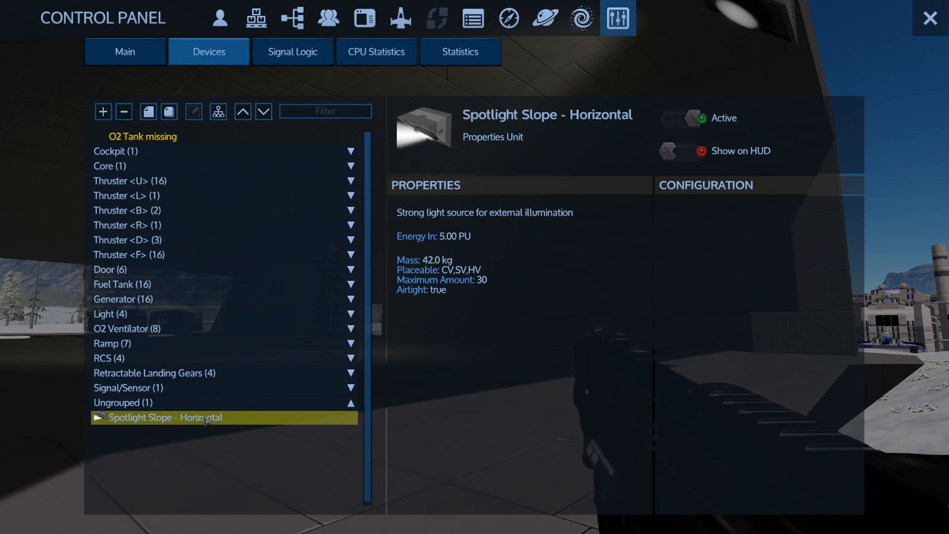
mouse_move(168, 285)
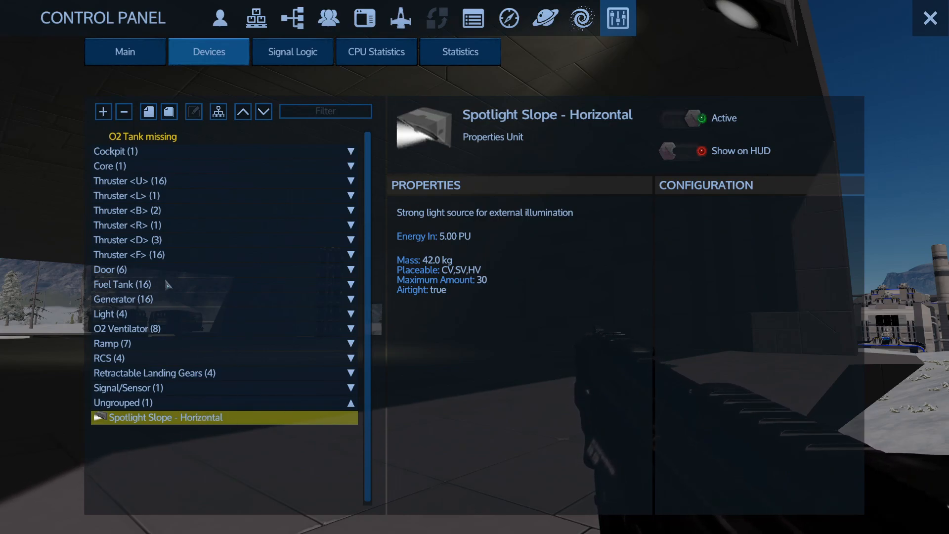
mouse_move(170, 338)
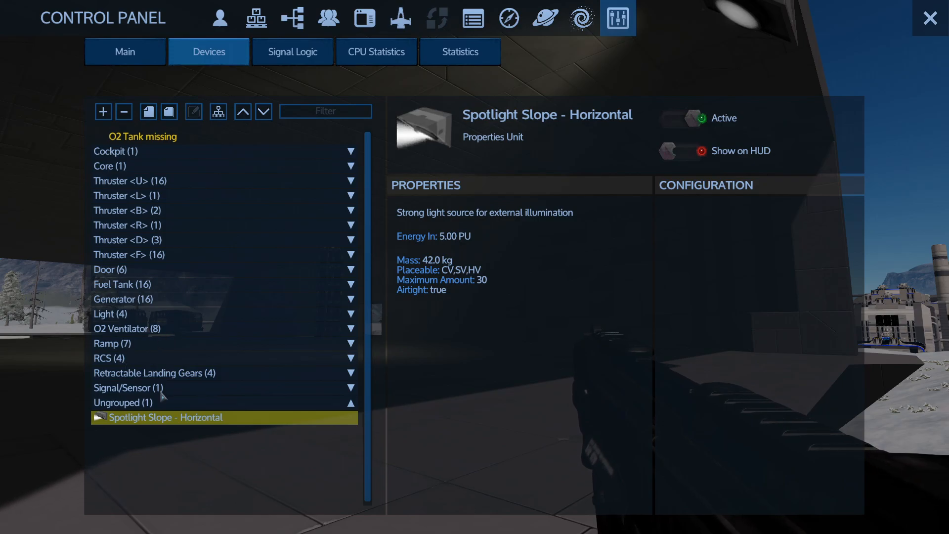
Widen the second Light 3's spot angle to 54°, recheck the slope spotlight, and exit.
click(110, 313)
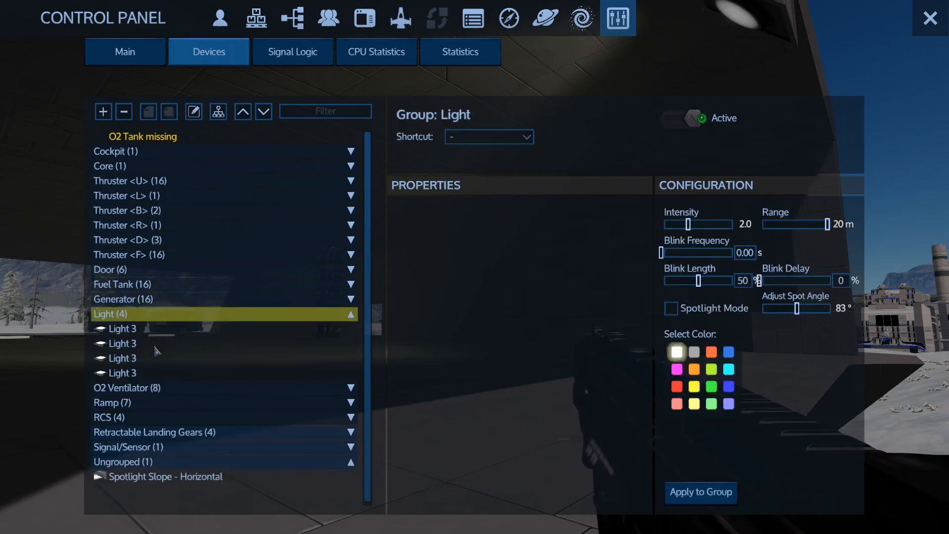
click(122, 343)
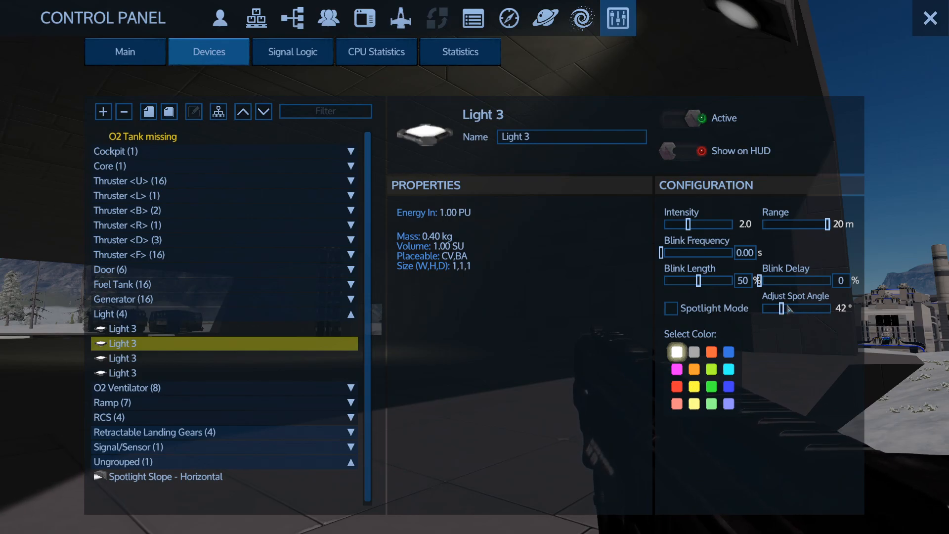
drag(785, 308, 793, 309)
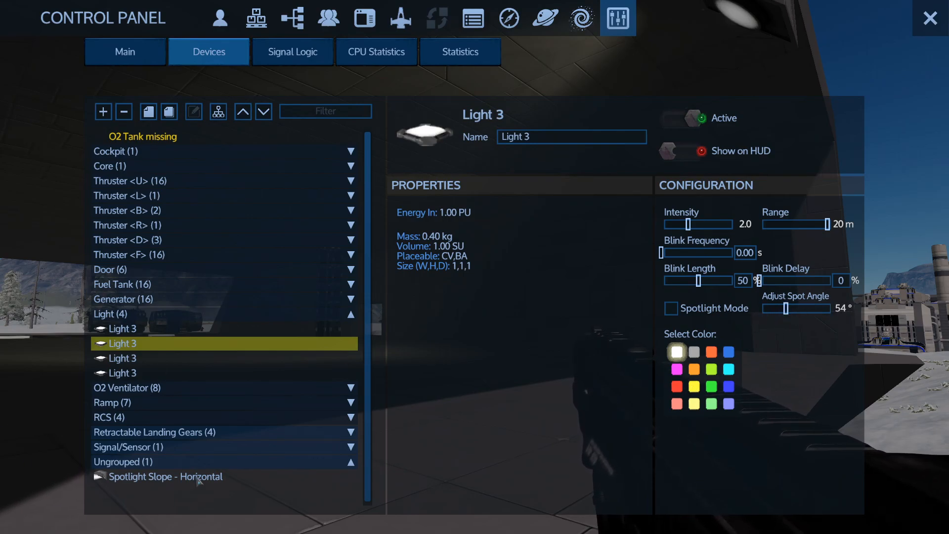
click(164, 477)
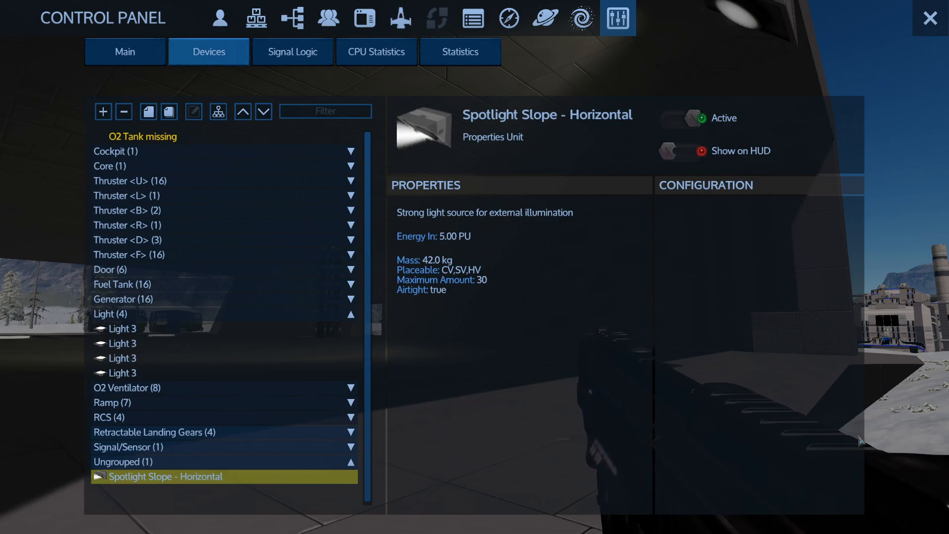
key(Escape)
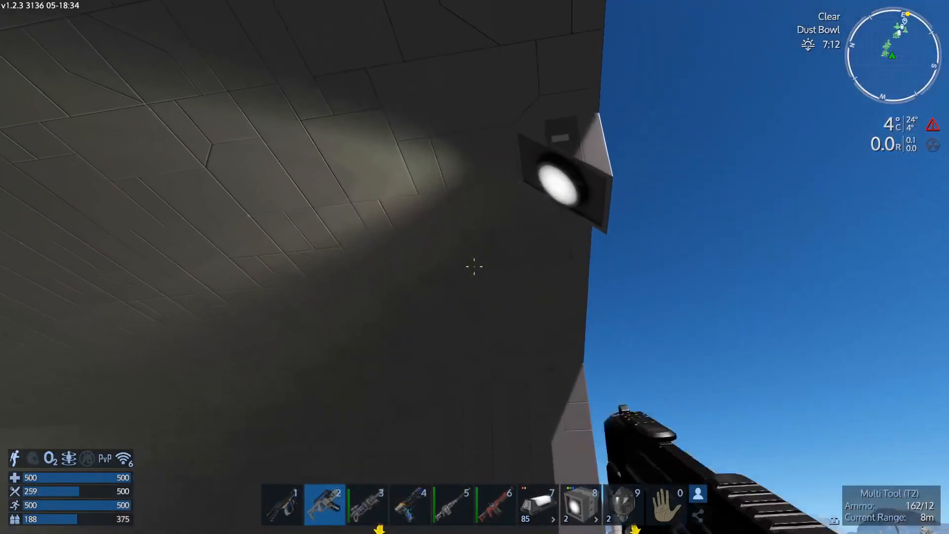
Retrieve the horizontal slope spotlight from the hull's outer edge with Retrieve Blocks.
click(474, 268)
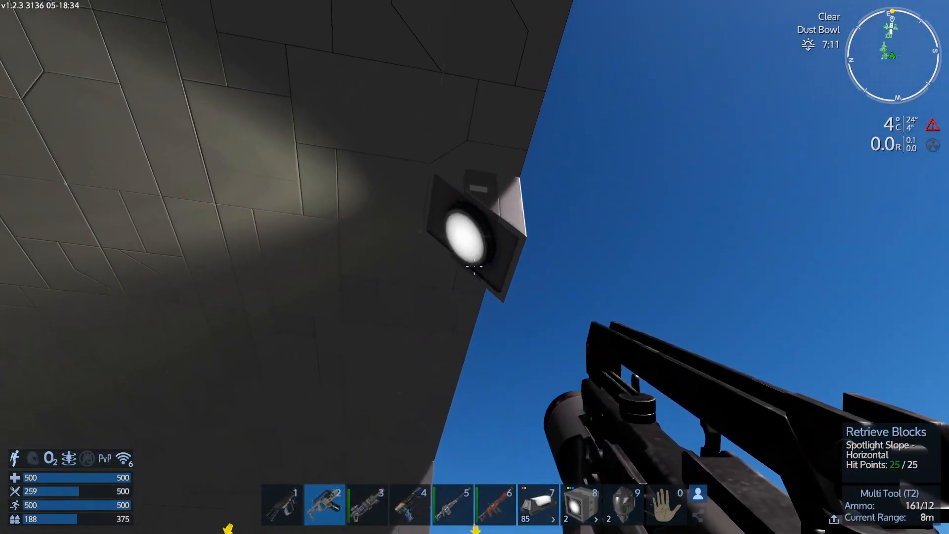
click(474, 266)
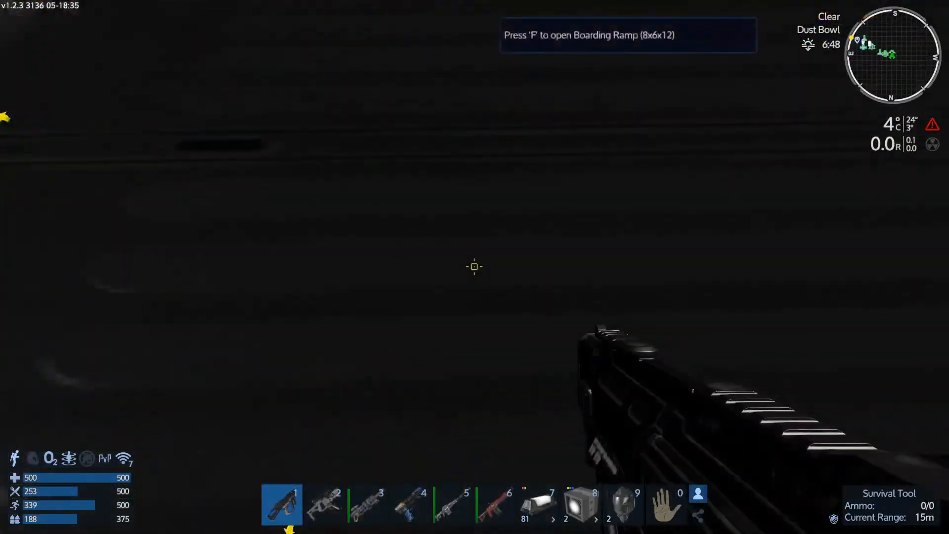
Open the boarding ramp, place single-corner striplights along the engine room edges, then open the device list.
key(f)
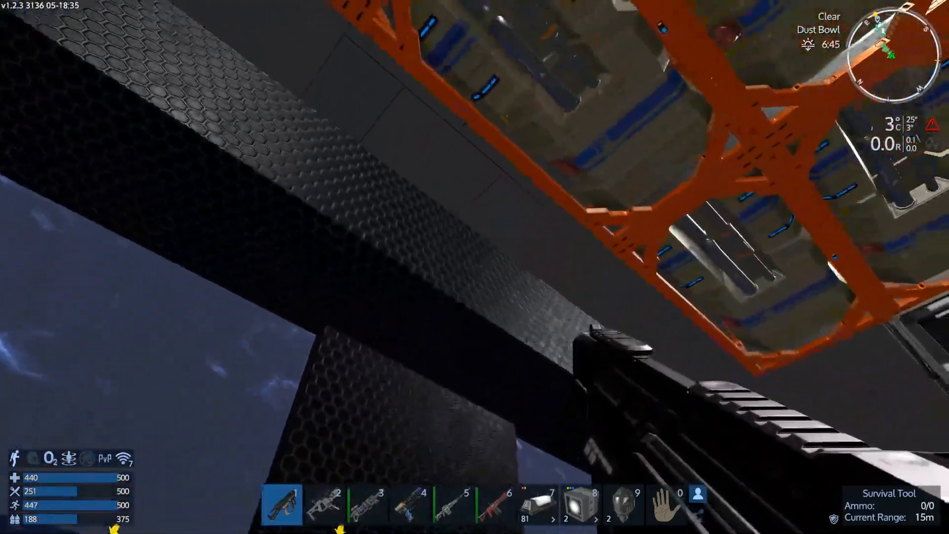
mouse_move(475, 267)
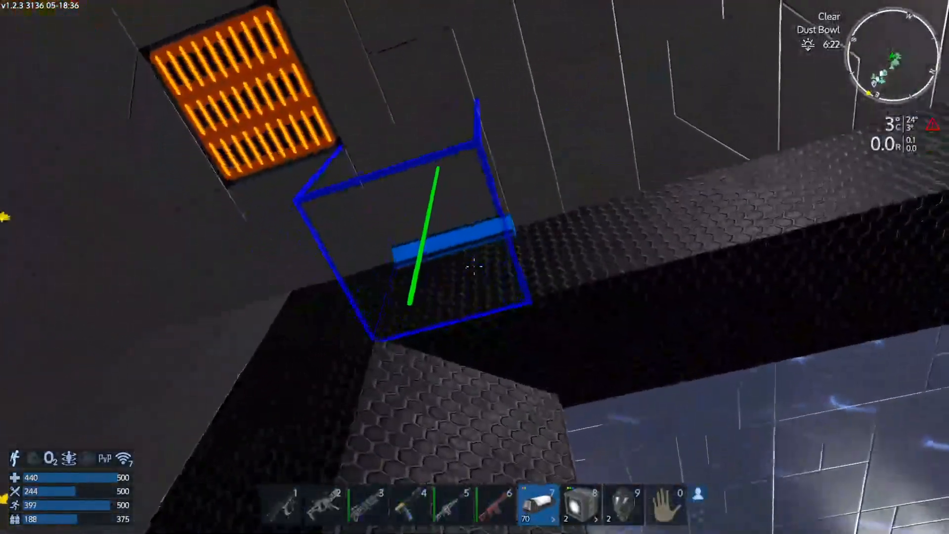
key(1)
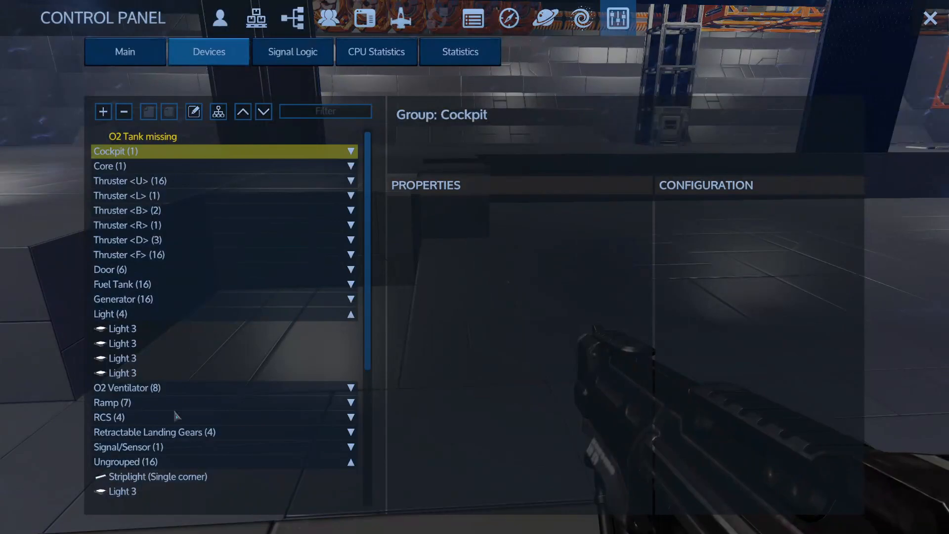
Auto-regroup all devices and expand the 20-device Light group to view its settings.
click(110, 314)
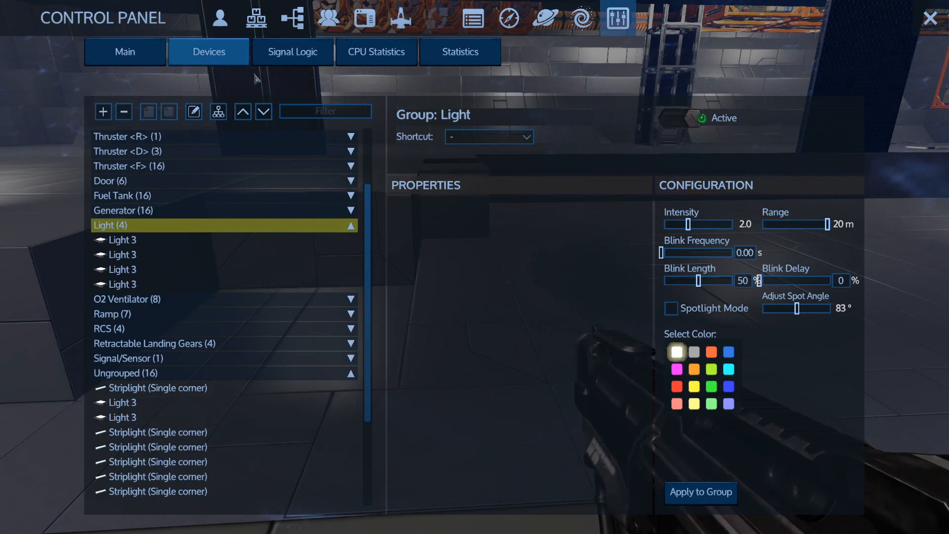
click(194, 111)
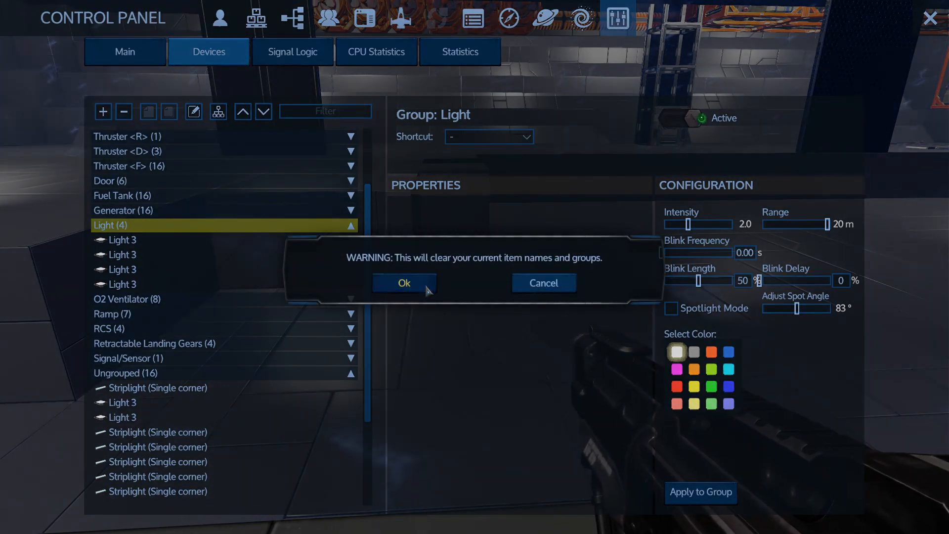
click(404, 282)
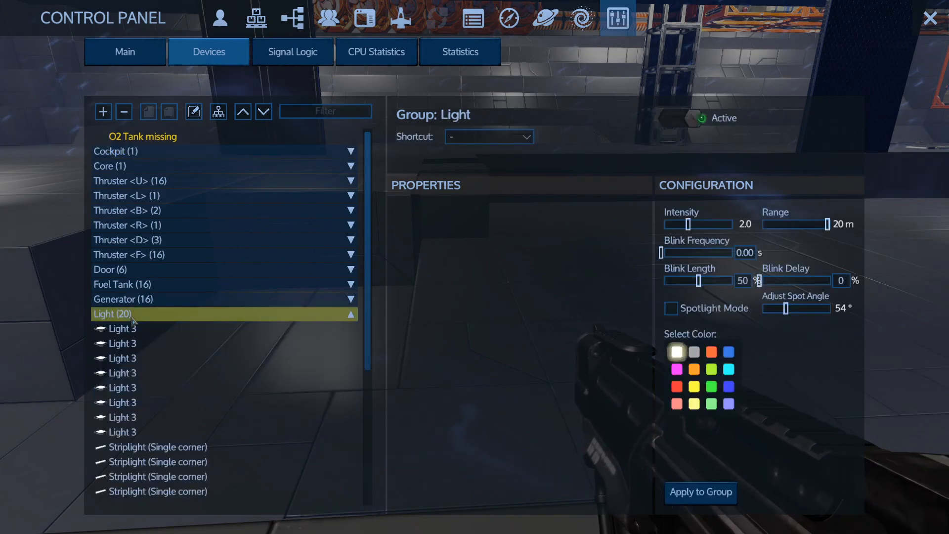
scroll(down, 3)
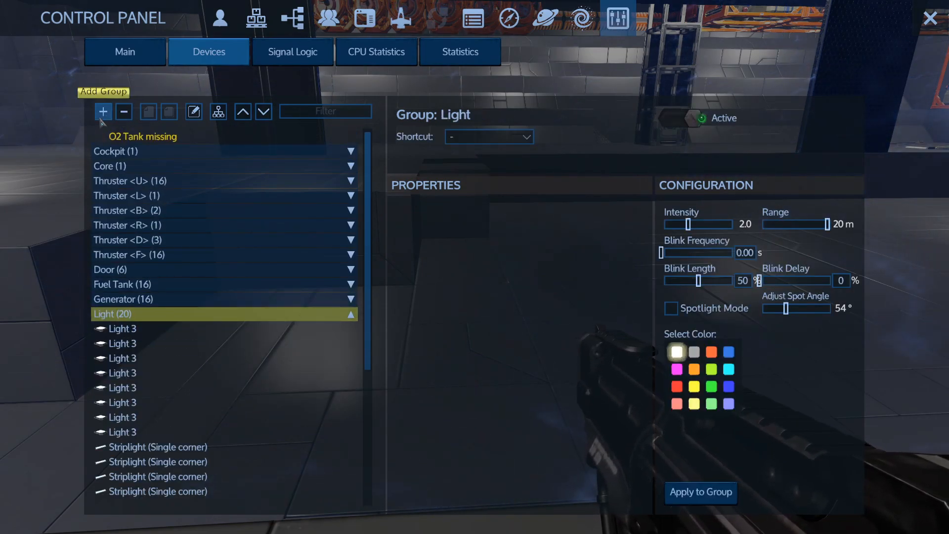
Start a new device group and type the name 'Lights - Engine Room'.
click(103, 111)
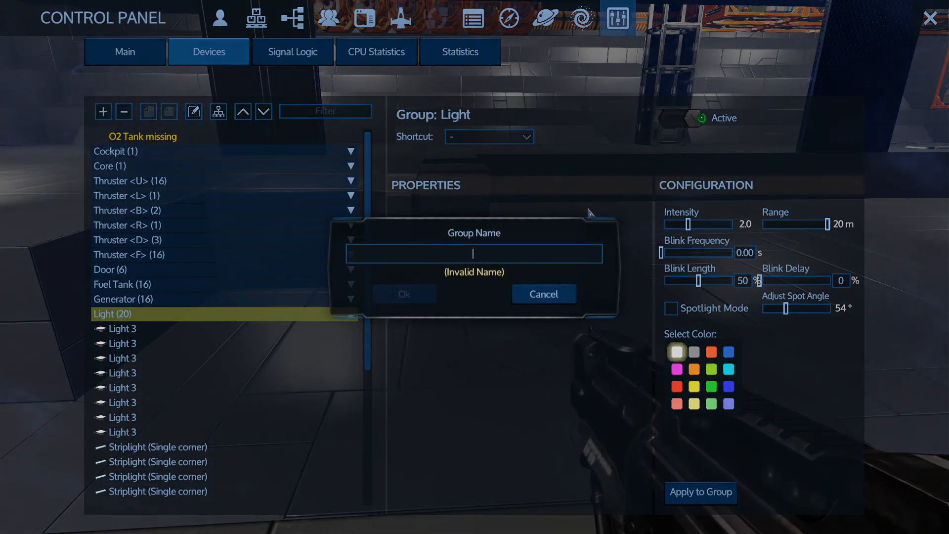
text(En)
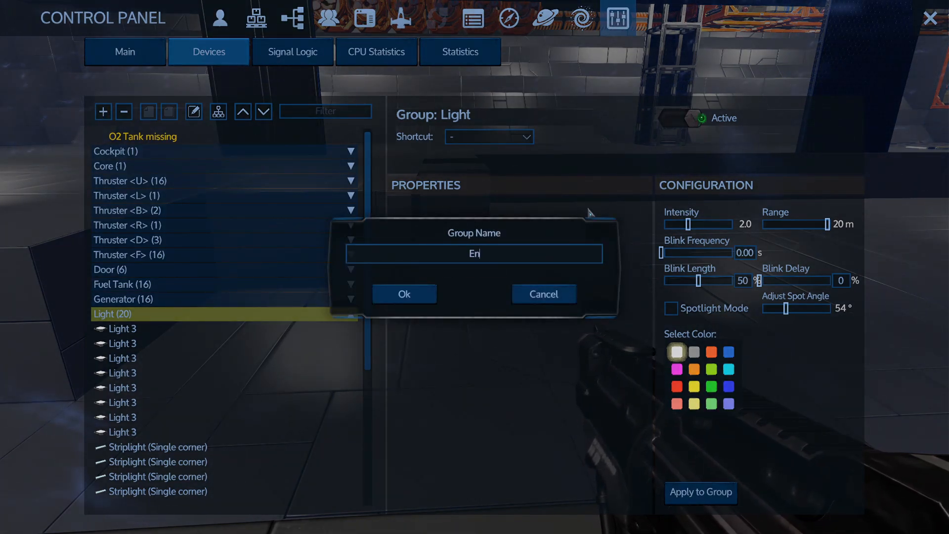
key(backspace)
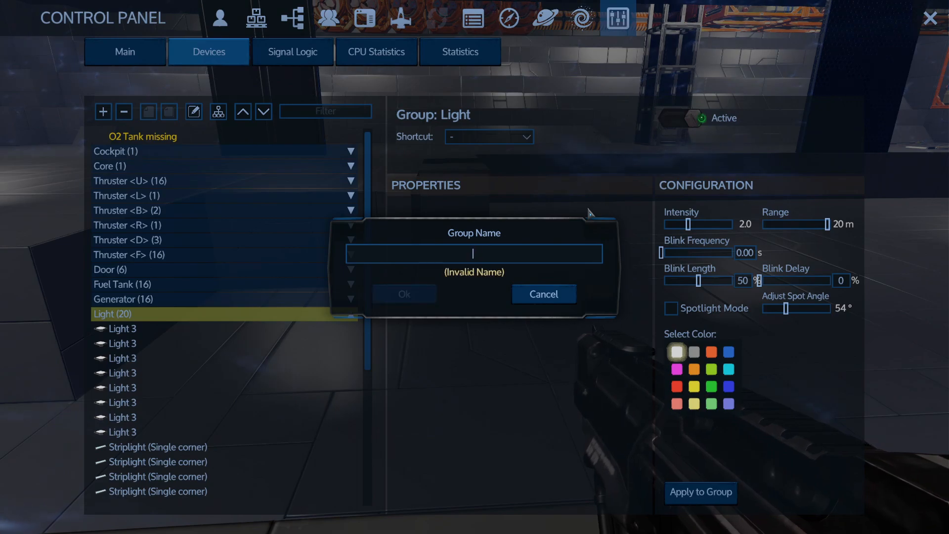
text(Lightsa)
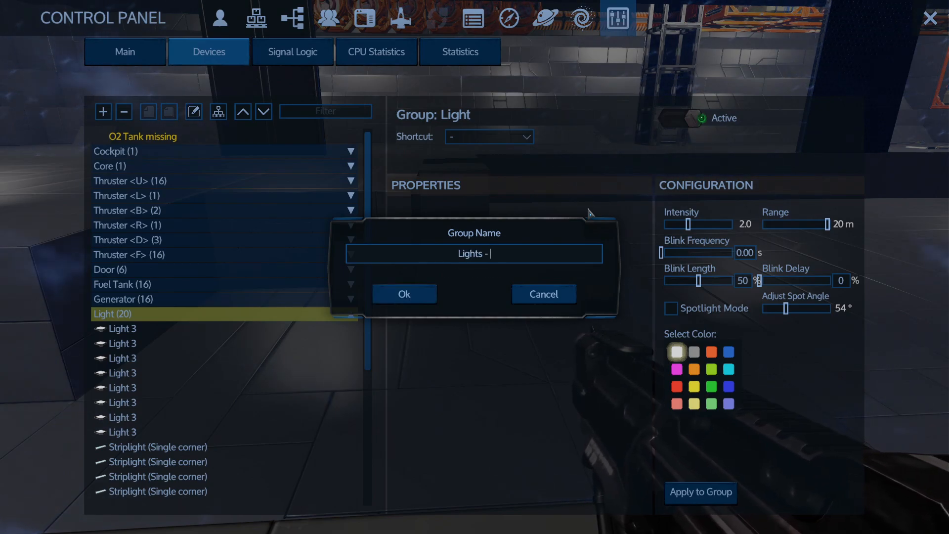
text(Engine Room)
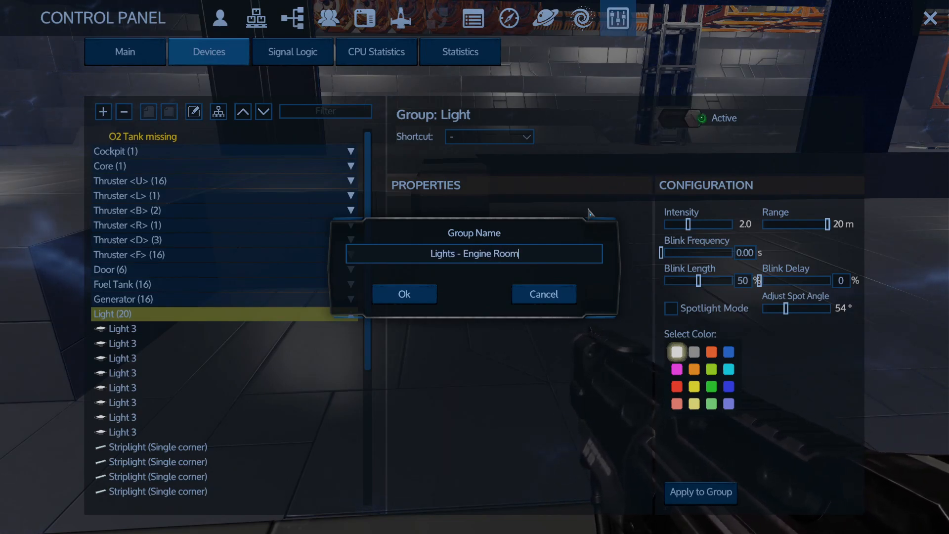
mouse_move(472, 289)
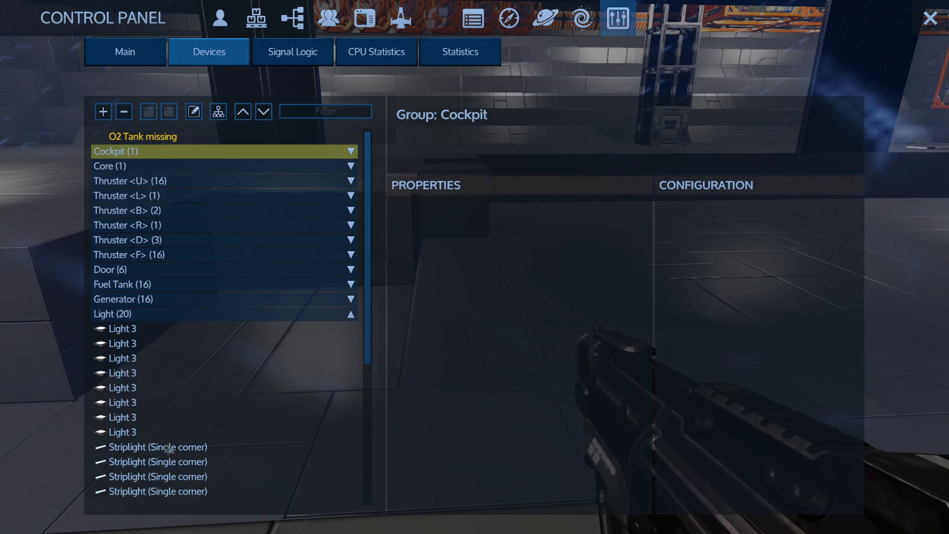
Move the first corner striplight into the Lights - Engine Room group via Add To Group.
click(158, 447)
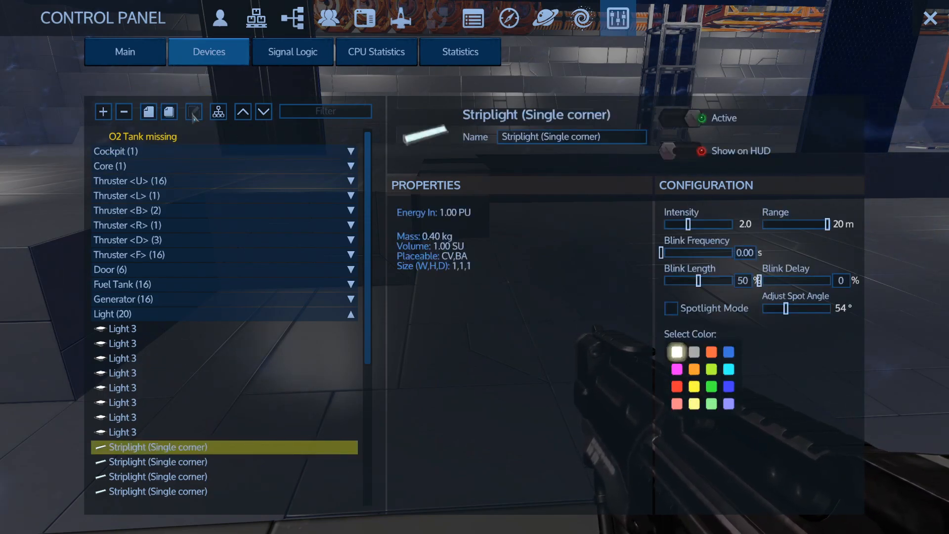
mouse_move(148, 111)
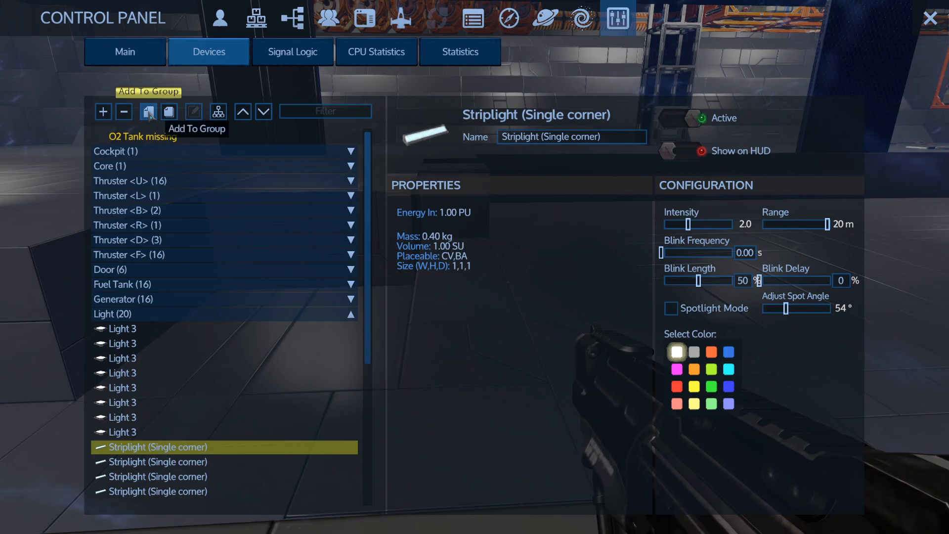
click(148, 111)
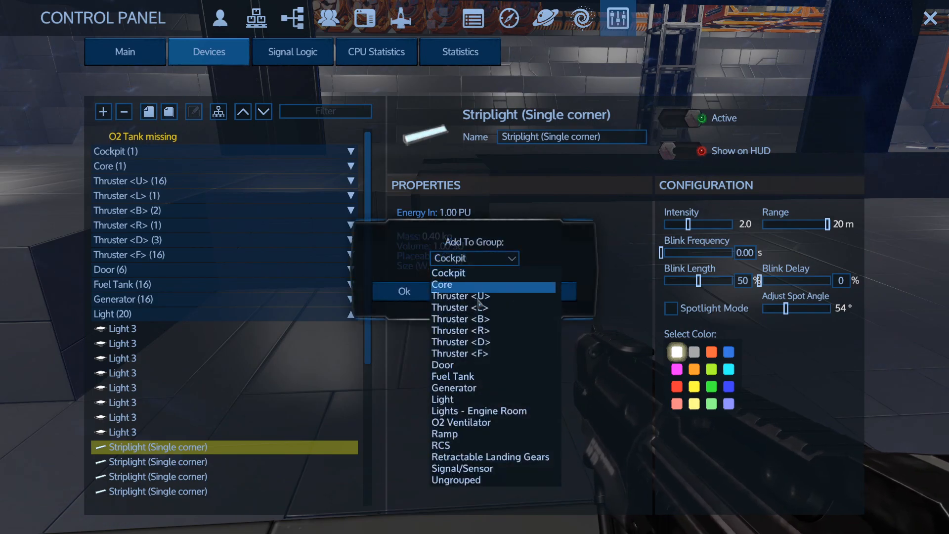
click(478, 410)
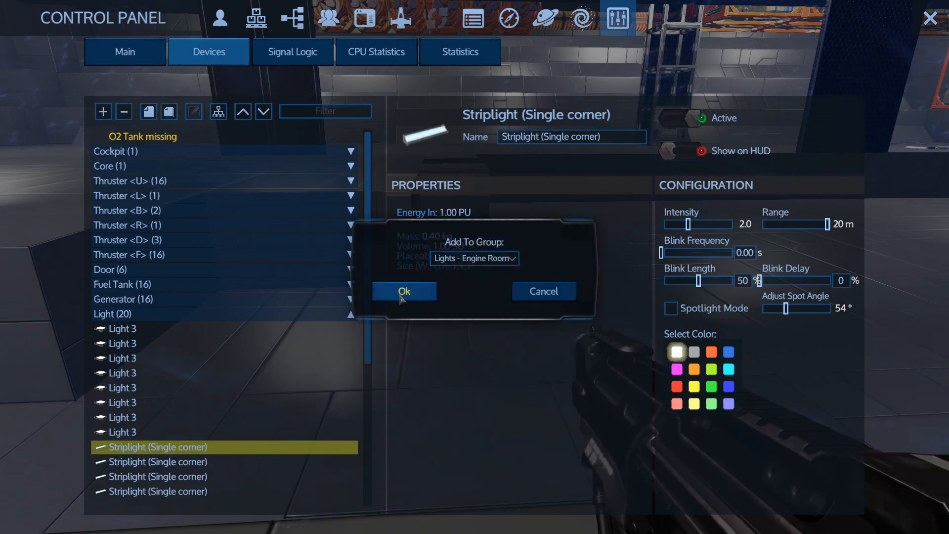
click(403, 291)
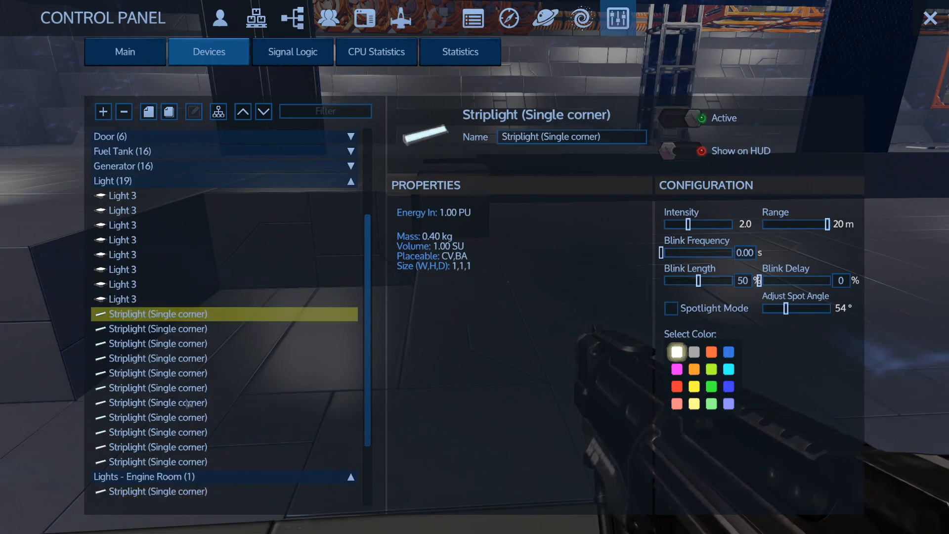
Add the remaining corner striplights with Add To Last Group and collapse the Light group.
click(155, 462)
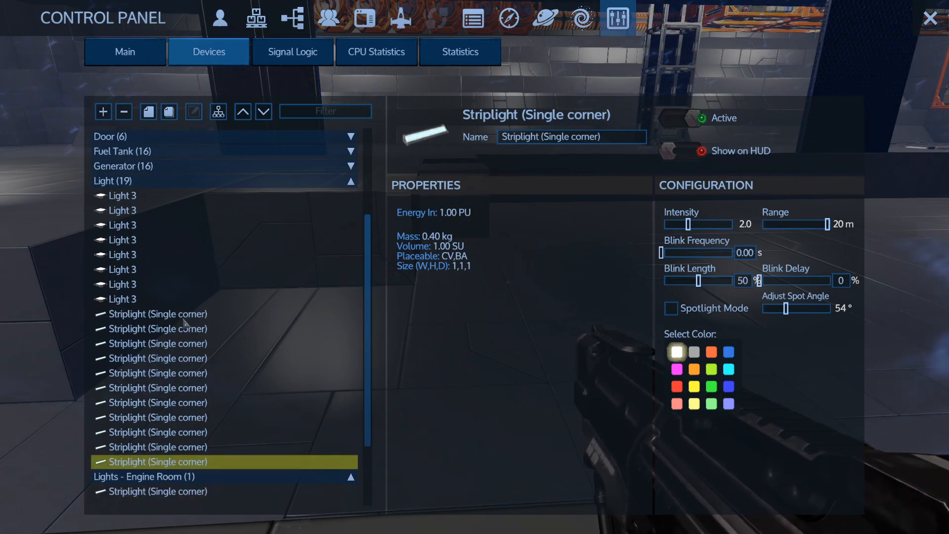
click(169, 111)
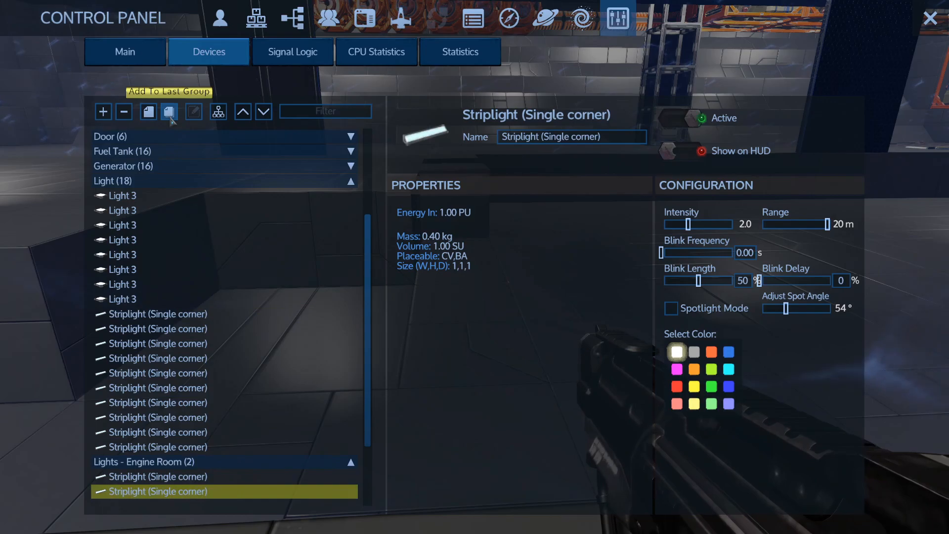
click(181, 328)
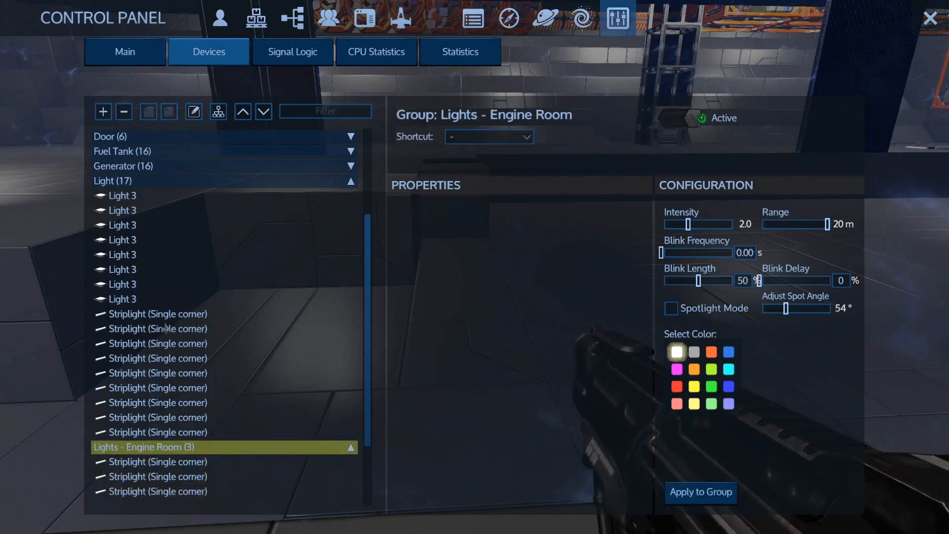
click(169, 112)
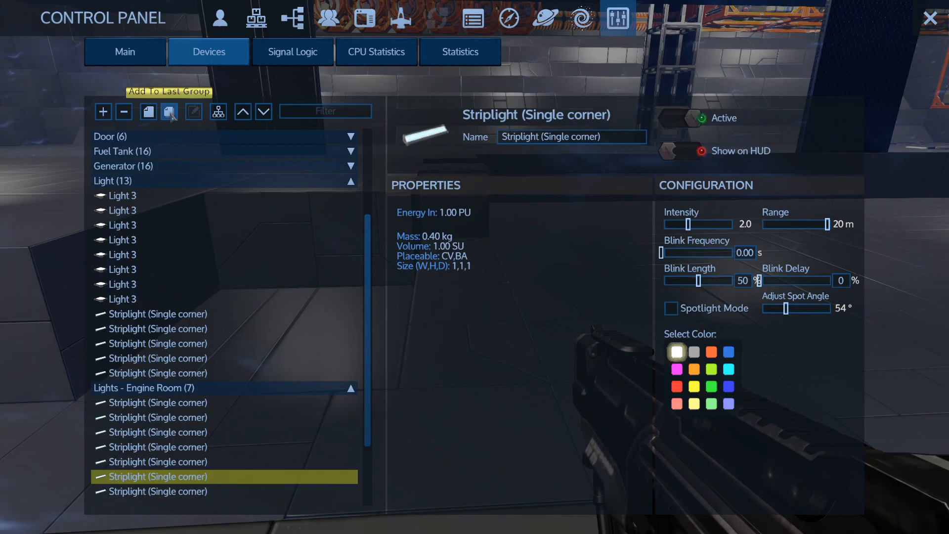
click(170, 111)
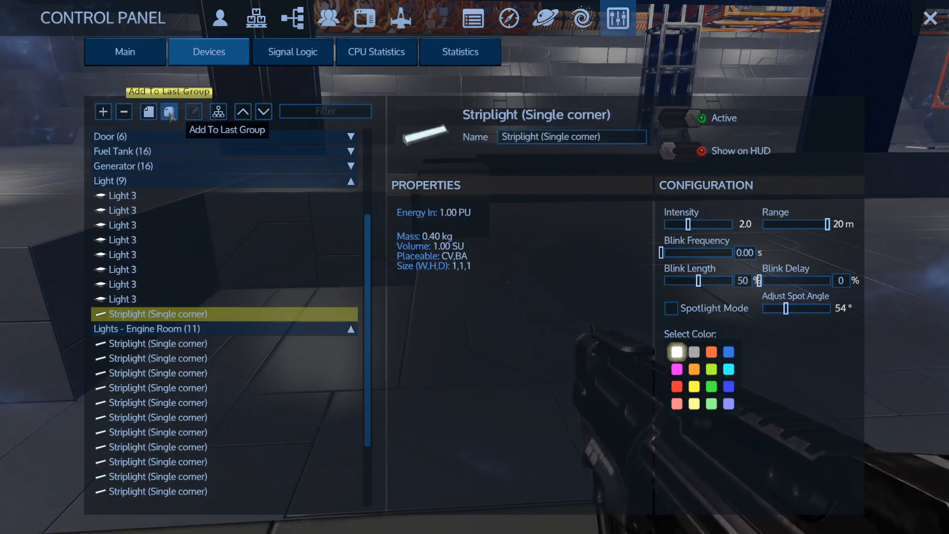
click(169, 112)
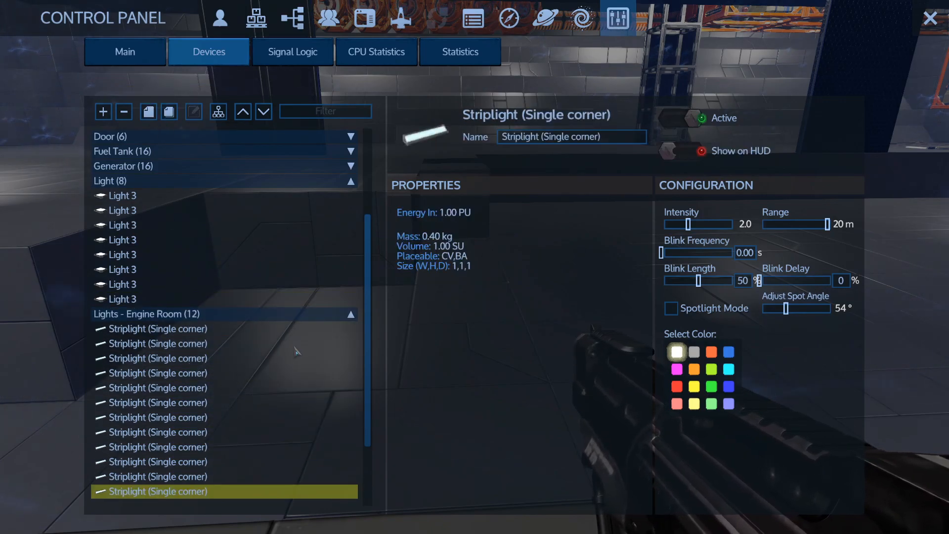
click(111, 181)
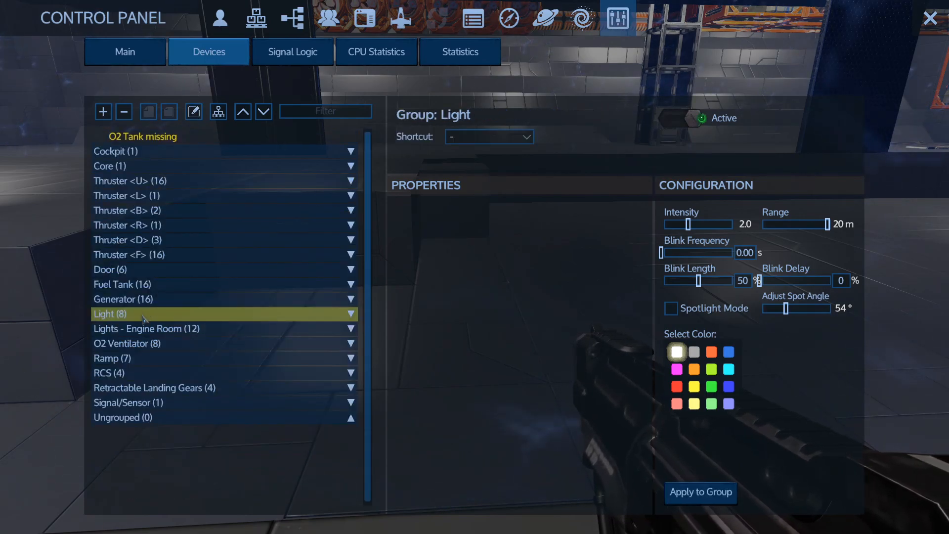
mouse_move(133, 336)
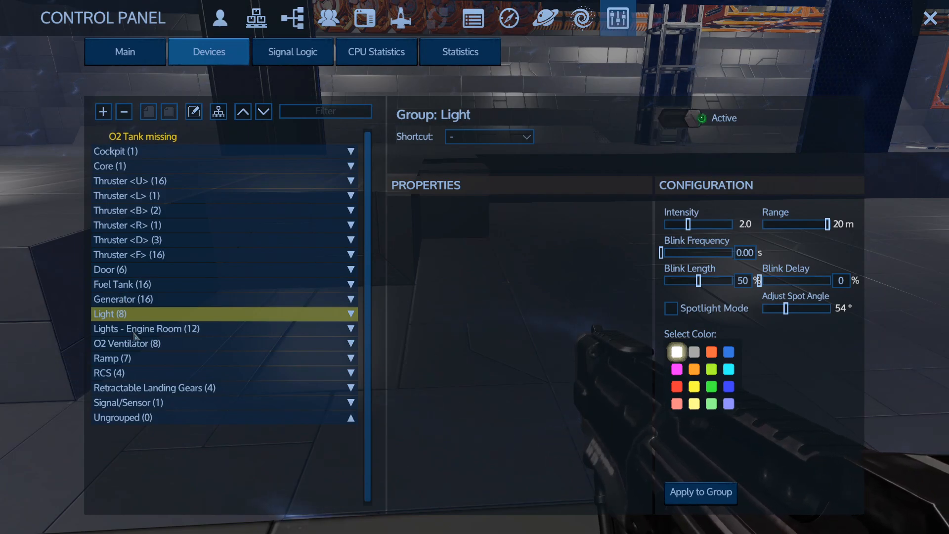
Select the Lights - Engine Room group and rename it 'Light - Engine Room'.
click(145, 329)
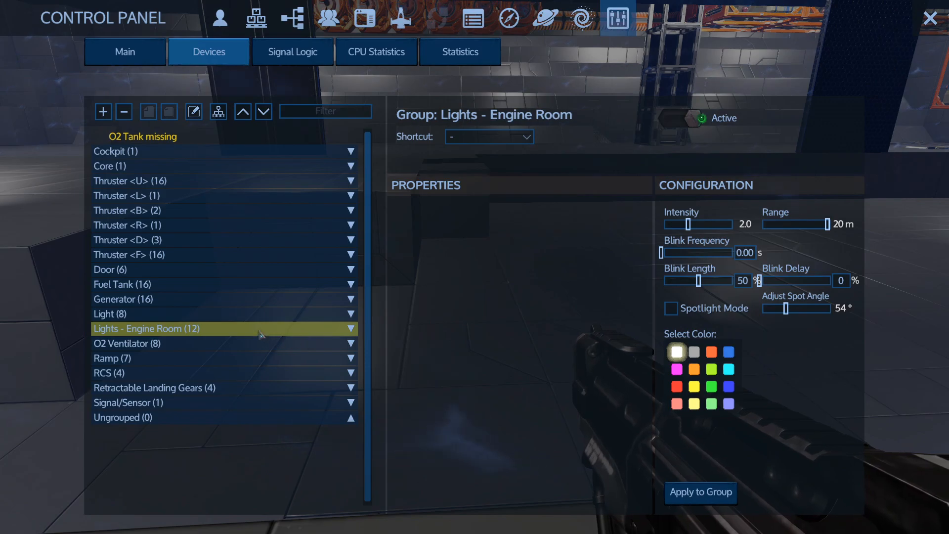
mouse_move(218, 112)
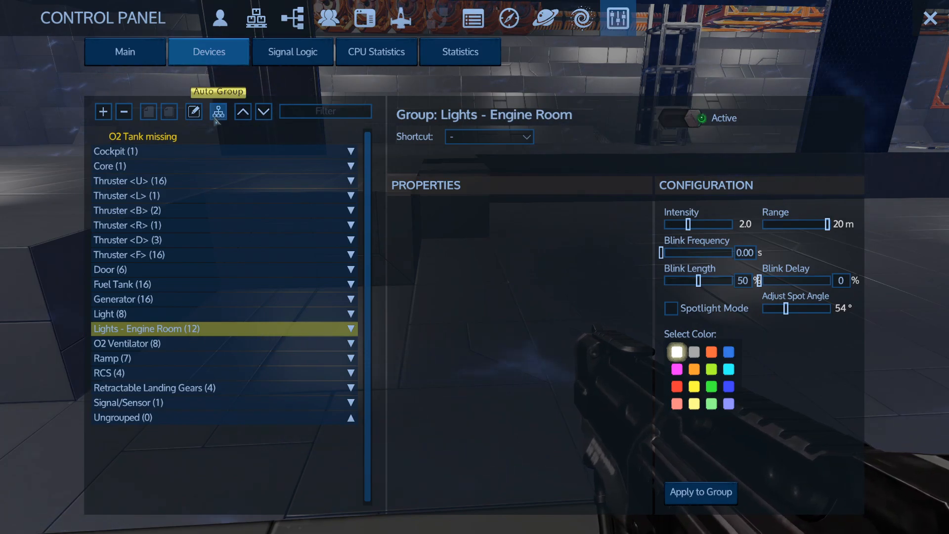
click(193, 111)
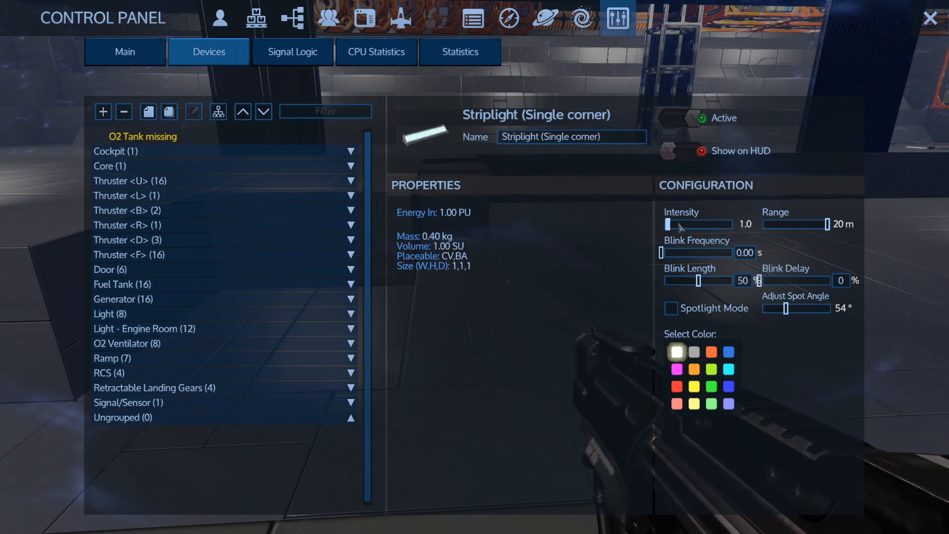
mouse_move(496, 302)
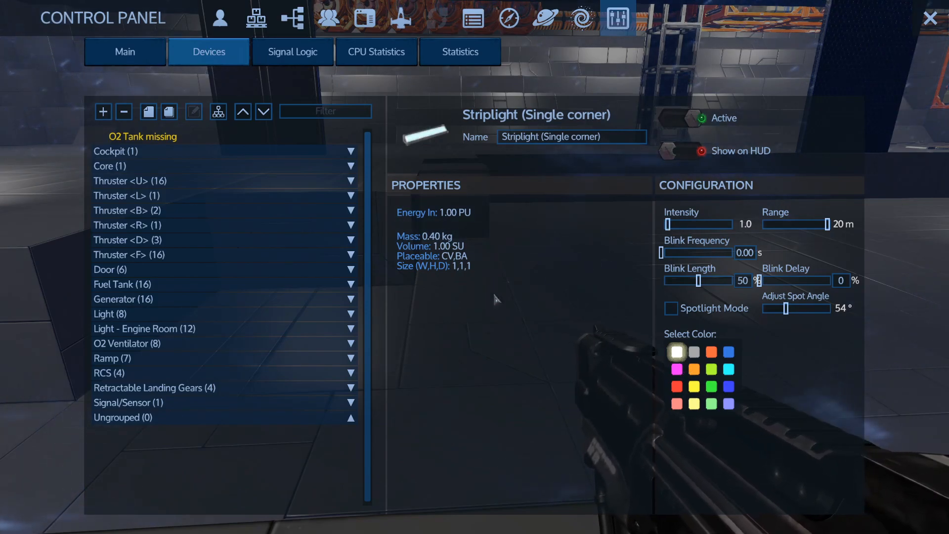
Keep the Light - Engine Room group's intensity at 2.0, shorten range to 10 m, and exit.
click(144, 329)
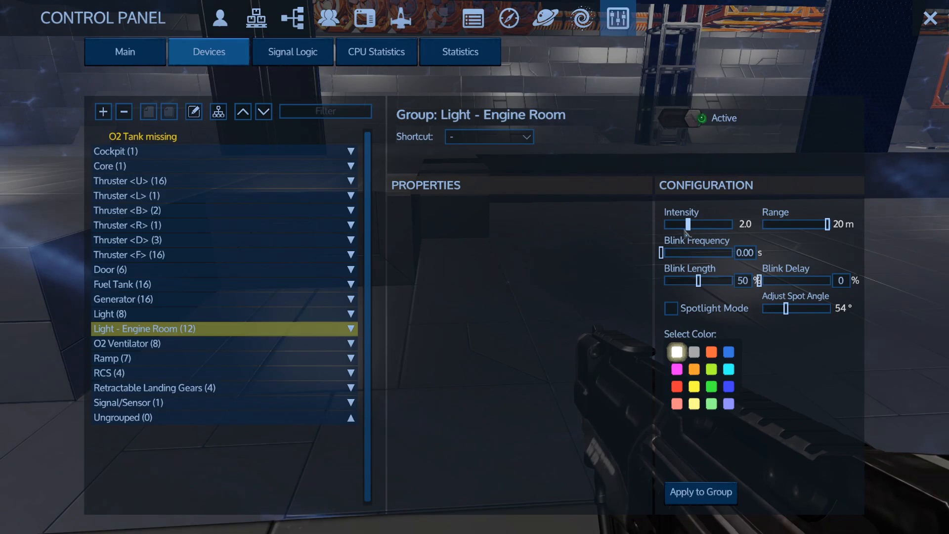
drag(687, 224, 666, 224)
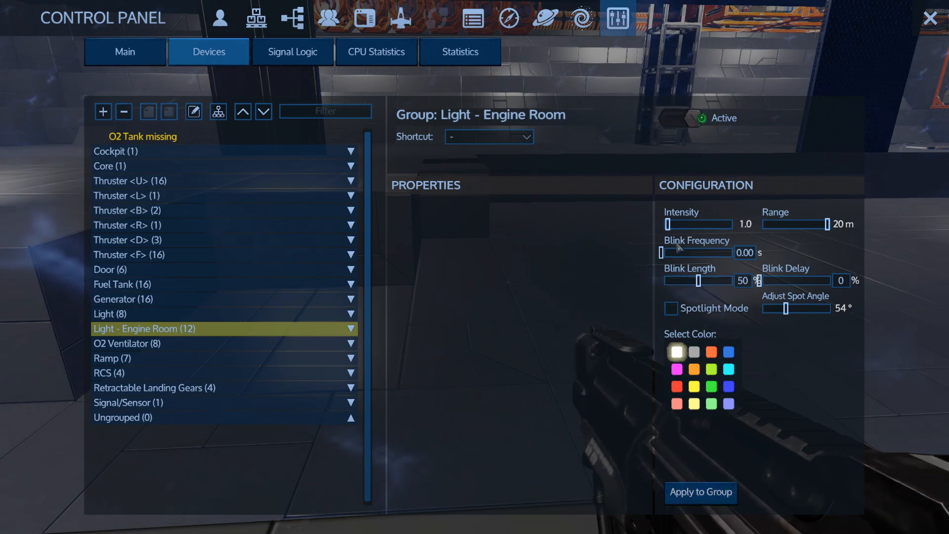
drag(666, 224, 685, 224)
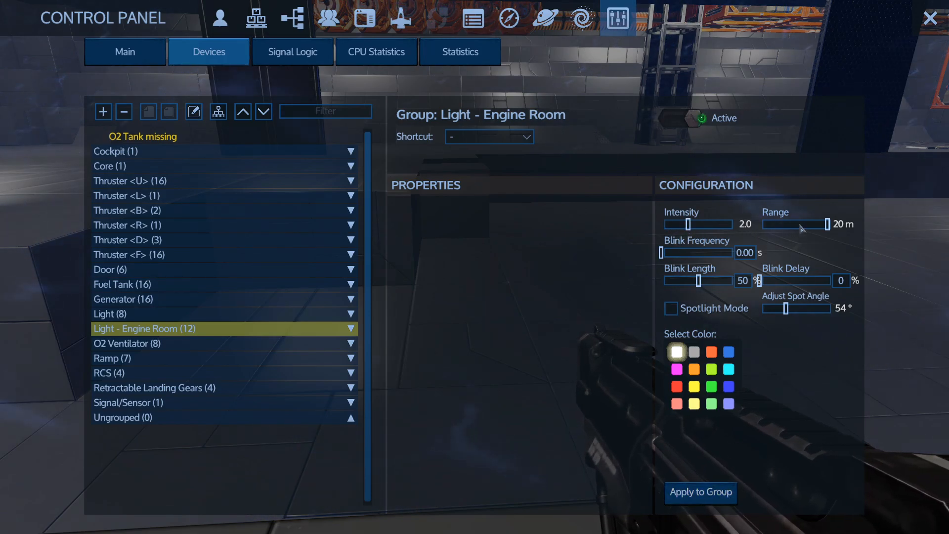
drag(823, 225, 787, 224)
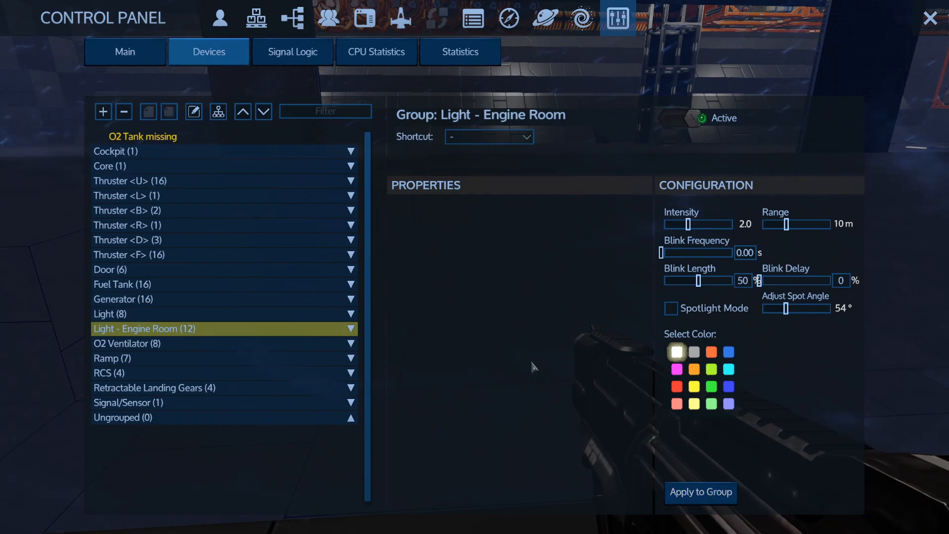
key(Escape)
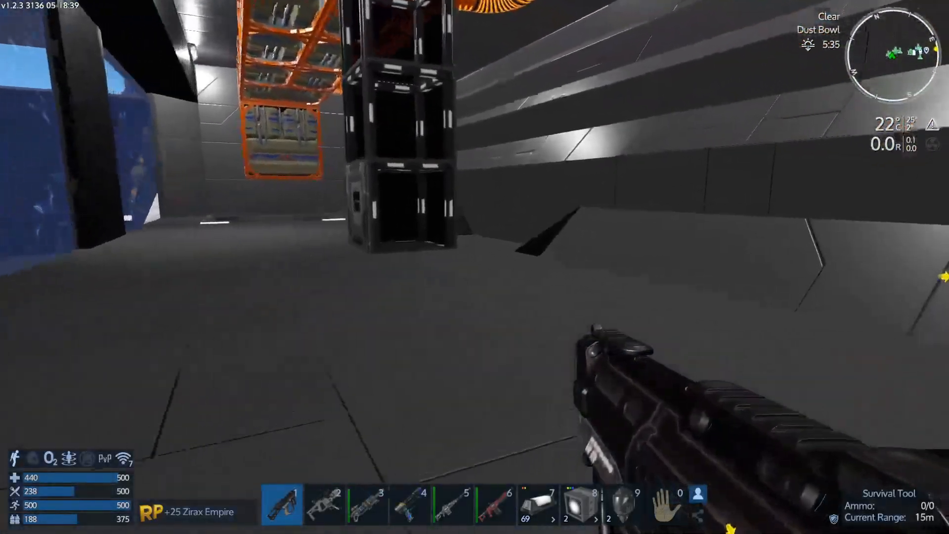